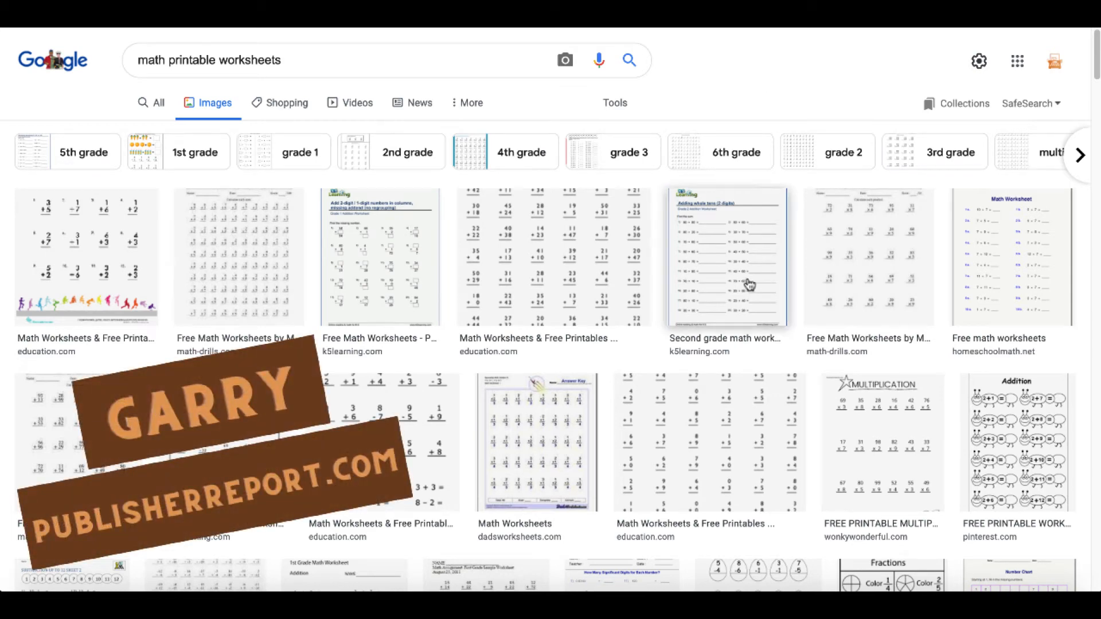
Scroll the search results and open the Math Goodies Custom Math Worksheet Generator page
scroll(down, 3)
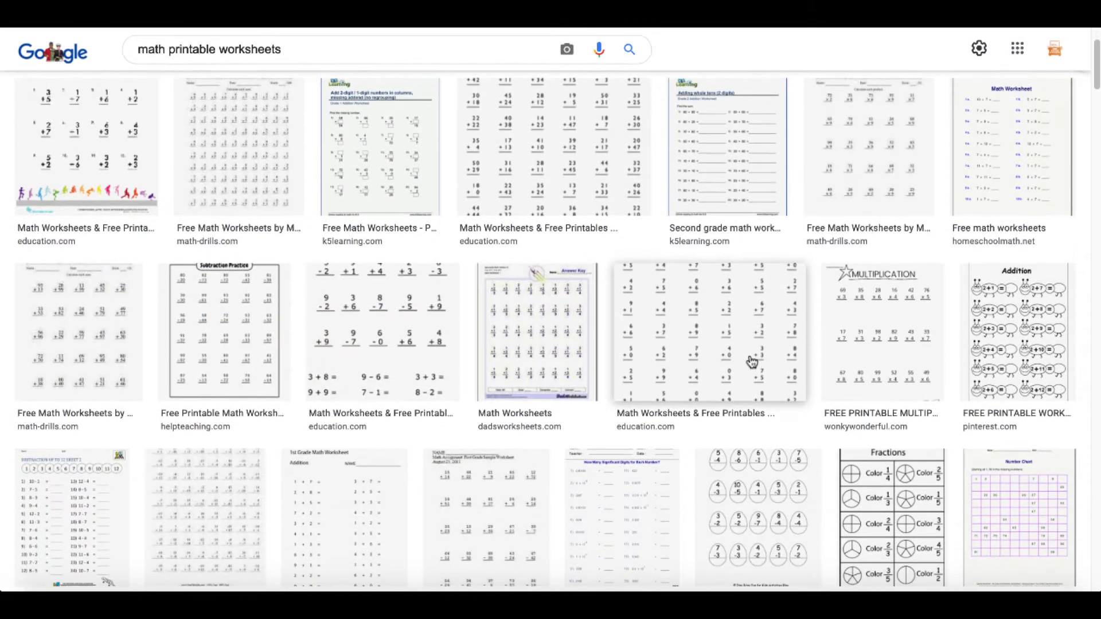
scroll(down, 3)
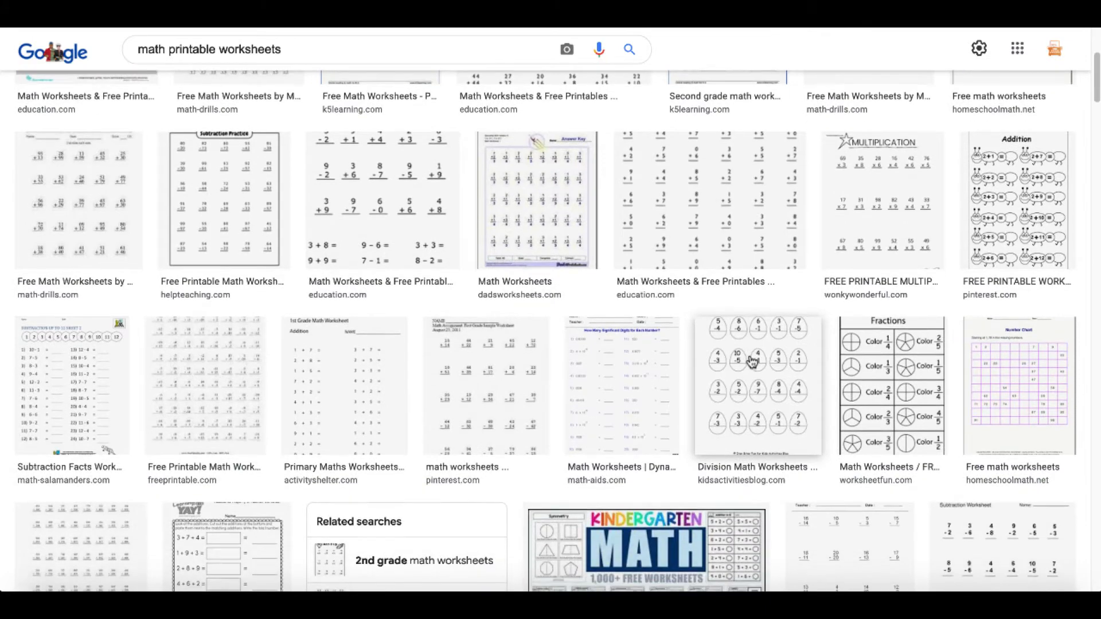
scroll(down, 3)
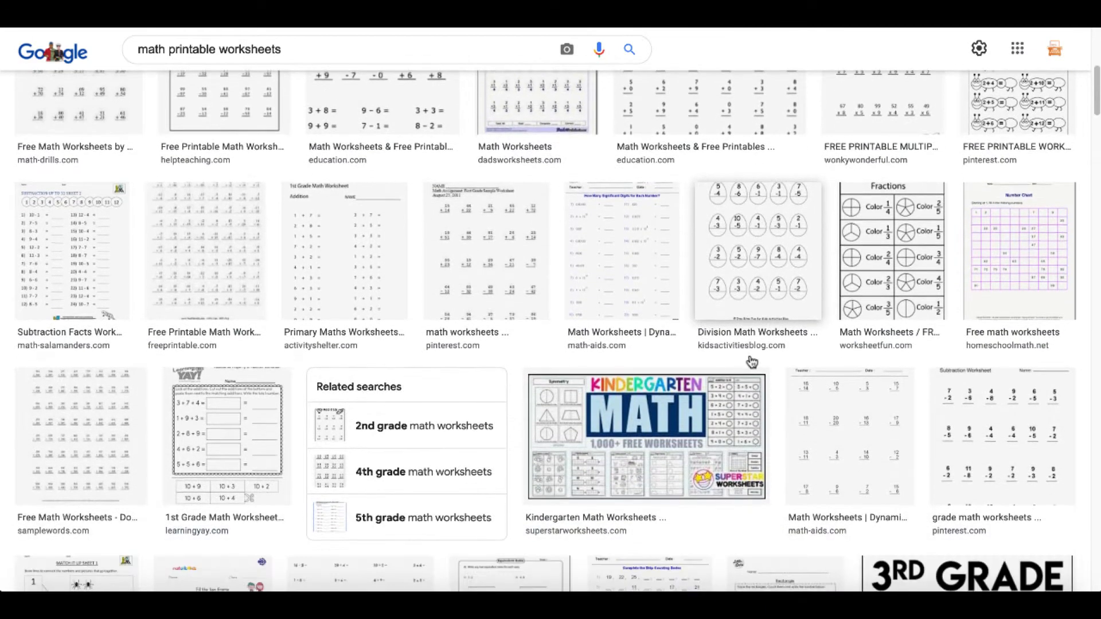
scroll(down, 3)
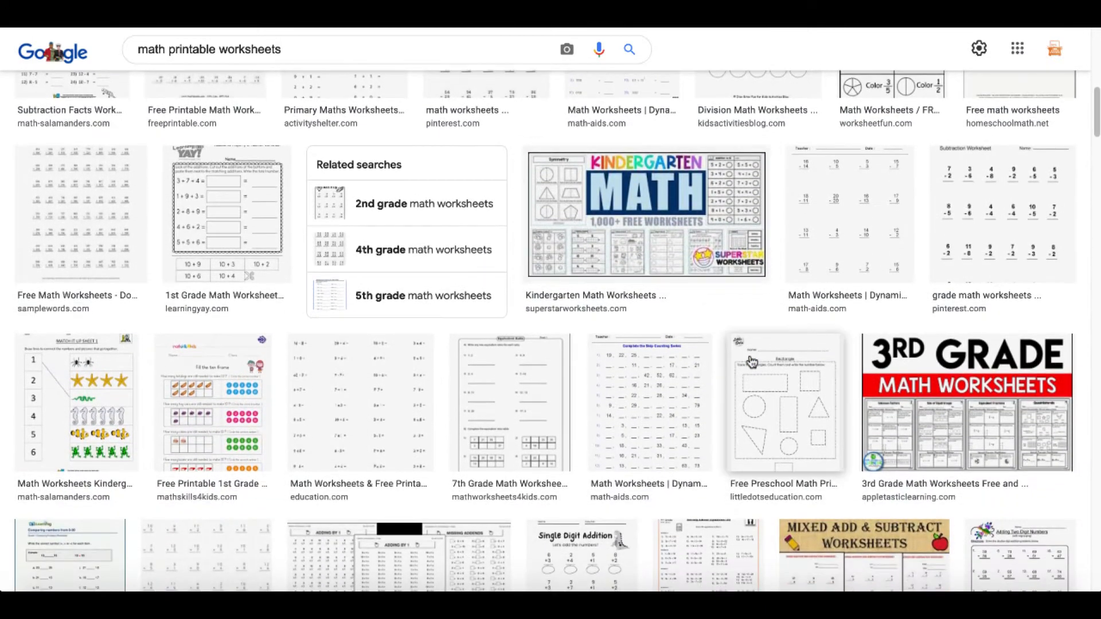
scroll(down, 3)
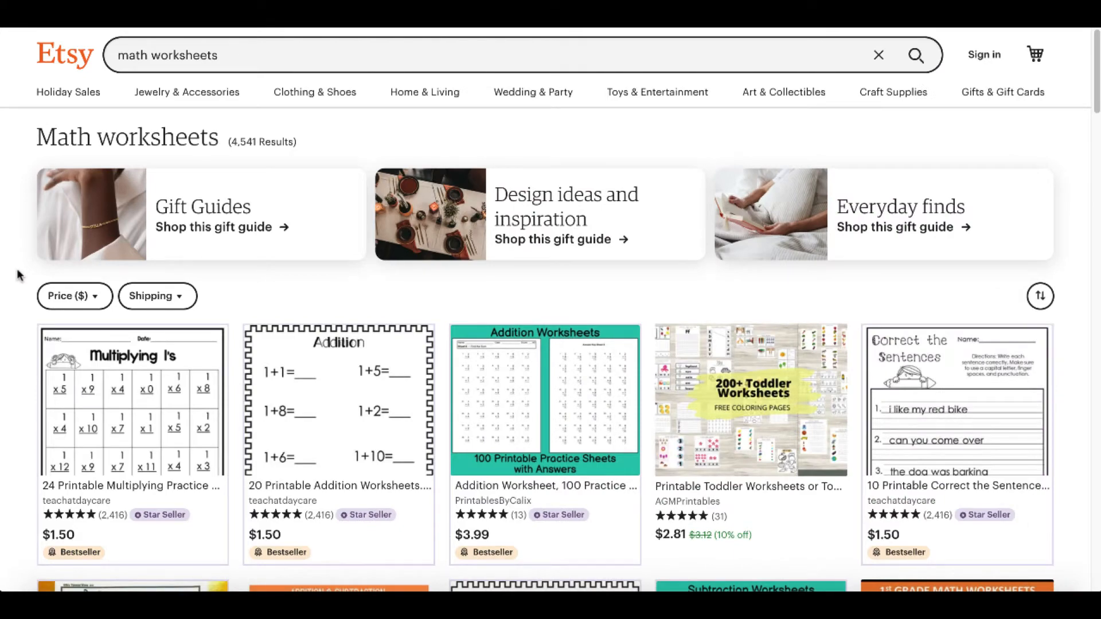
scroll(down, 3)
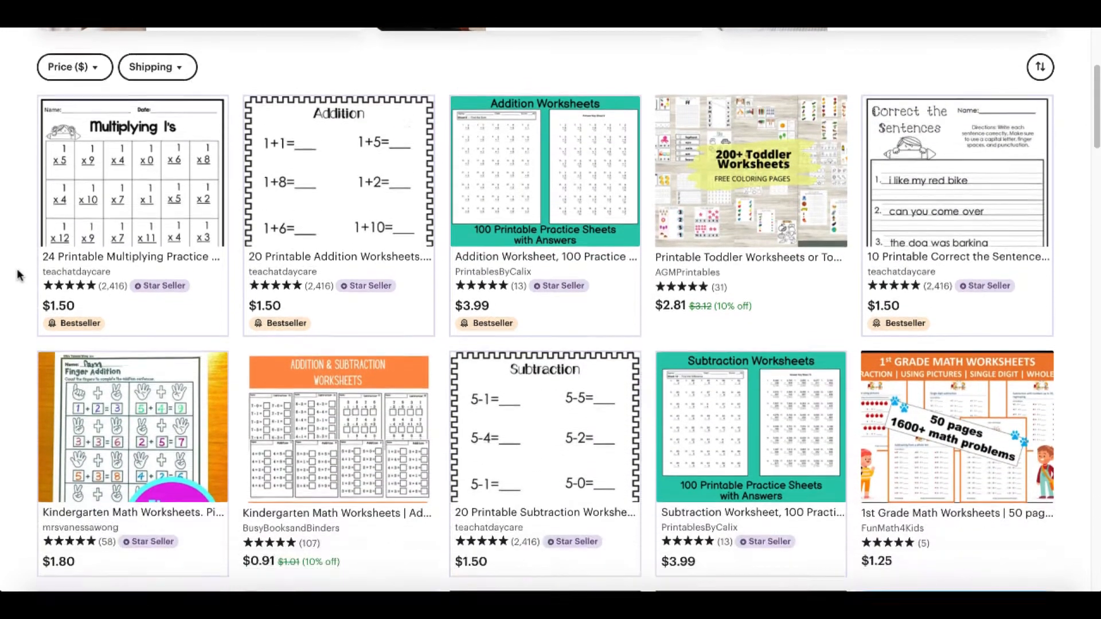
scroll(down, 3)
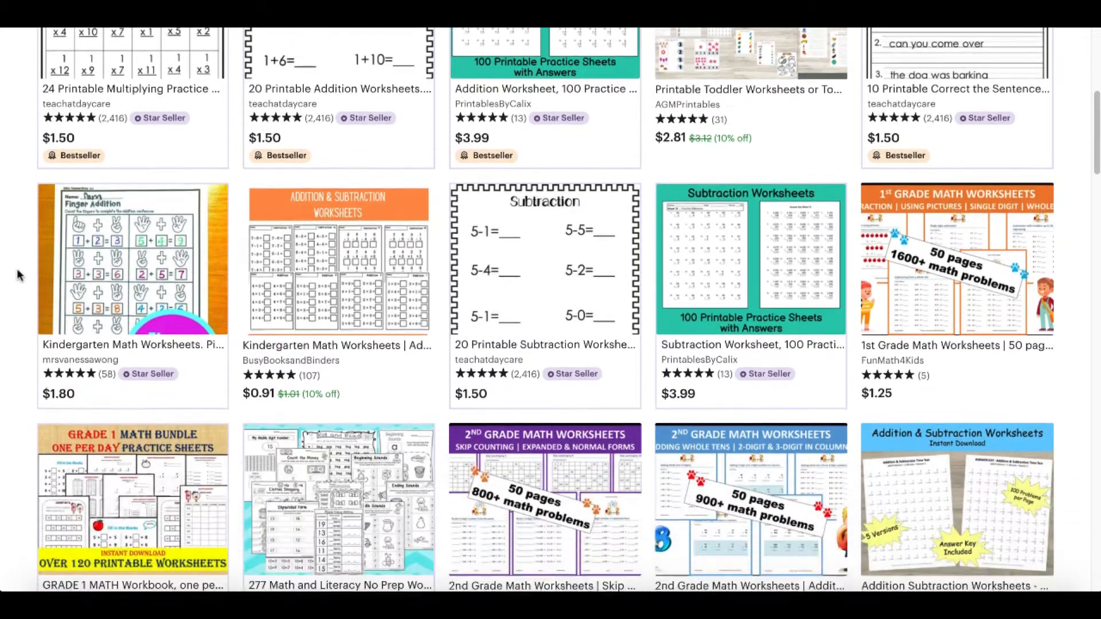
scroll(down, 3)
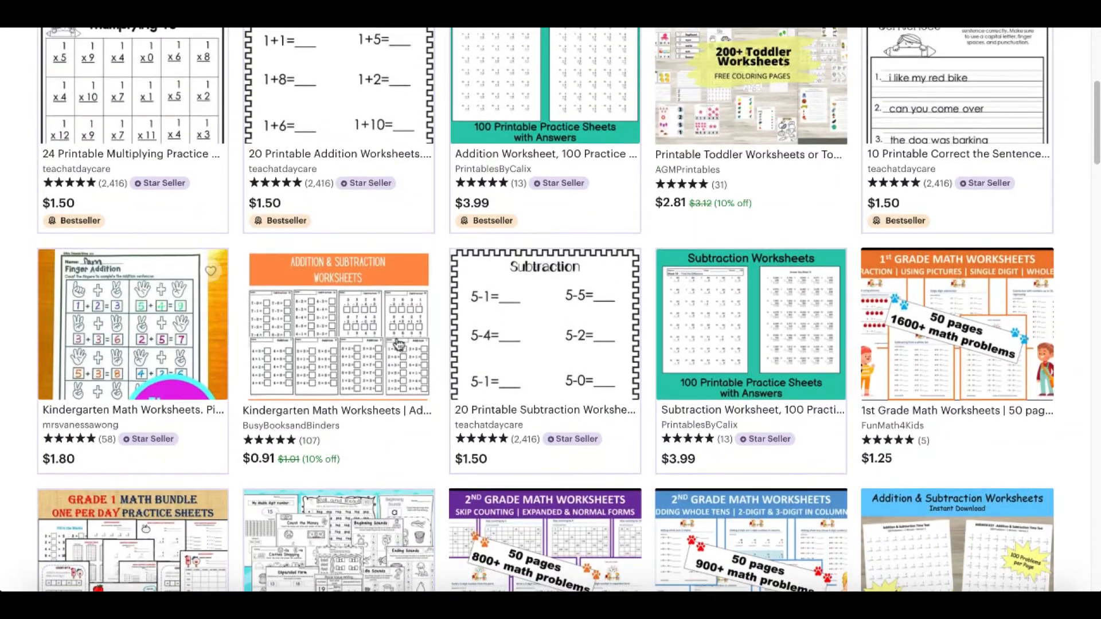
mouse_move(589, 360)
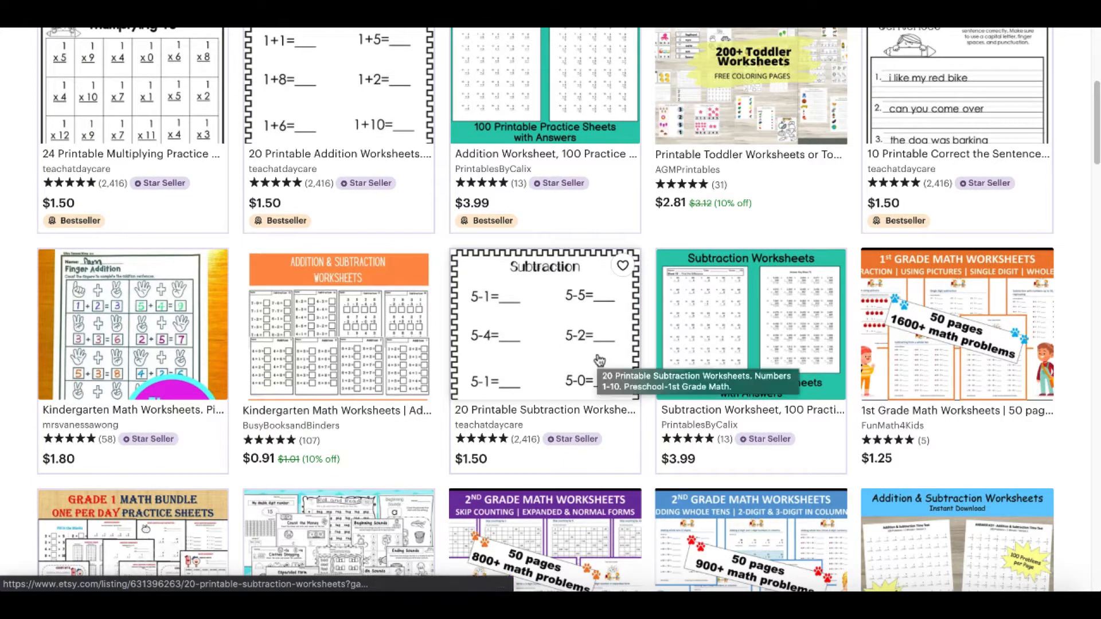
mouse_move(617, 429)
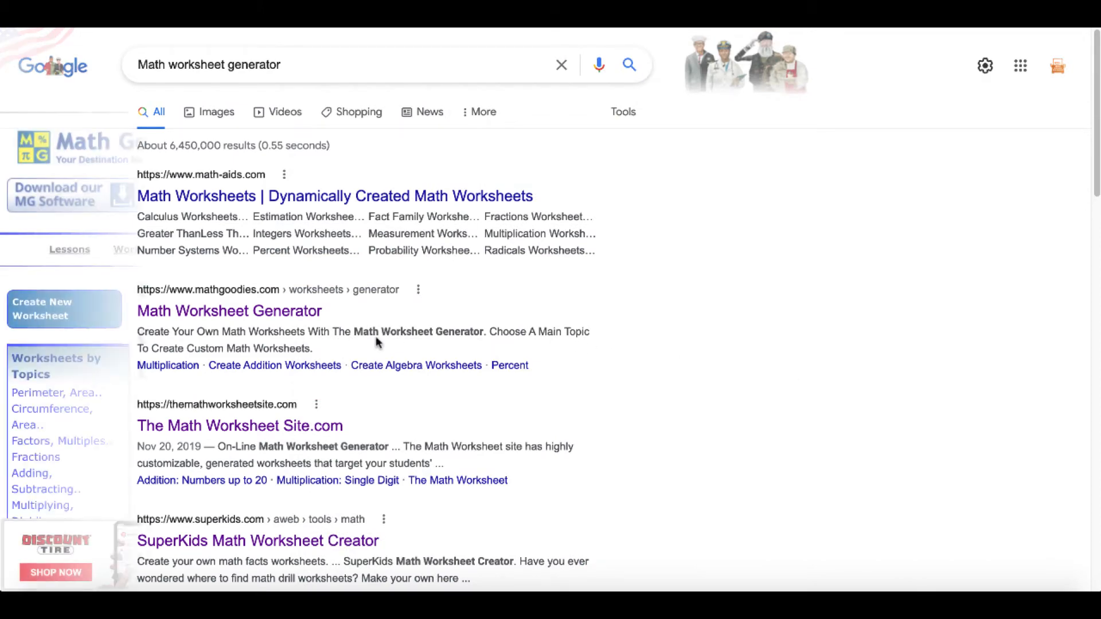
click(230, 311)
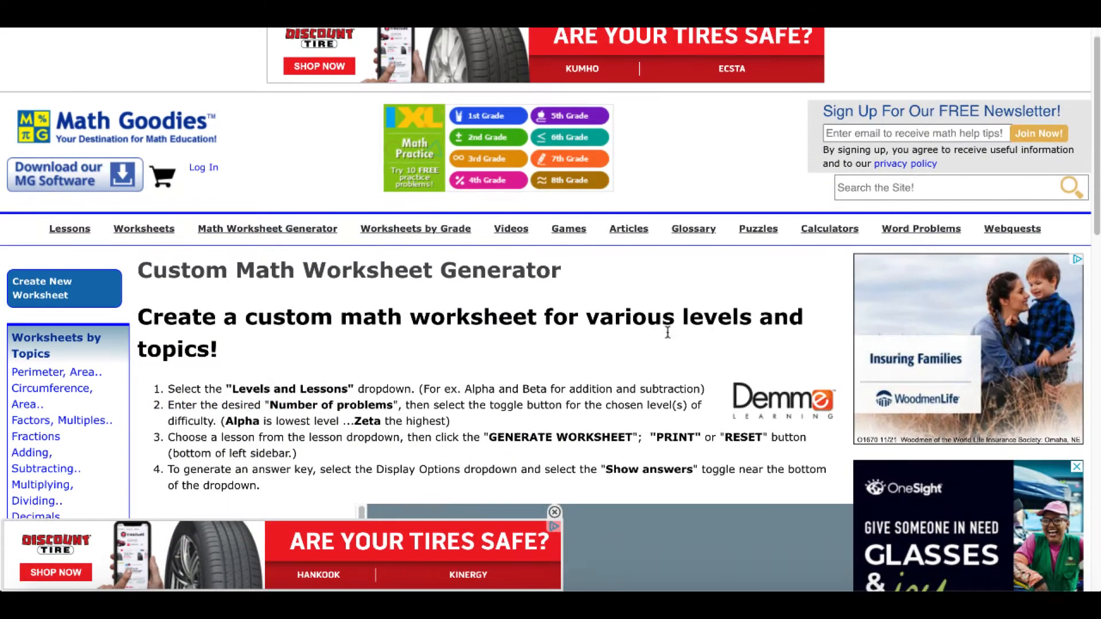
Look over the Worksheet Options panel with its 10 problems and Alpha–Zeta levels
scroll(down, 3)
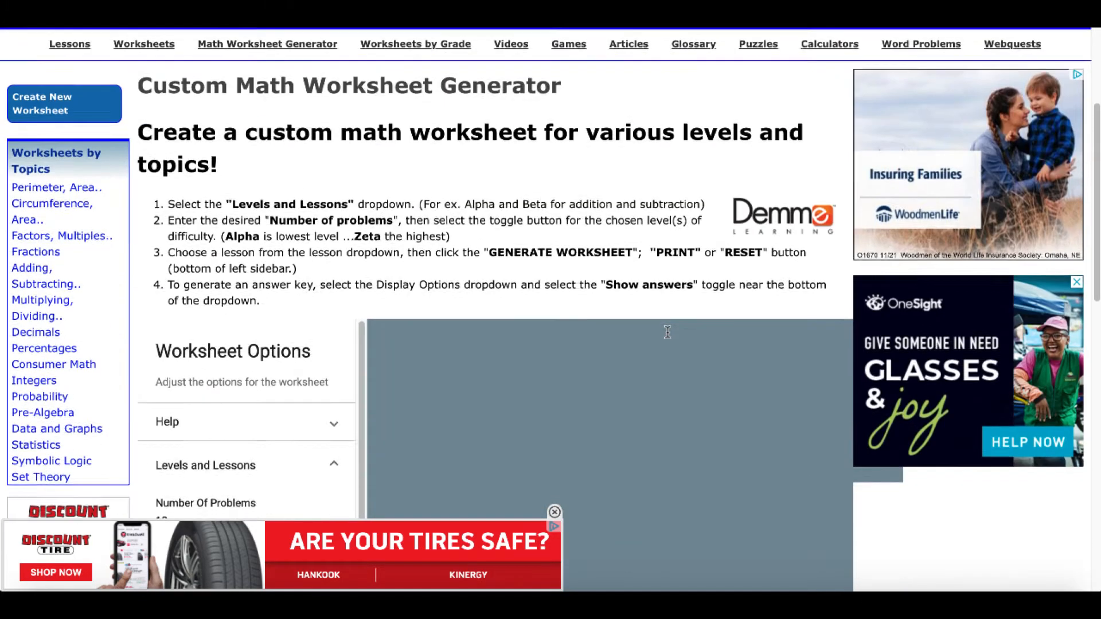
scroll(down, 3)
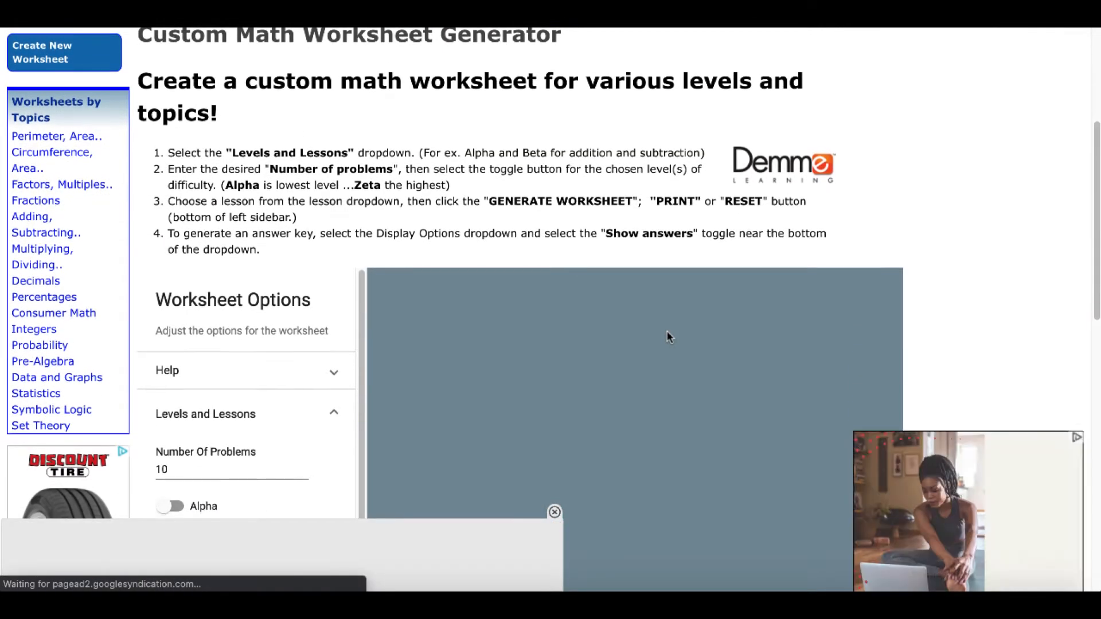
scroll(down, 3)
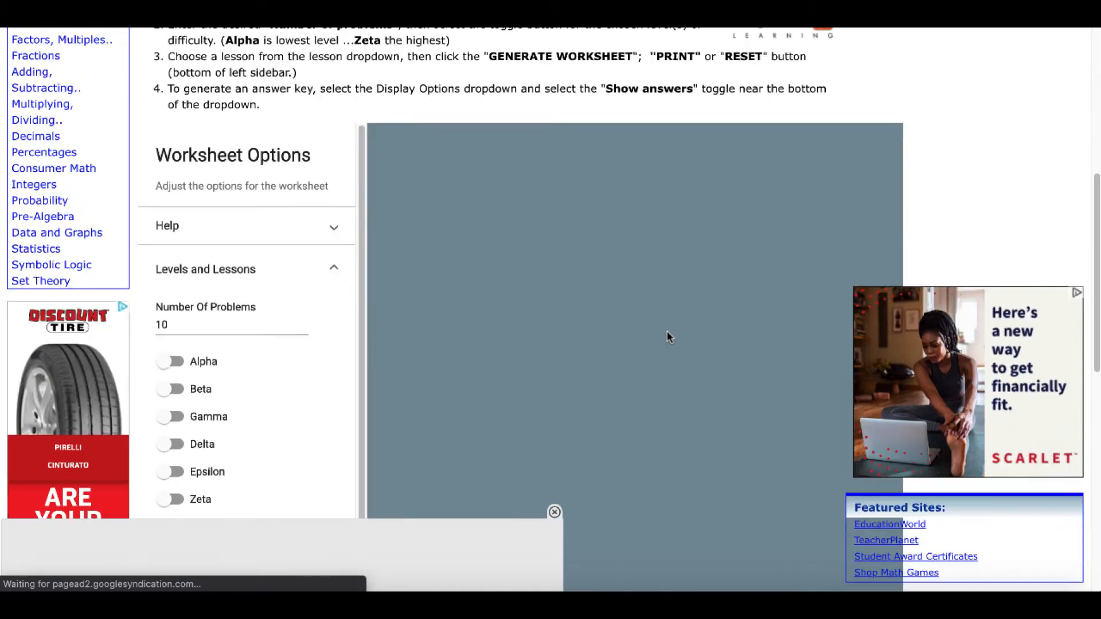
scroll(down, 3)
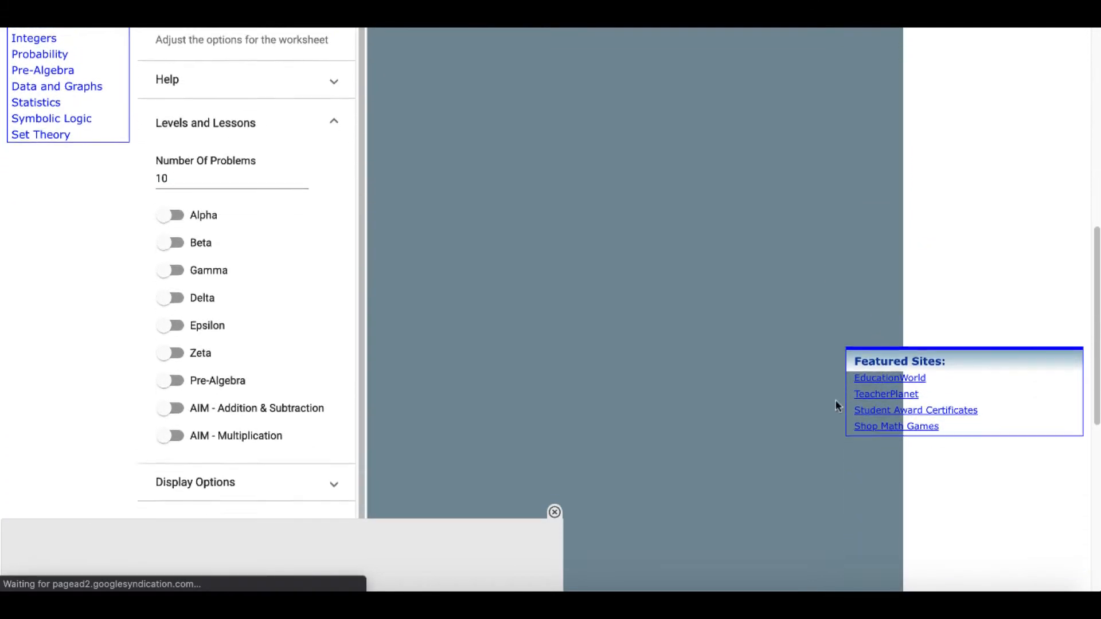
scroll(up, 3)
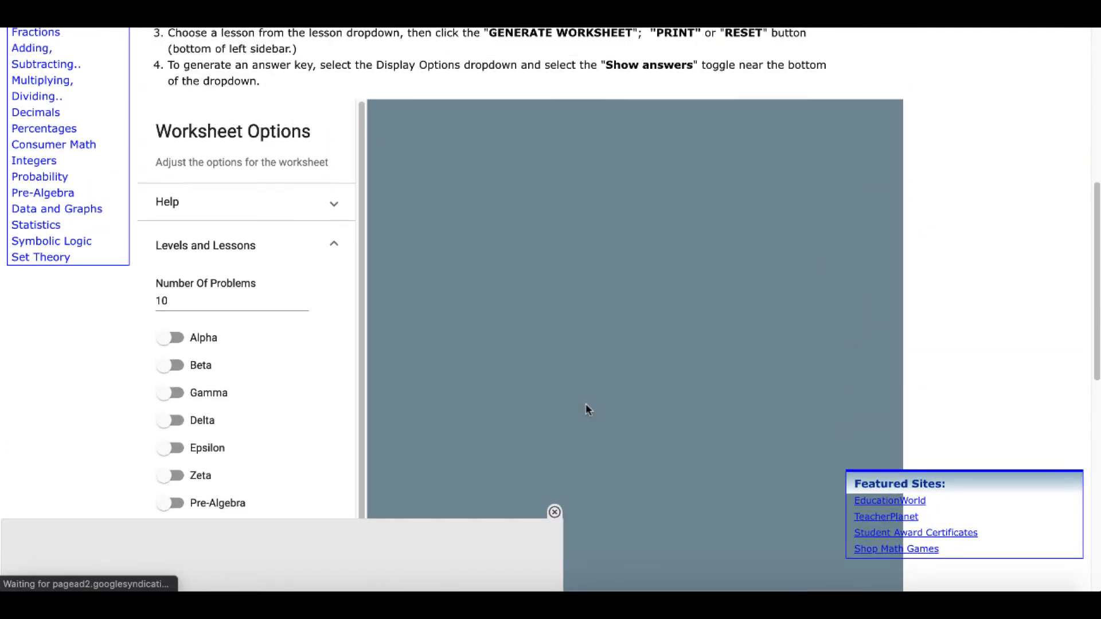
scroll(up, 3)
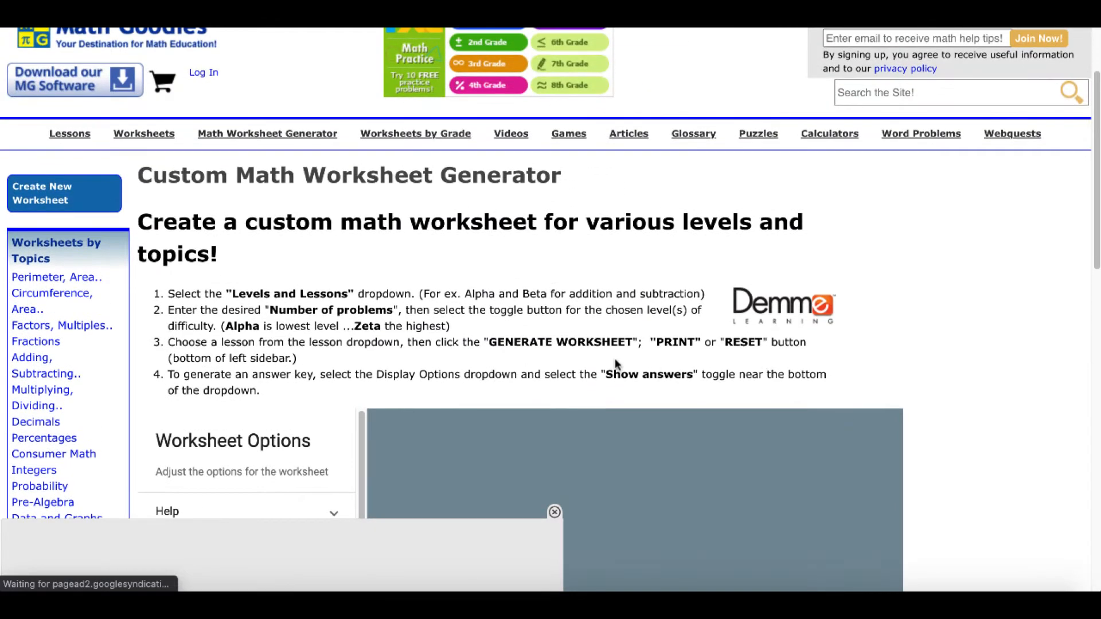
scroll(up, 3)
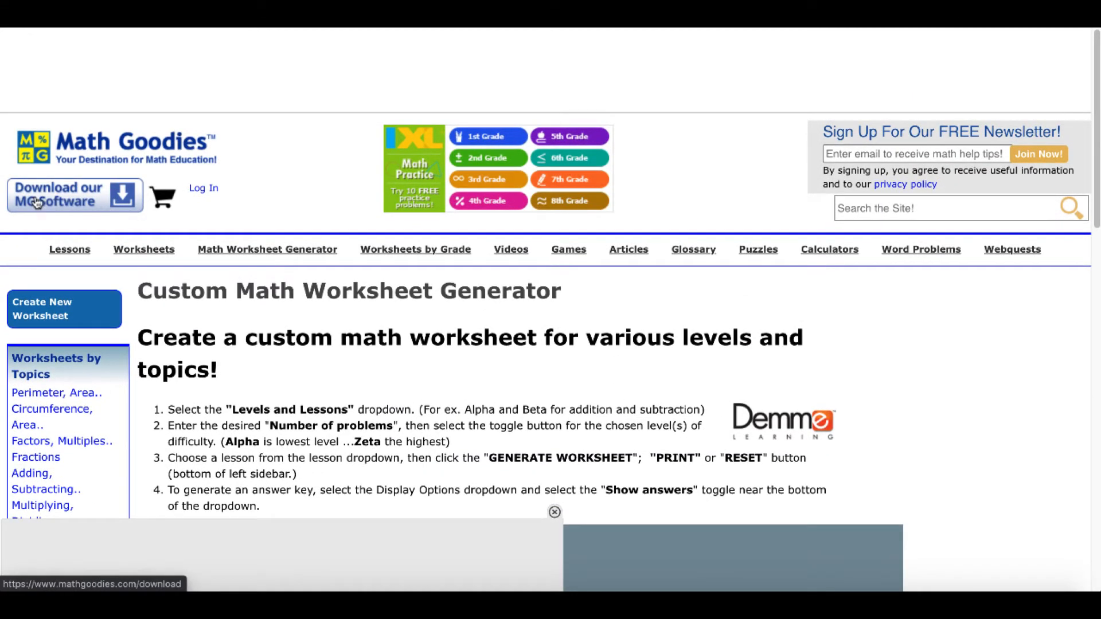
mouse_move(59, 203)
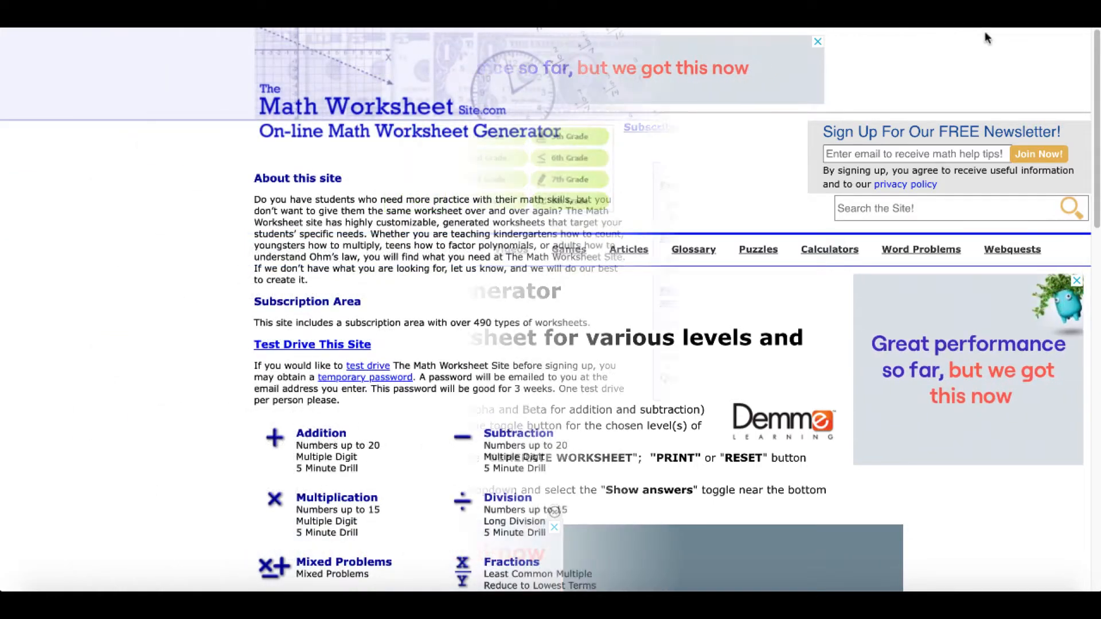
Open The Math Worksheet Site's home page and go to its Pricing link
click(816, 41)
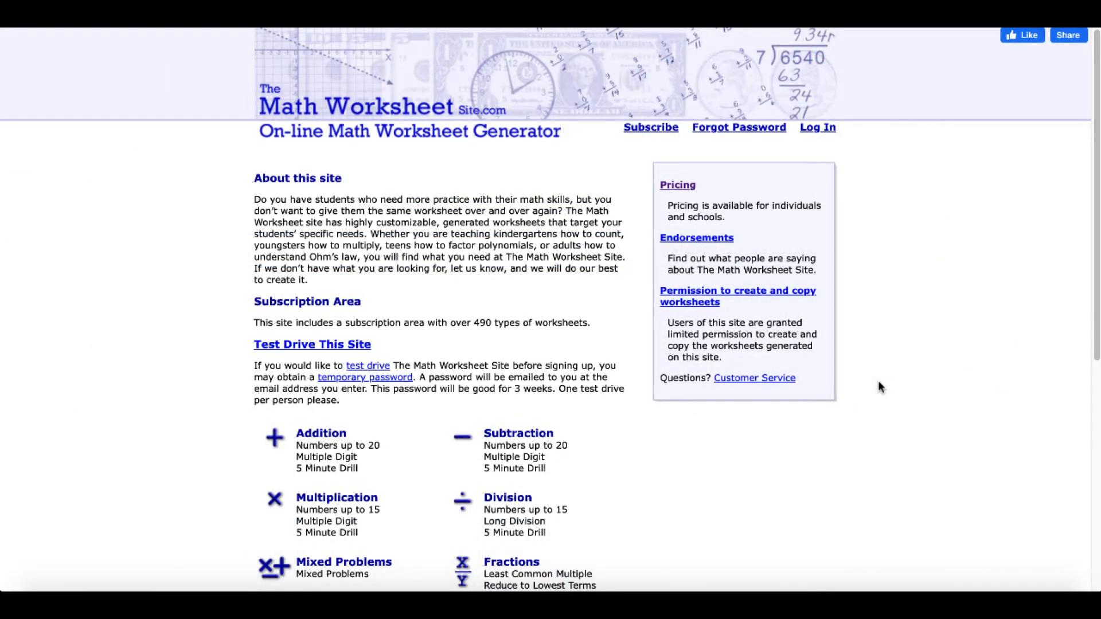
mouse_move(714, 218)
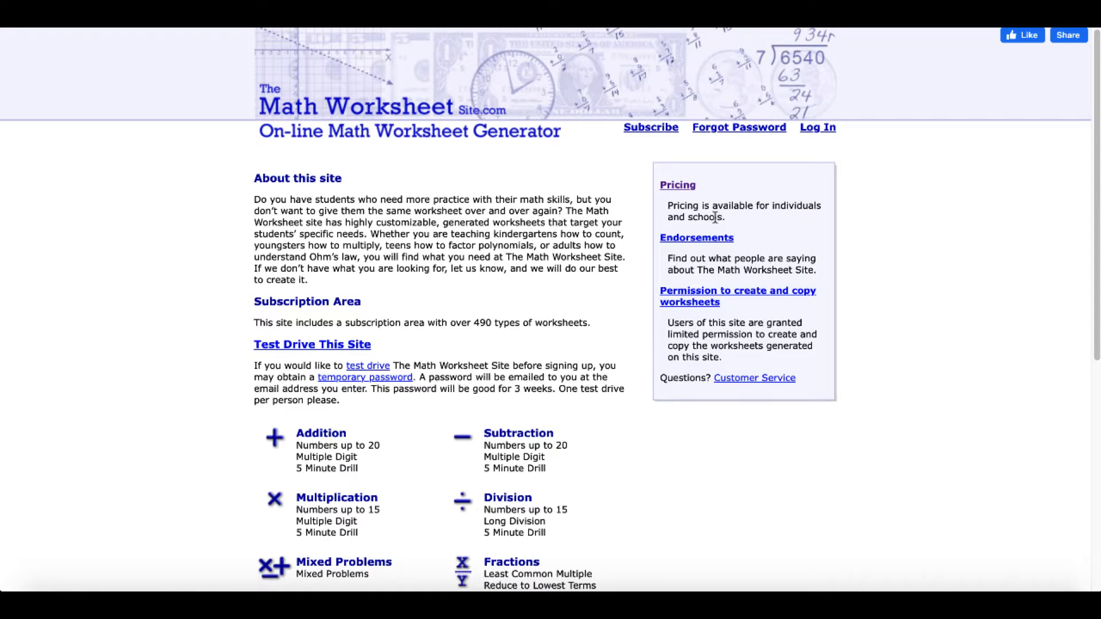
mouse_move(673, 189)
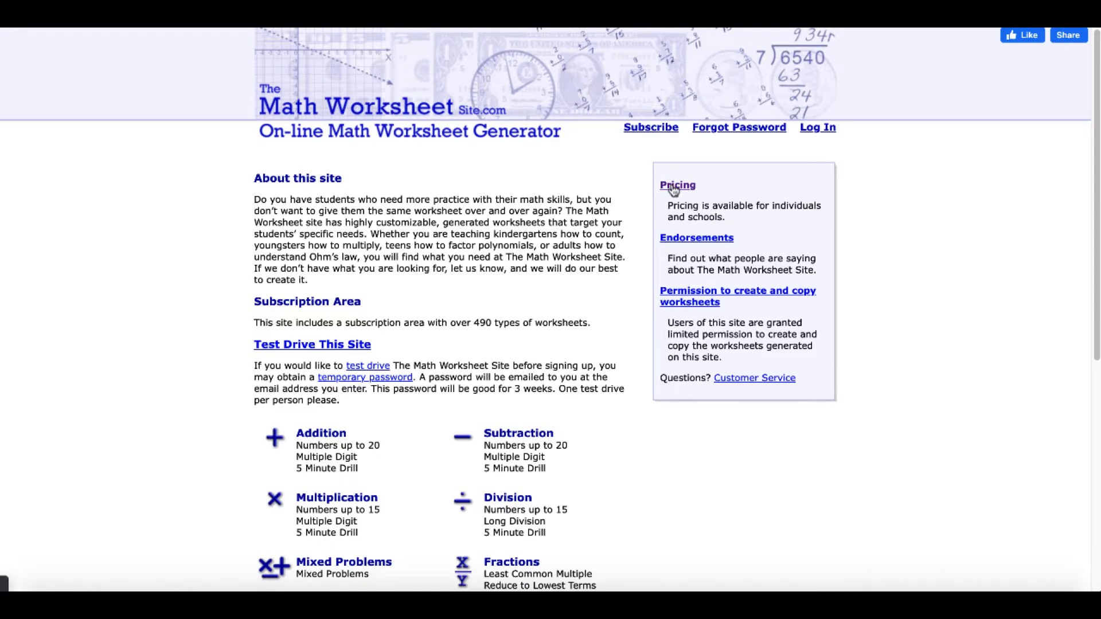
click(676, 185)
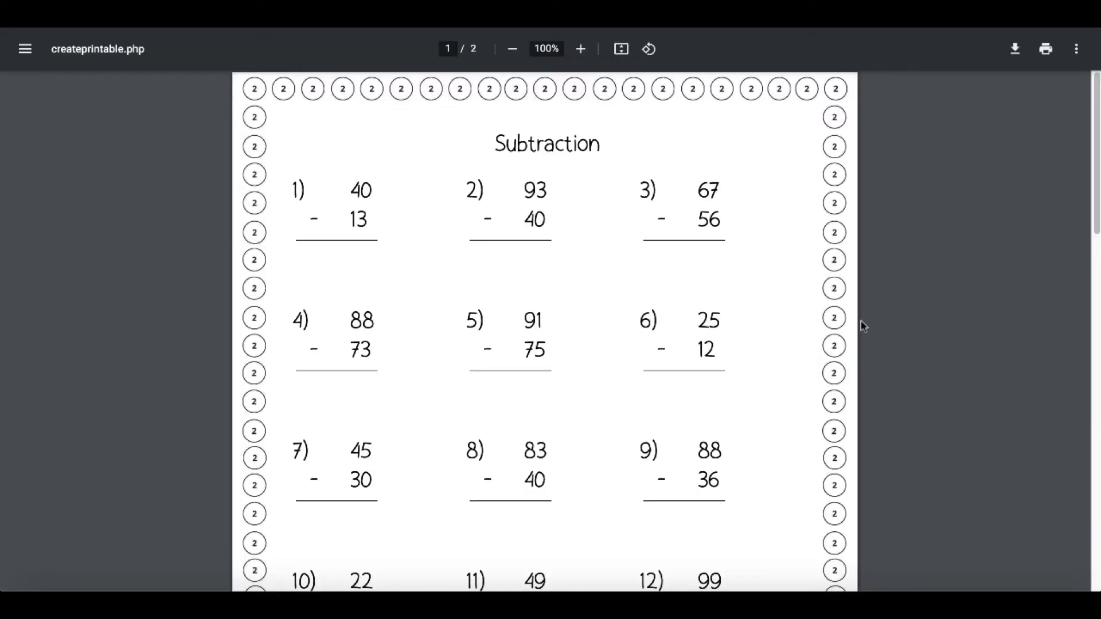
click(512, 48)
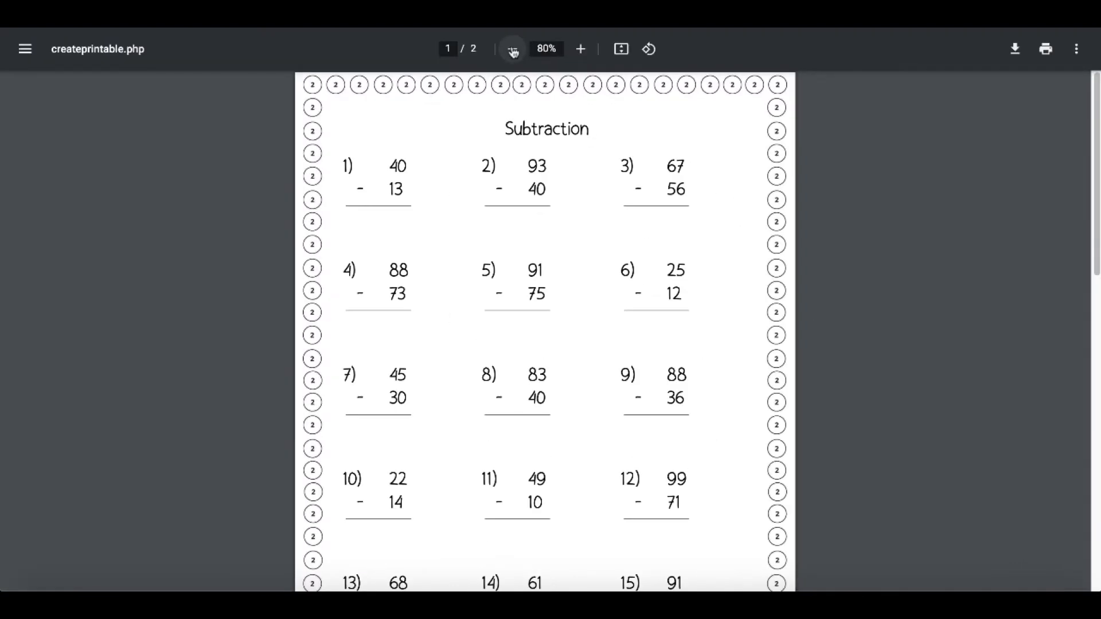
click(514, 49)
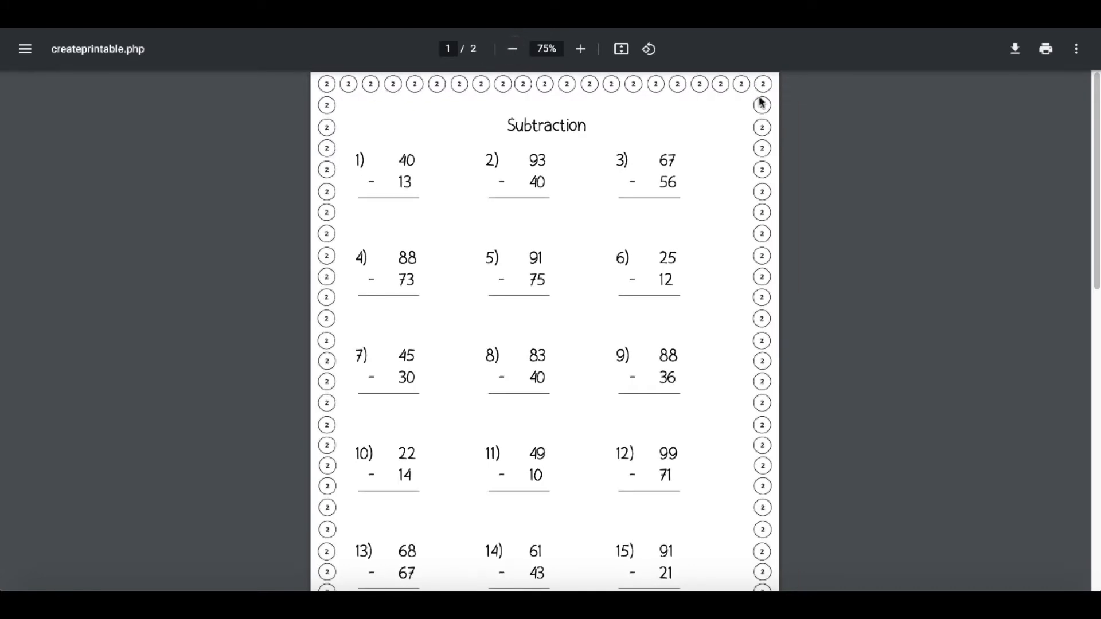
click(513, 48)
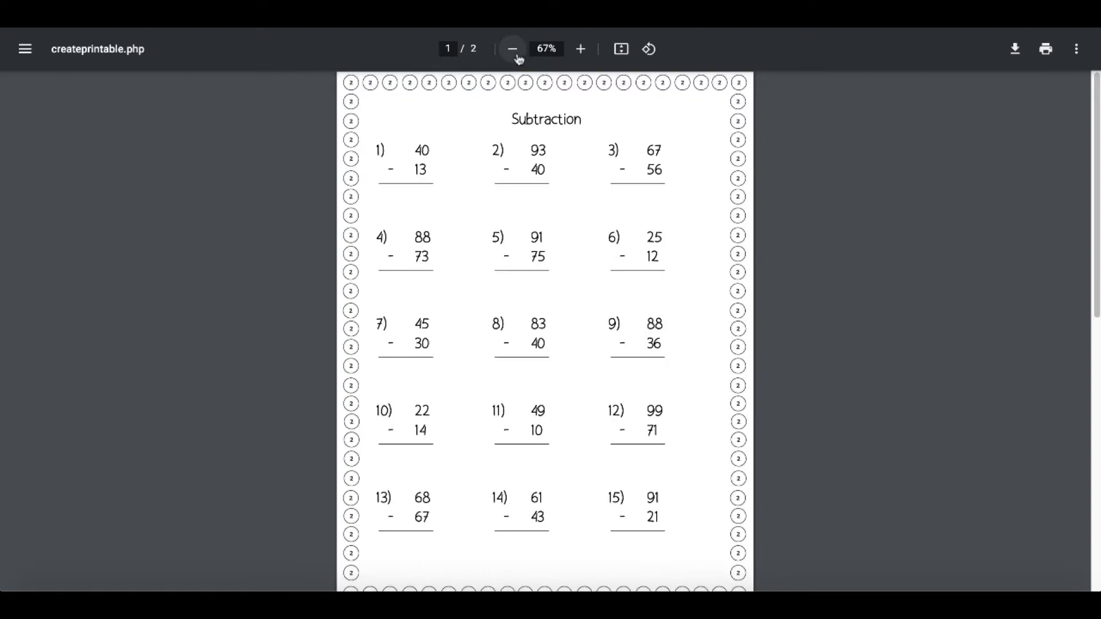
click(511, 48)
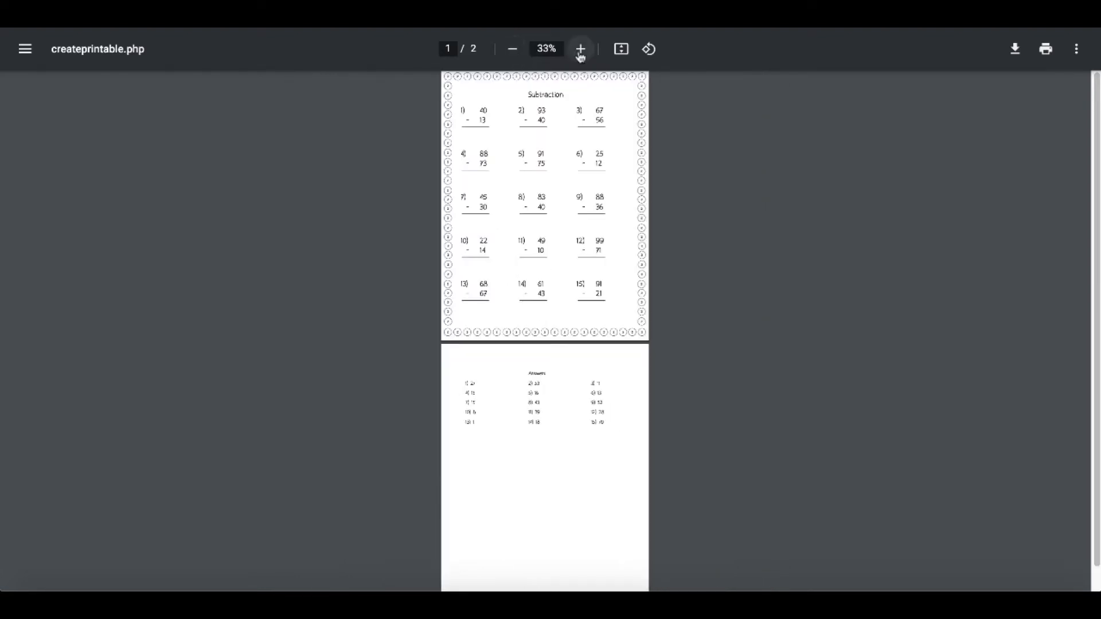
click(579, 48)
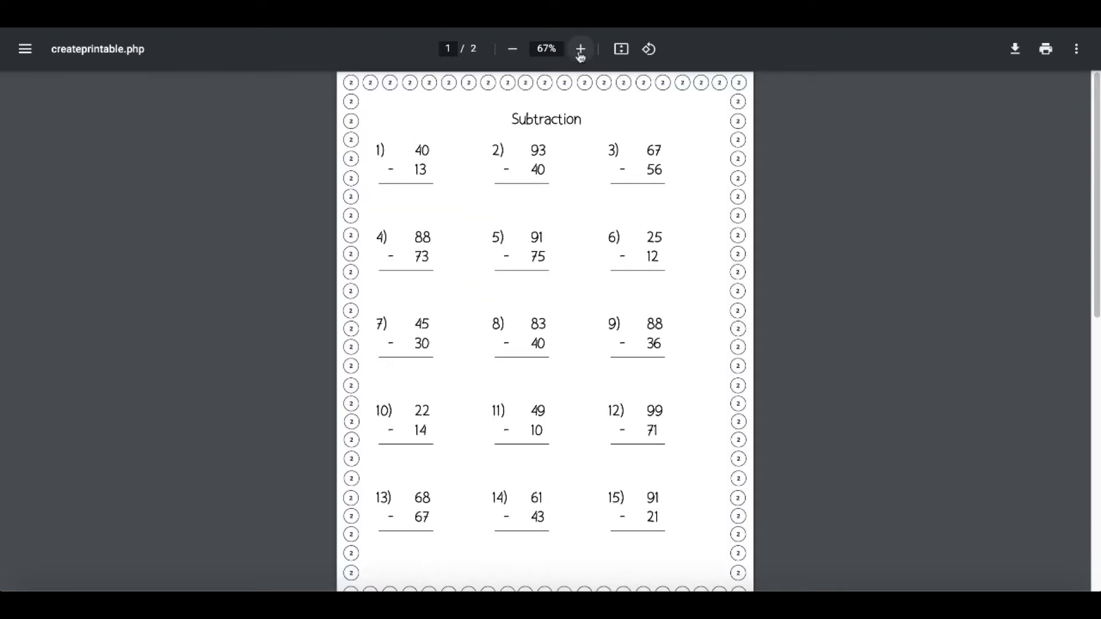
click(580, 49)
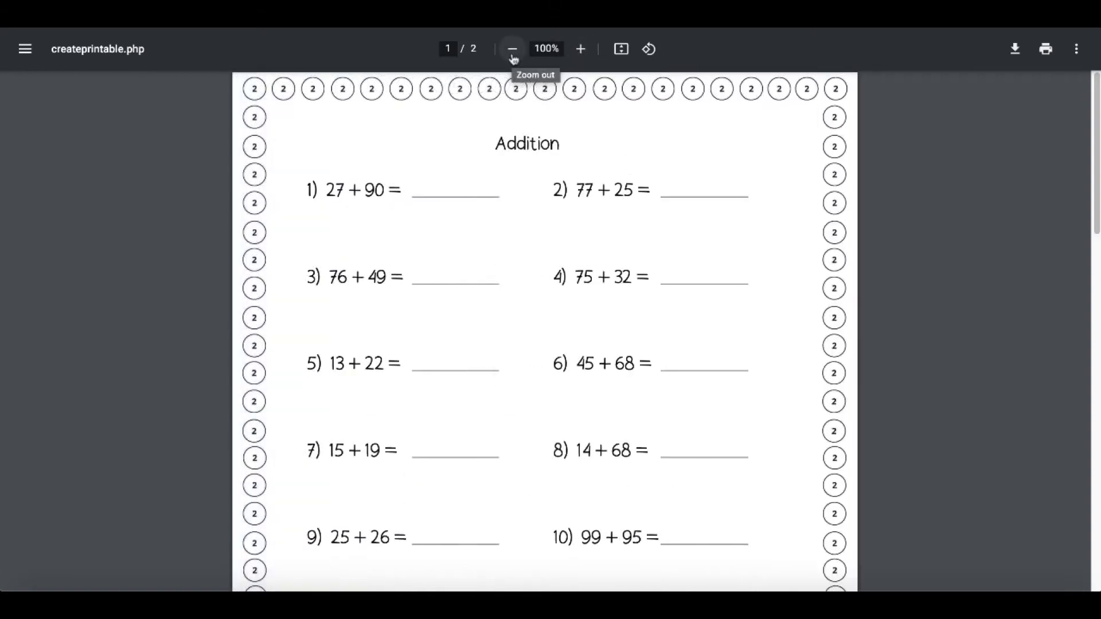
click(512, 49)
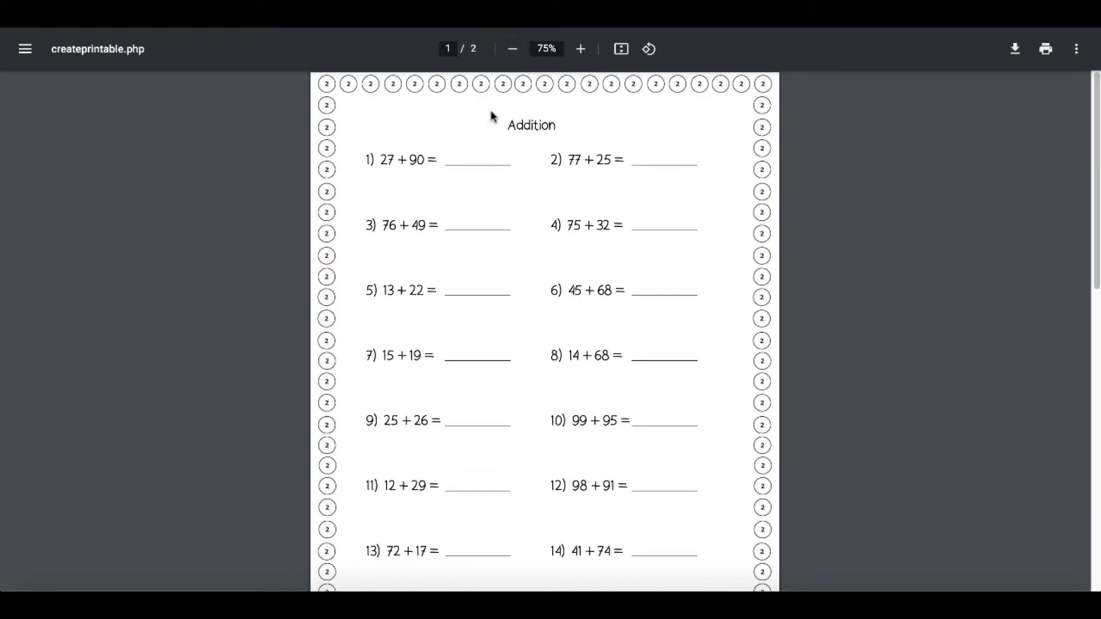
click(580, 48)
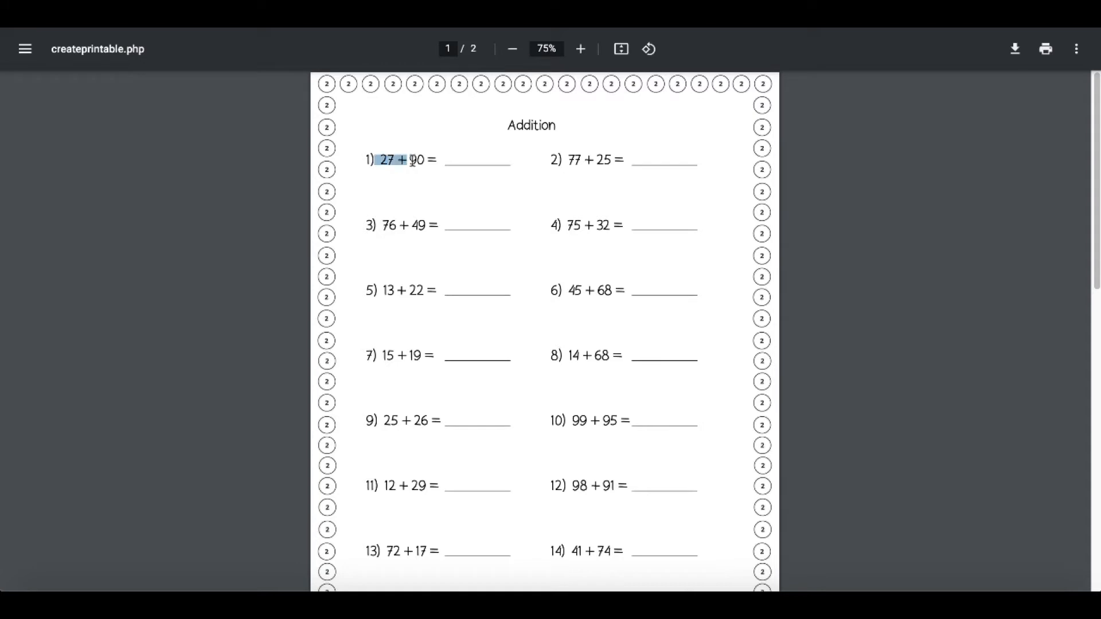
click(581, 48)
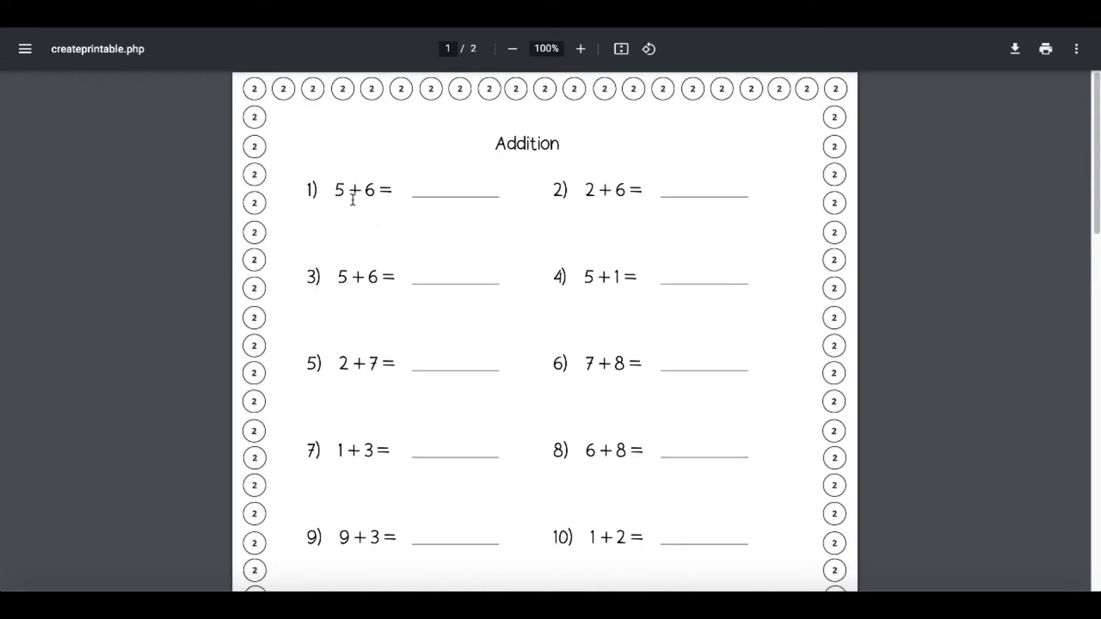
double_click(362, 190)
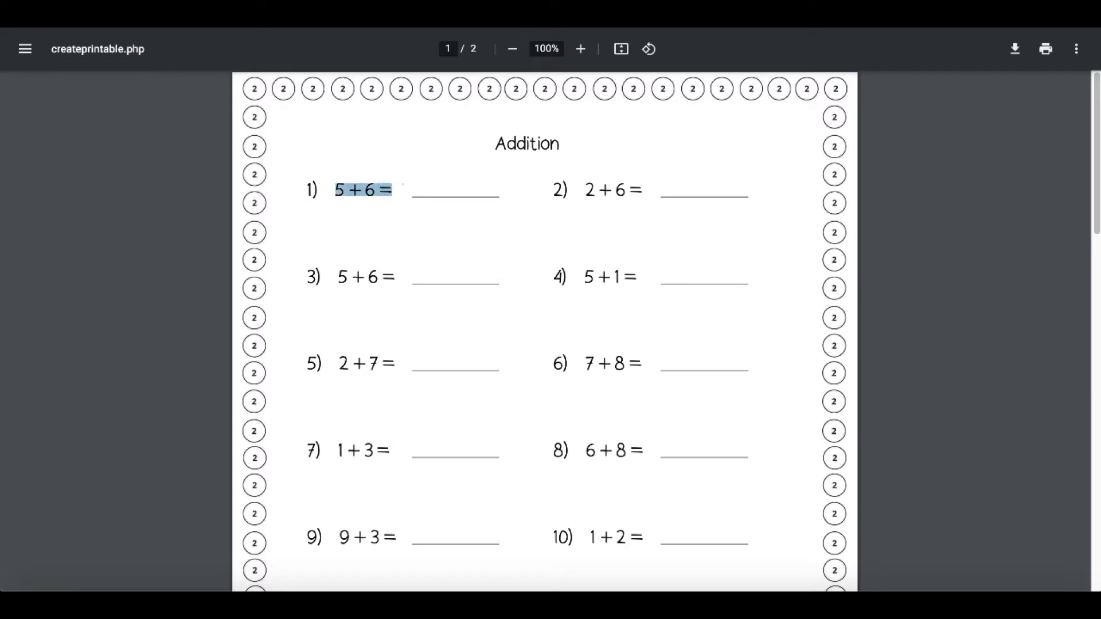
click(511, 48)
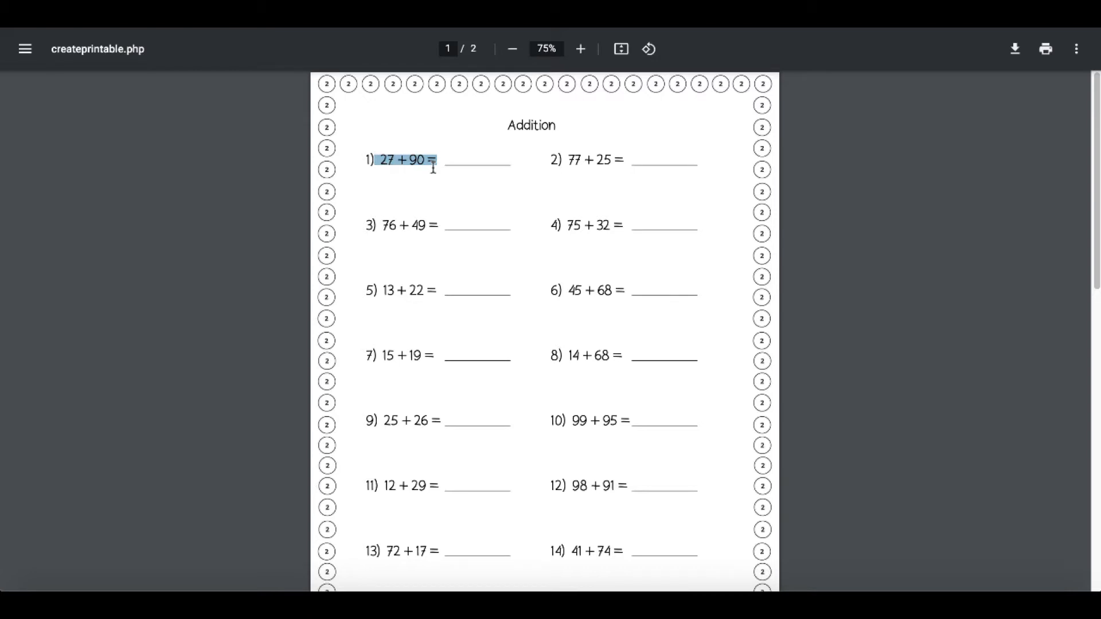
scroll(down, 3)
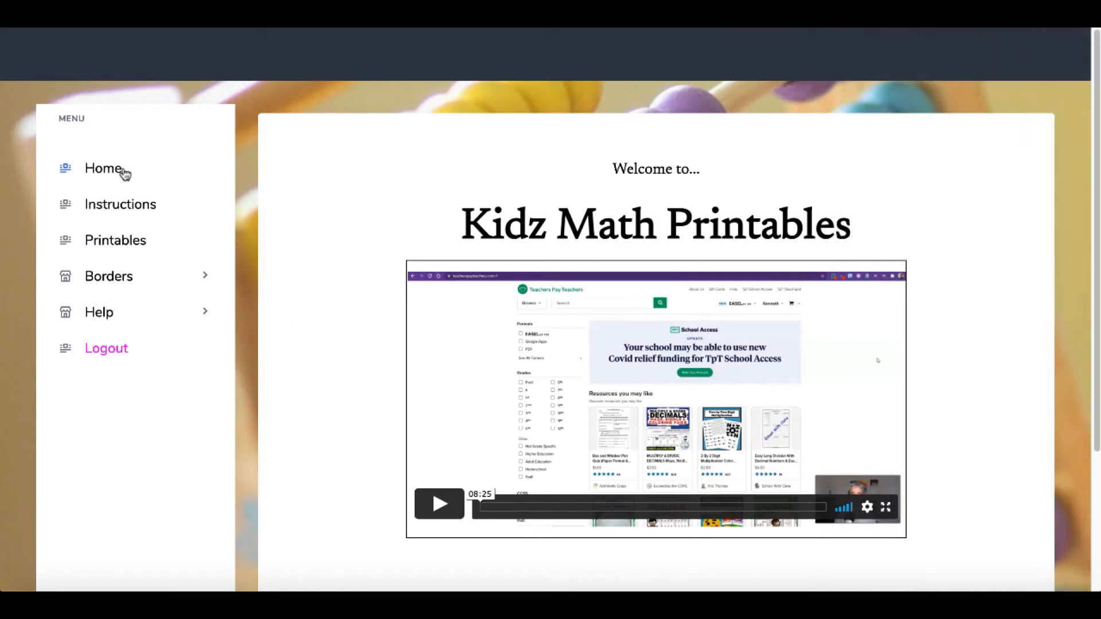
mouse_move(276, 233)
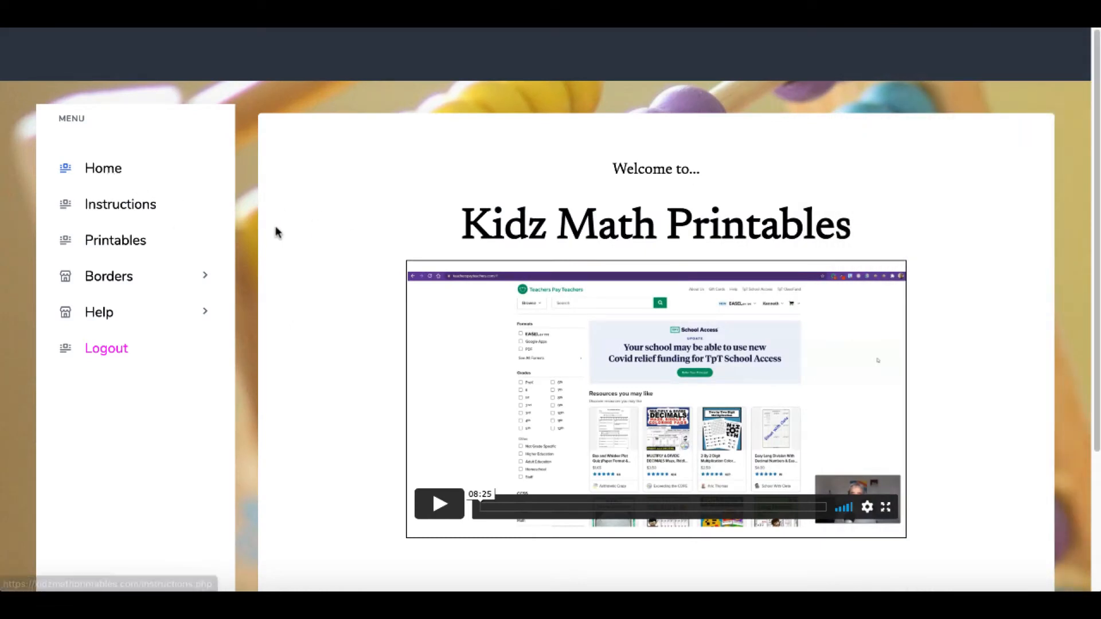
mouse_move(253, 224)
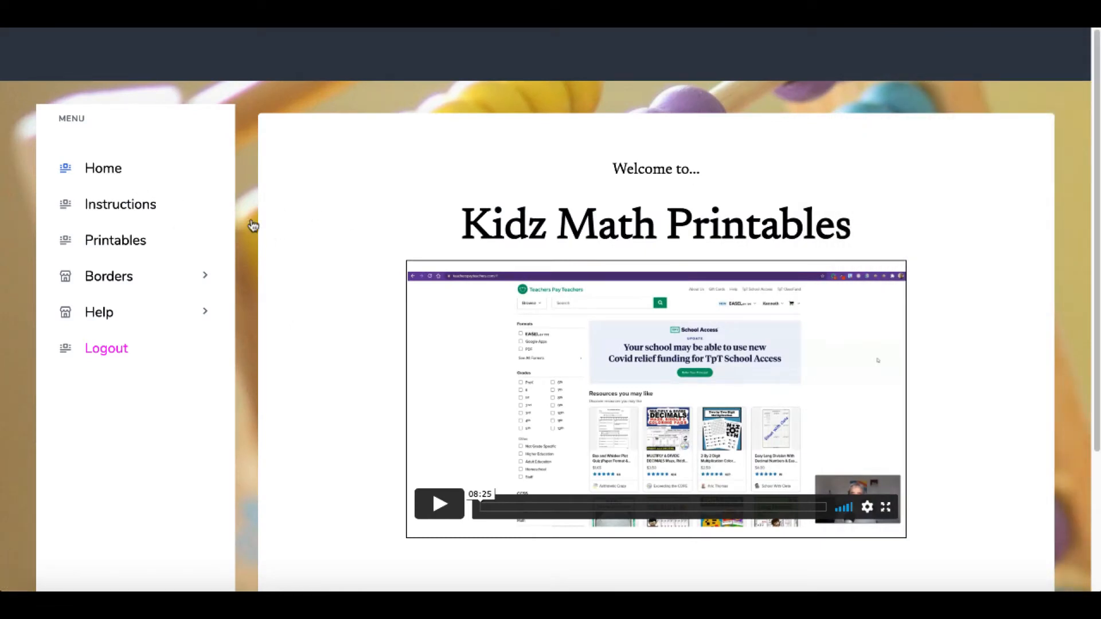
Scroll through the Instructions page's tutorial videos on borders, selections and text colour
scroll(down, 3)
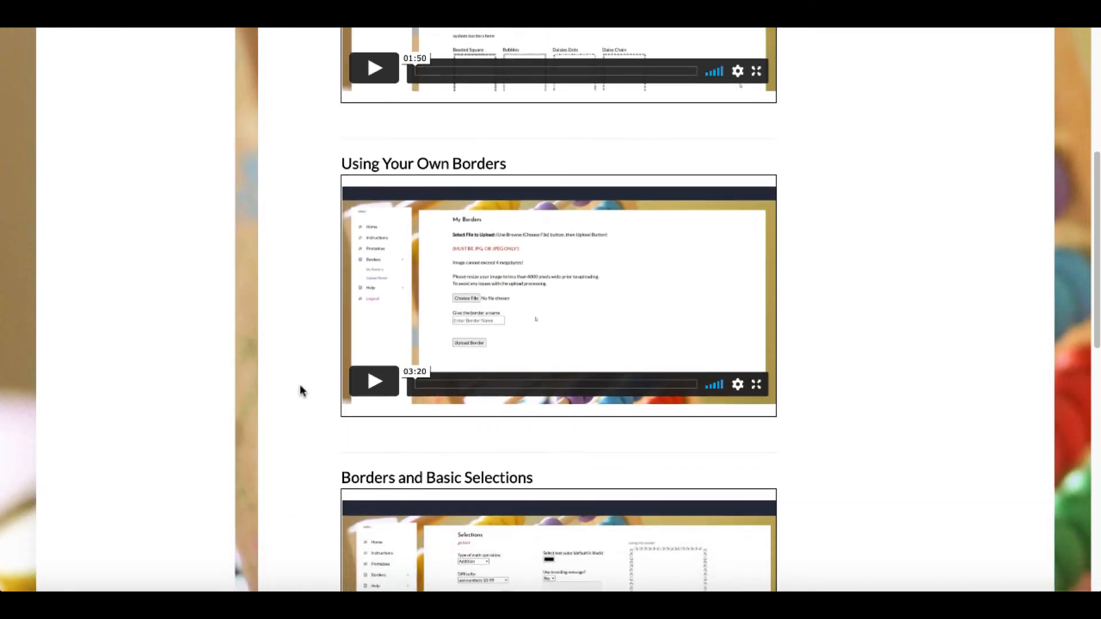
scroll(down, 3)
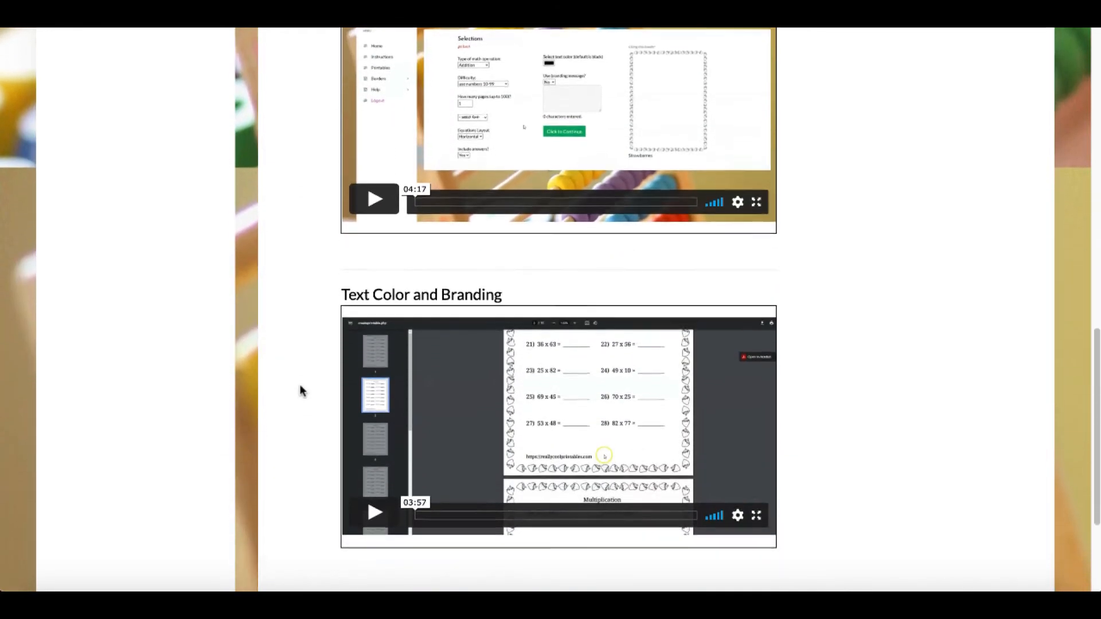
scroll(down, 3)
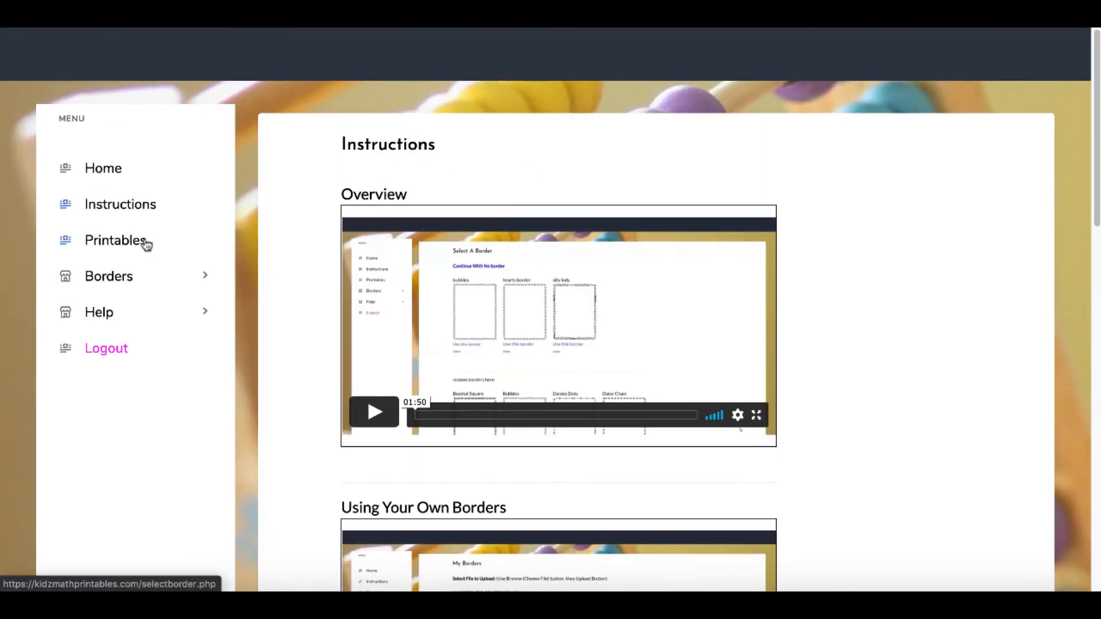
mouse_move(134, 241)
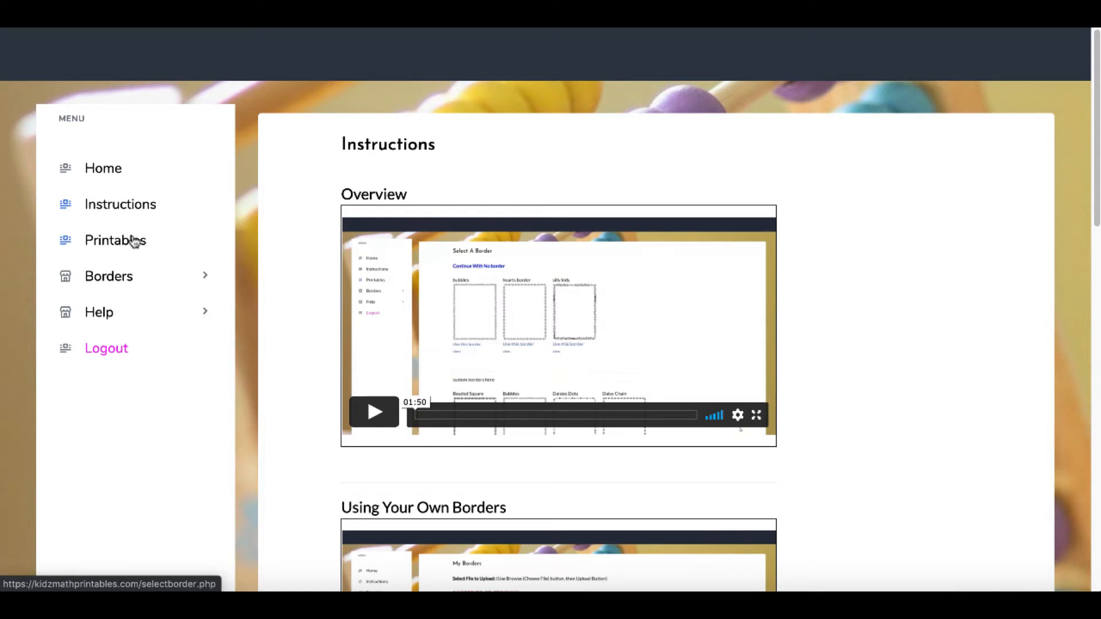
Start a new printable at Select A Border and browse the custom and system borders
click(115, 240)
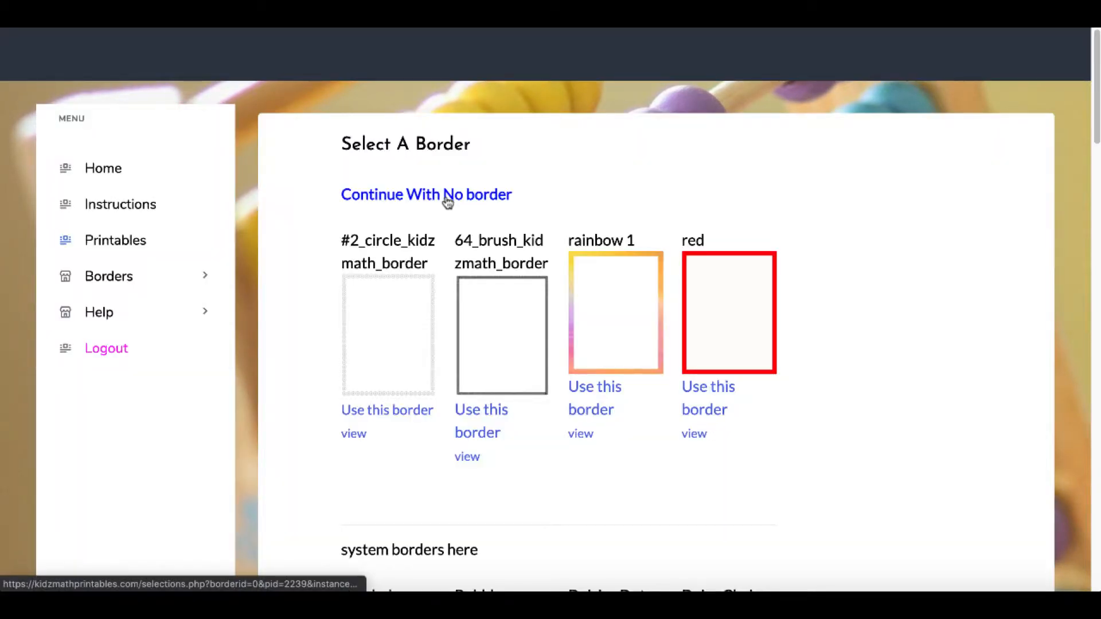
mouse_move(666, 303)
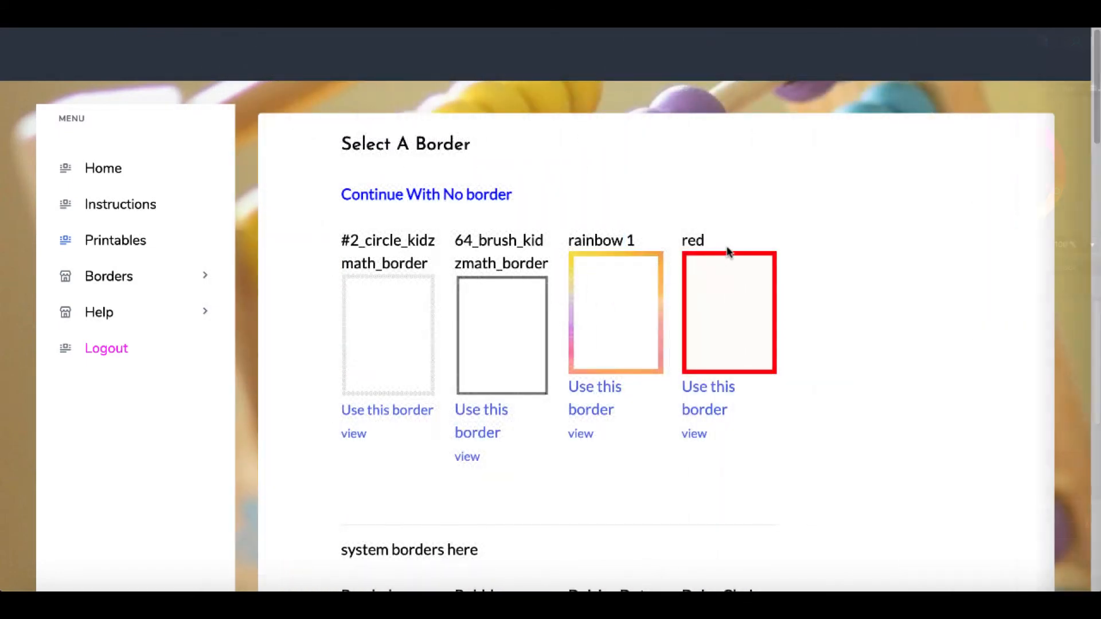
mouse_move(695, 262)
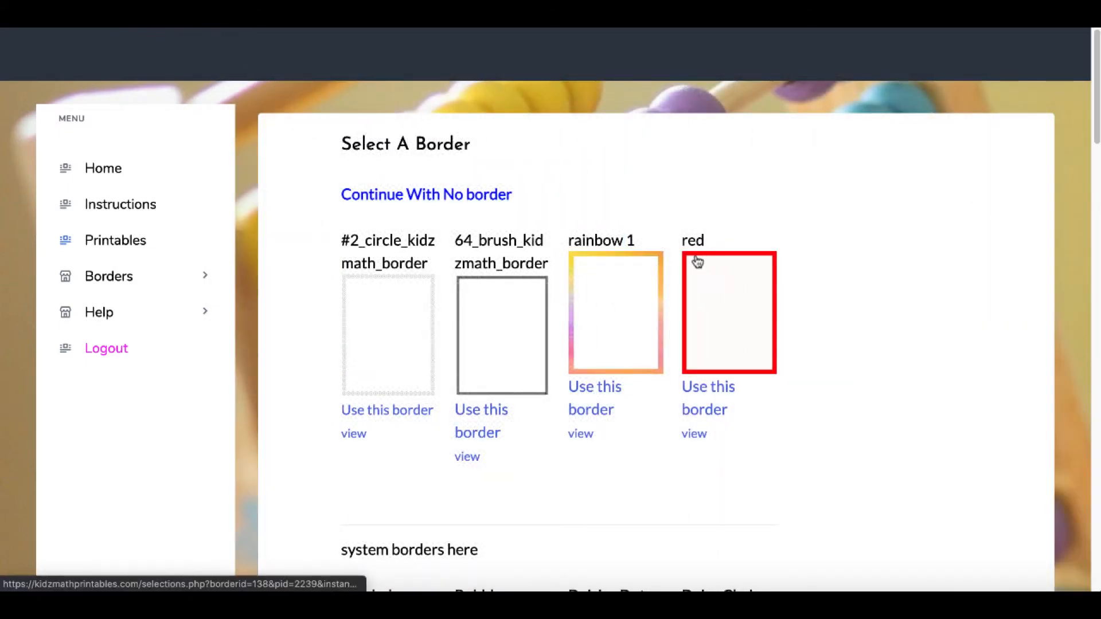
mouse_move(715, 378)
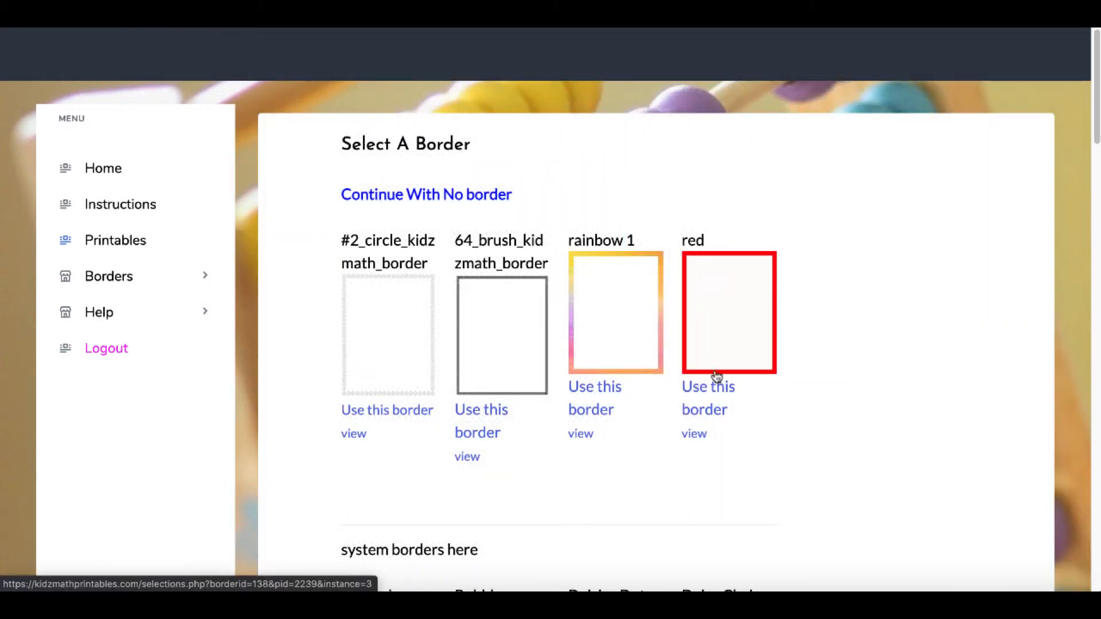
mouse_move(757, 410)
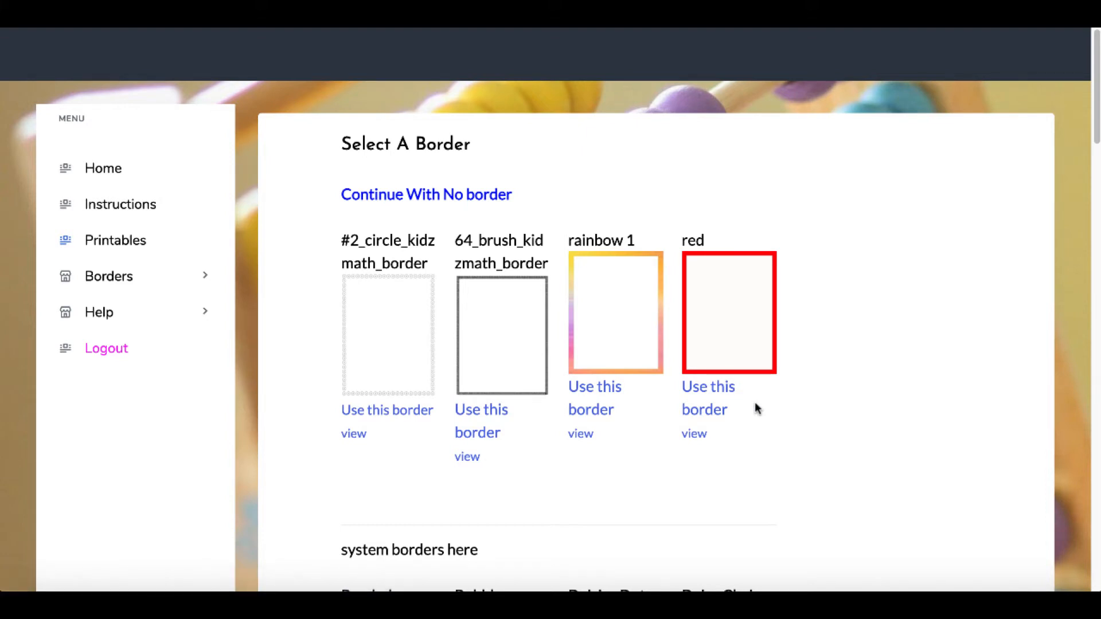
scroll(down, 3)
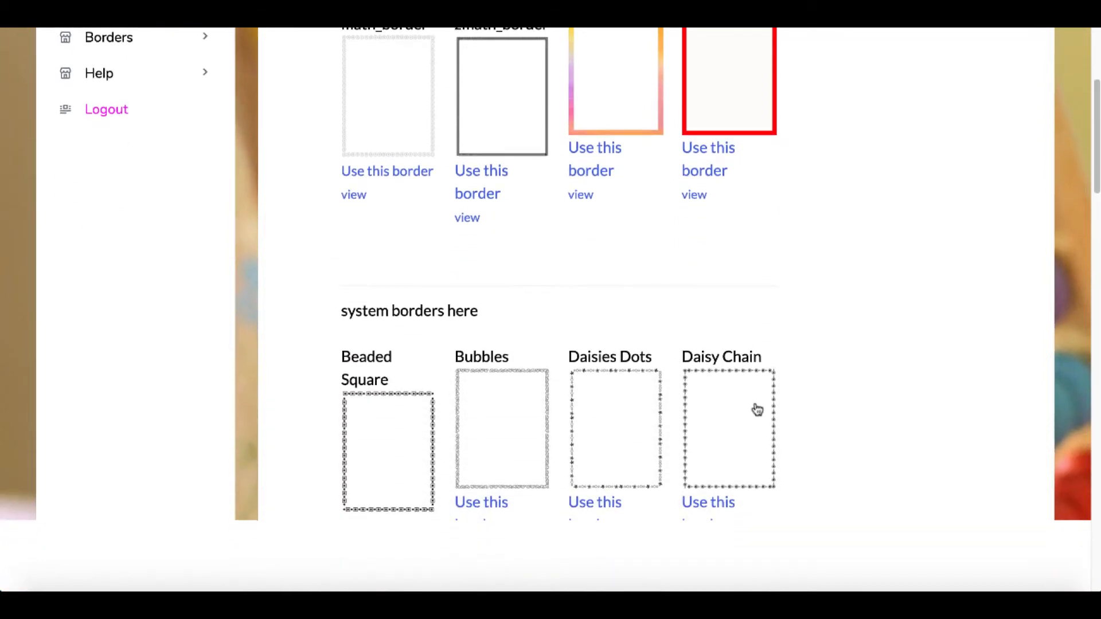
scroll(down, 3)
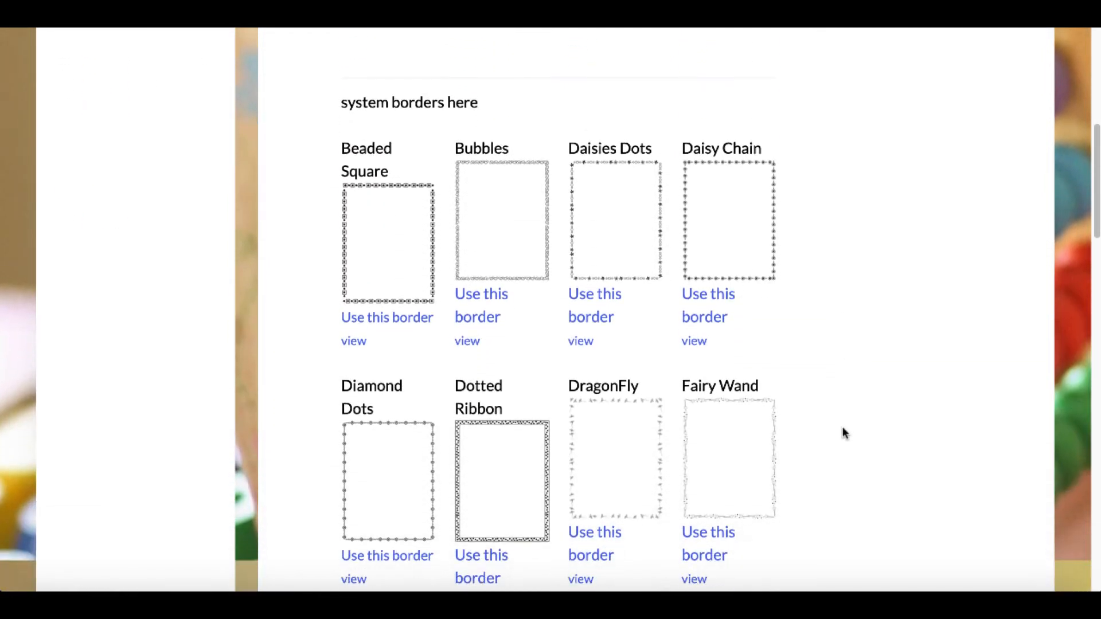
scroll(down, 3)
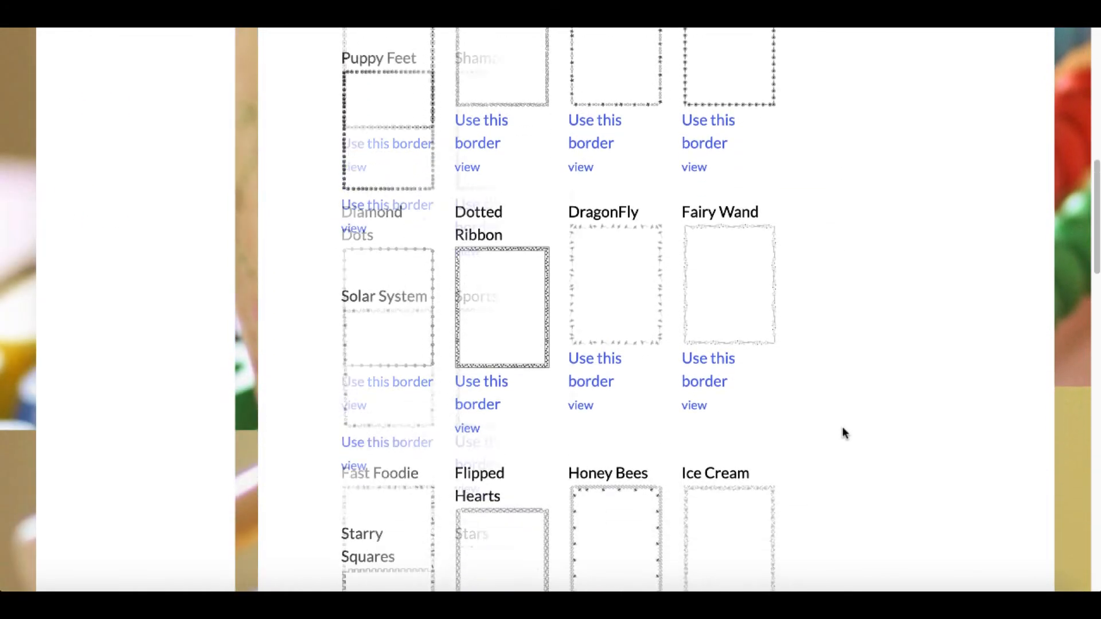
scroll(down, 3)
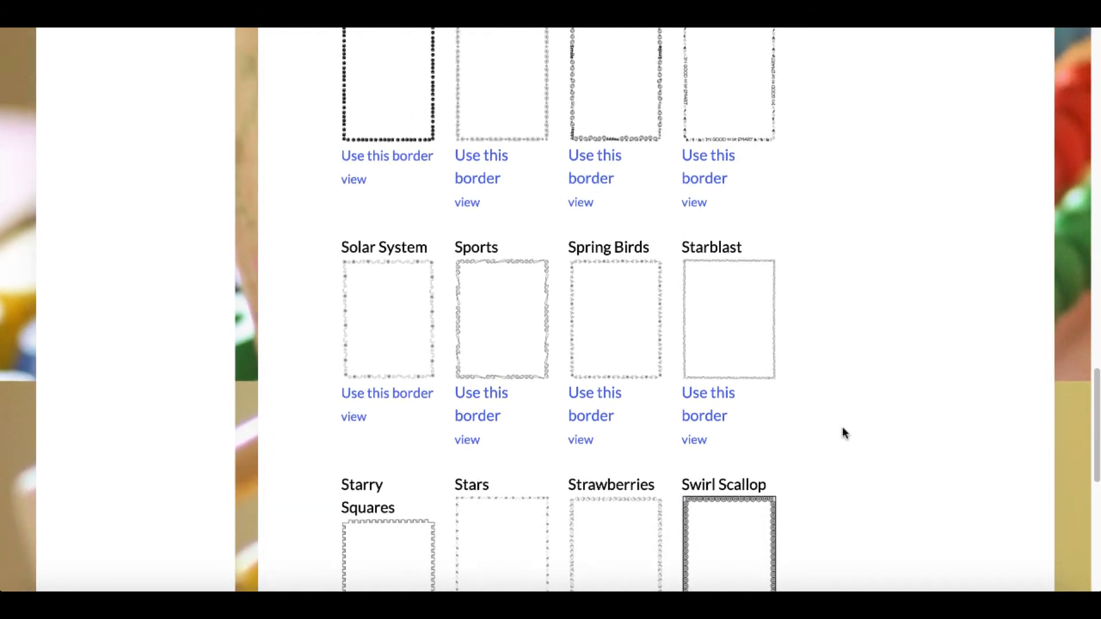
scroll(up, 3)
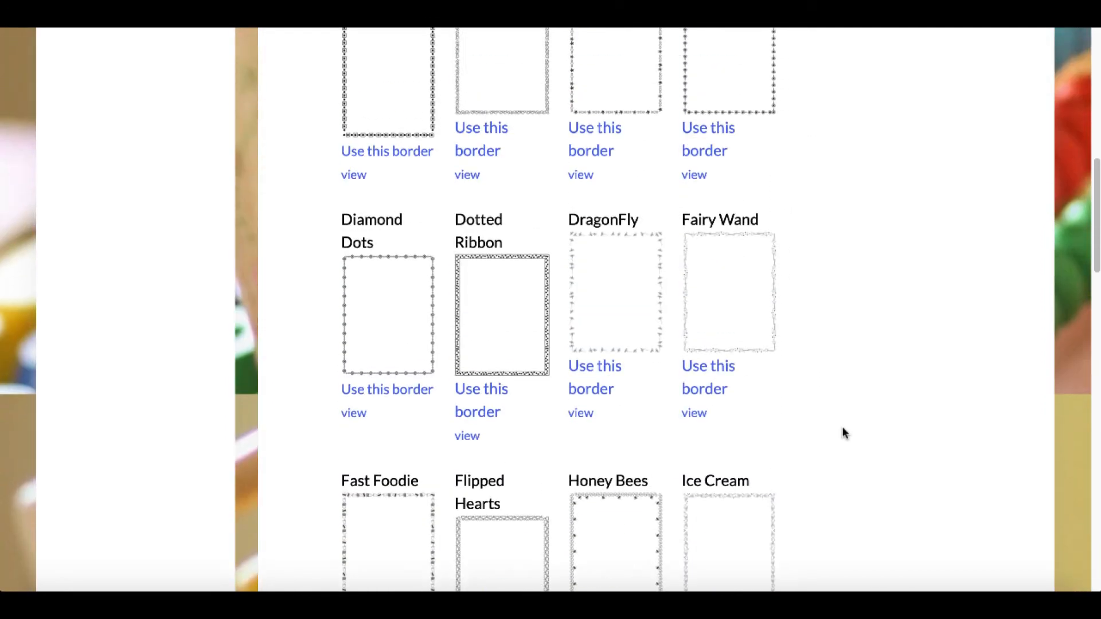
scroll(up, 3)
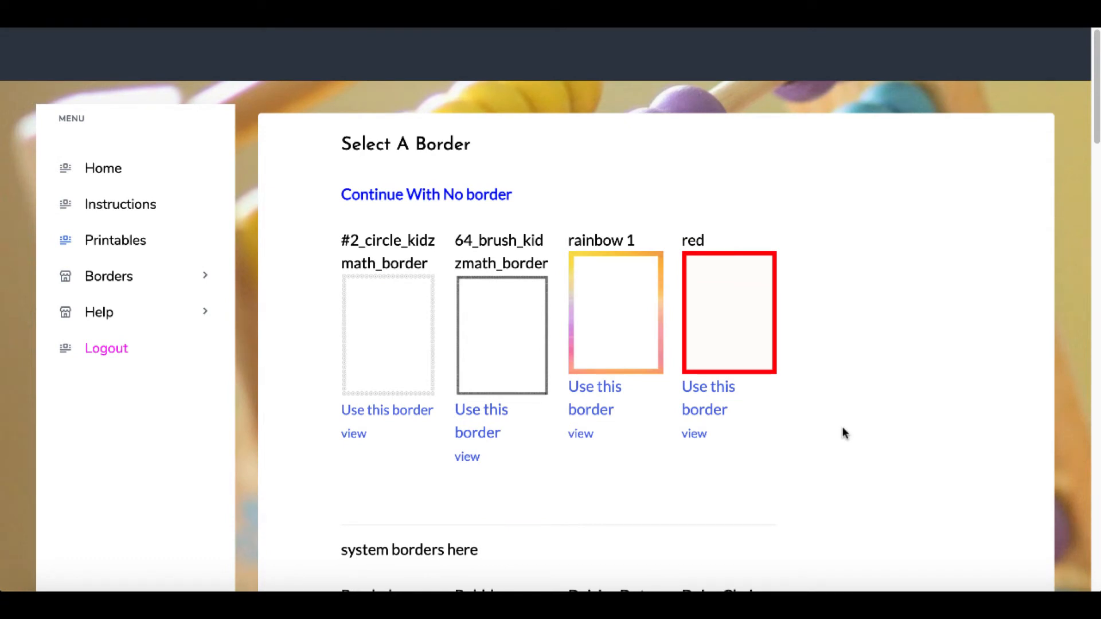
mouse_move(495, 385)
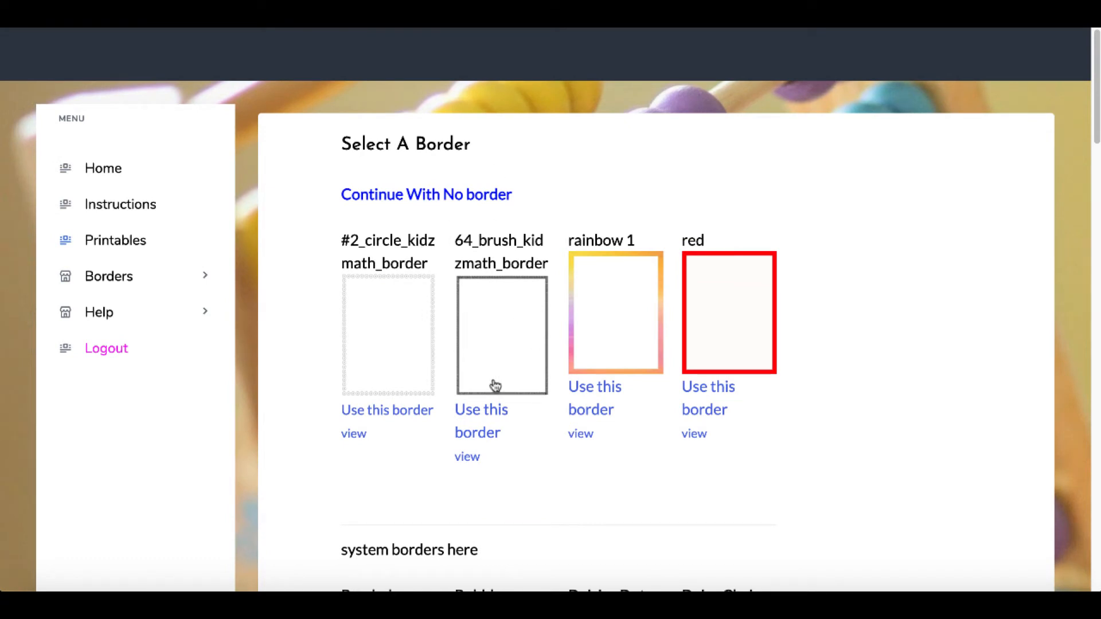
mouse_move(411, 320)
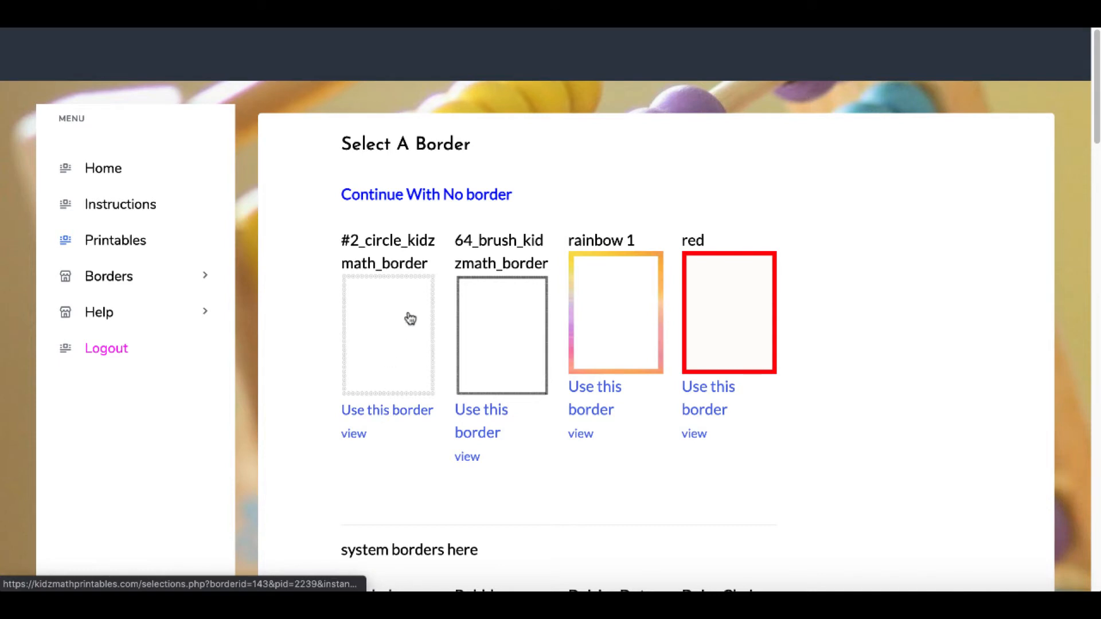
mouse_move(400, 427)
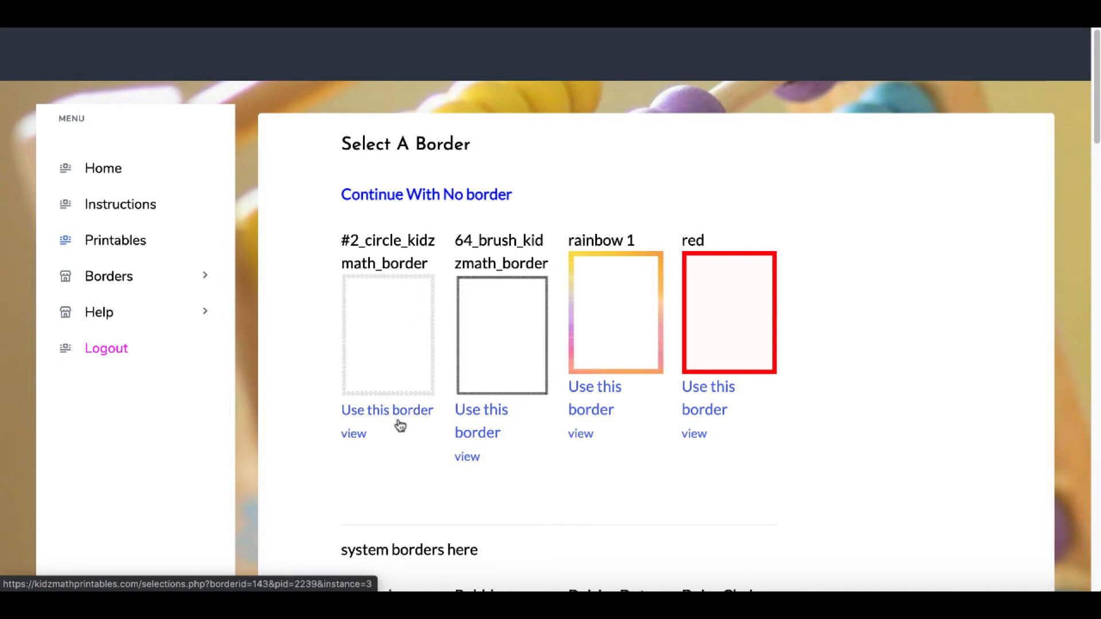
mouse_move(389, 415)
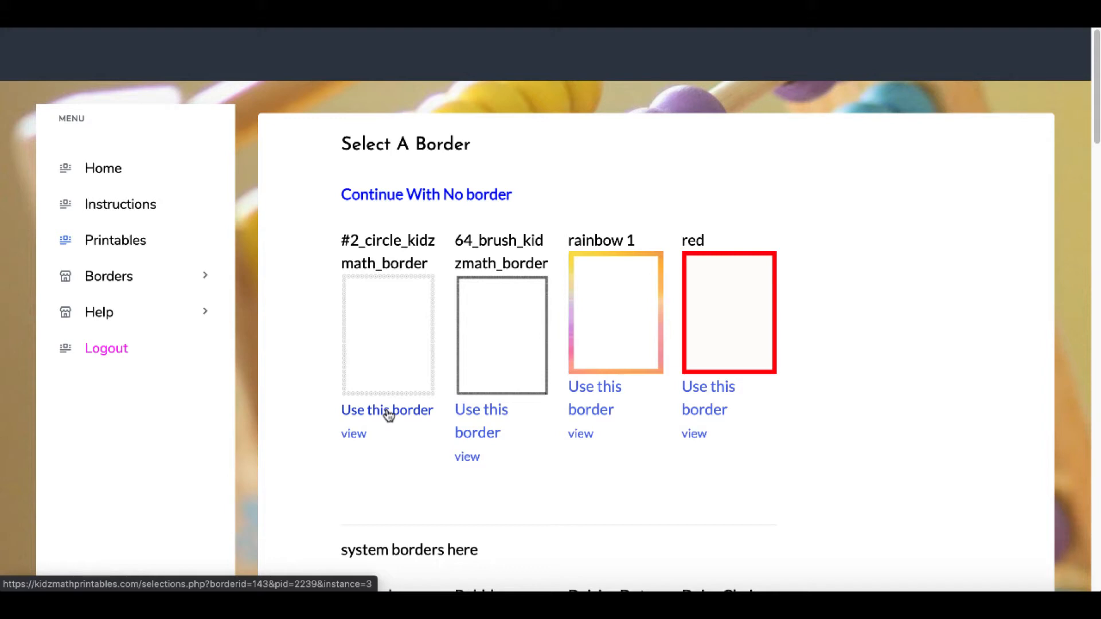
Use the circle border, keep Addition, and raise the page count to 3
click(387, 410)
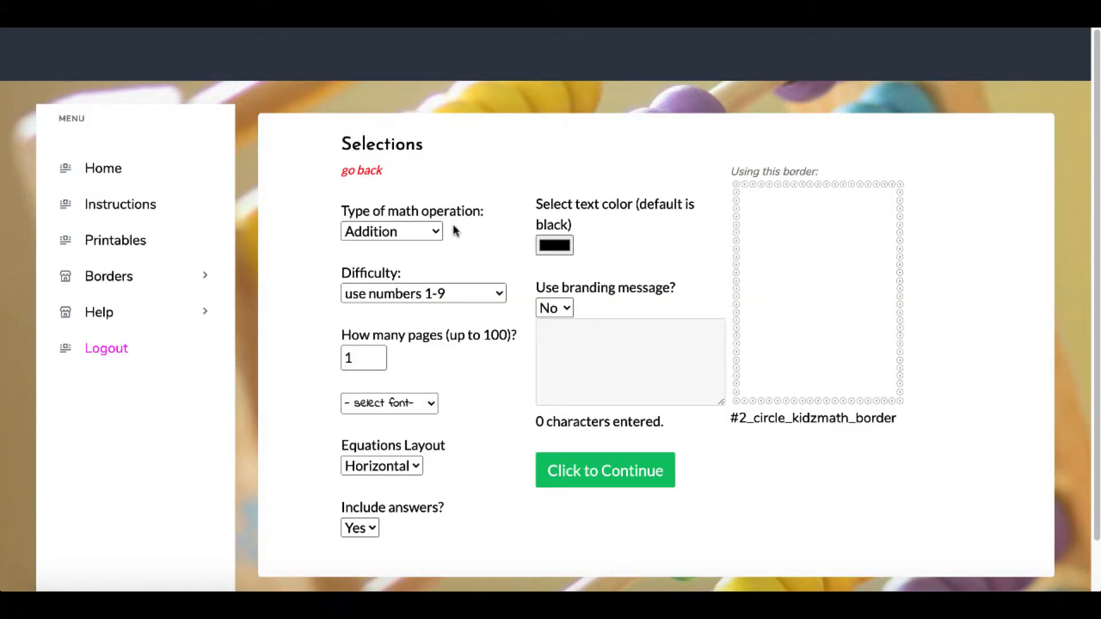
click(392, 230)
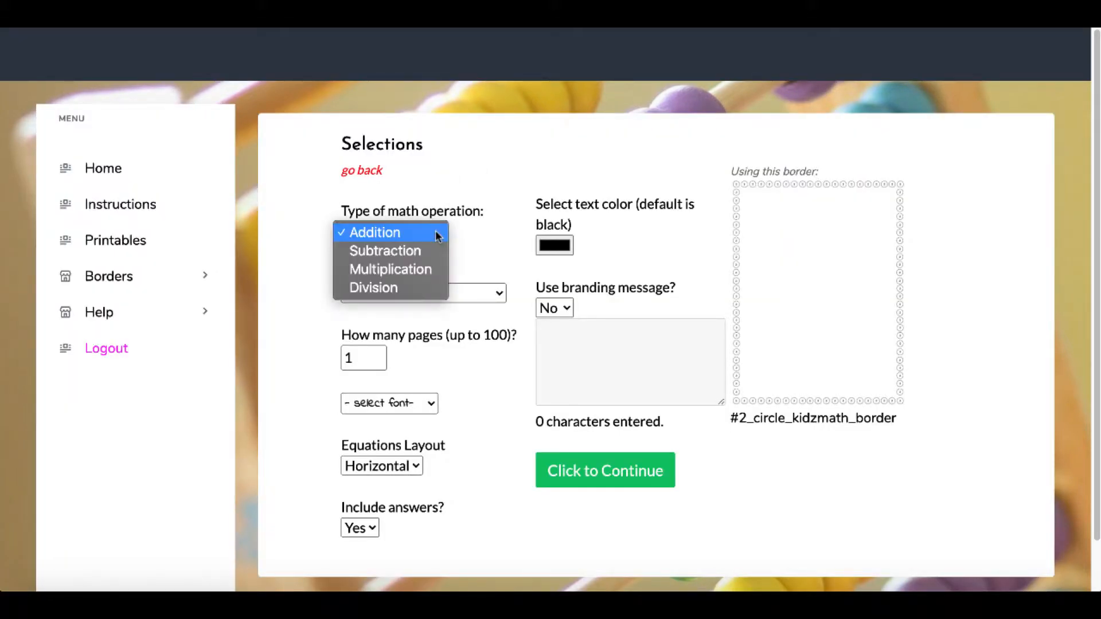
mouse_move(390, 268)
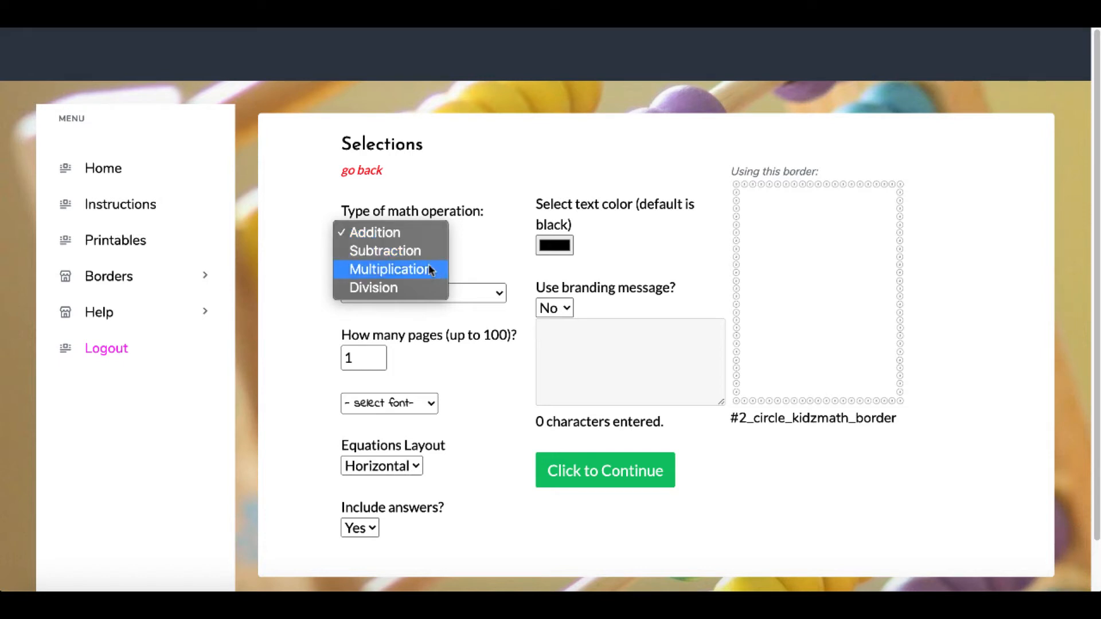
click(375, 232)
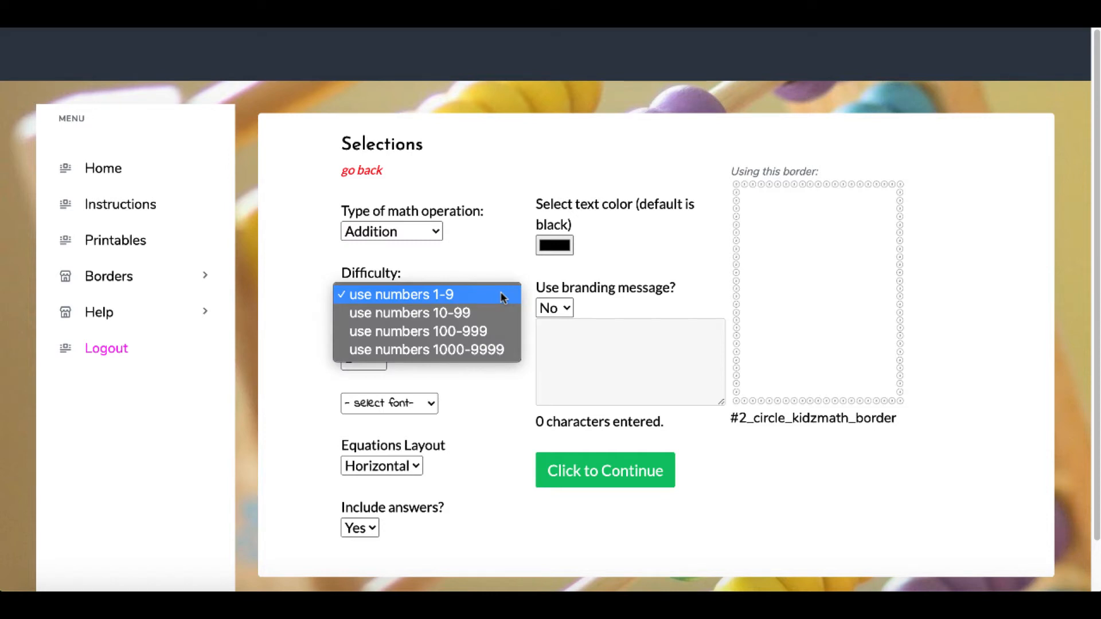
mouse_move(490, 313)
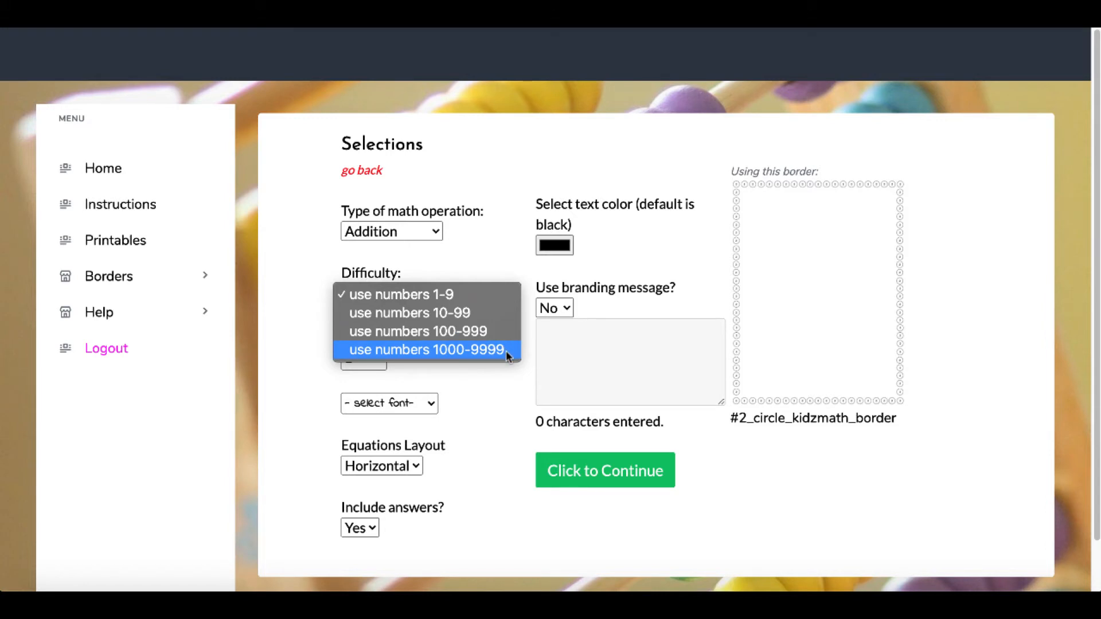
click(392, 295)
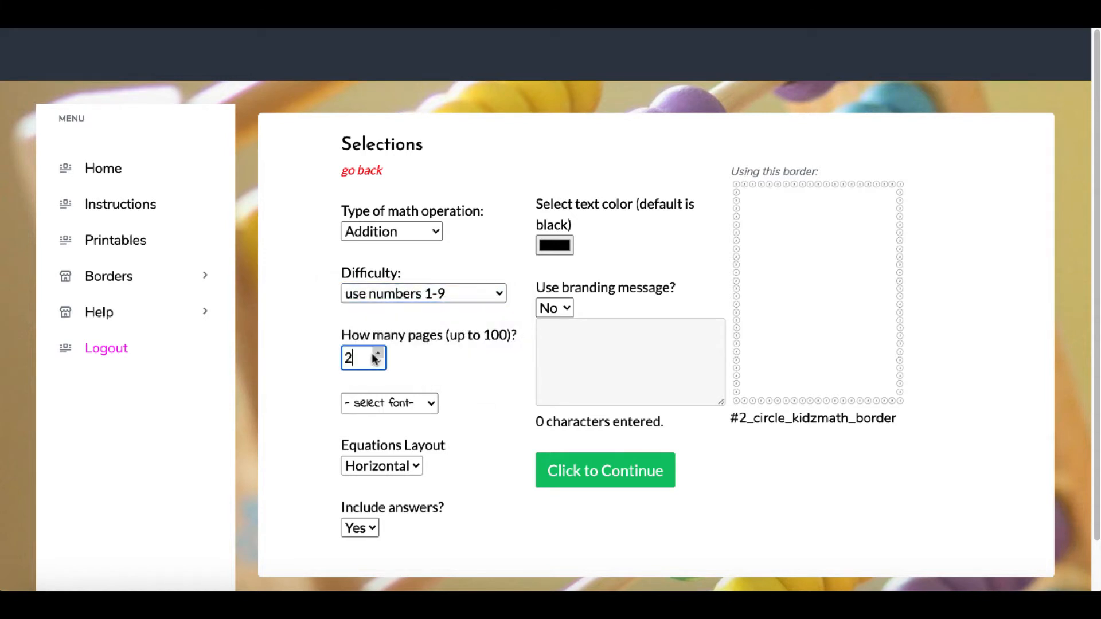
click(389, 403)
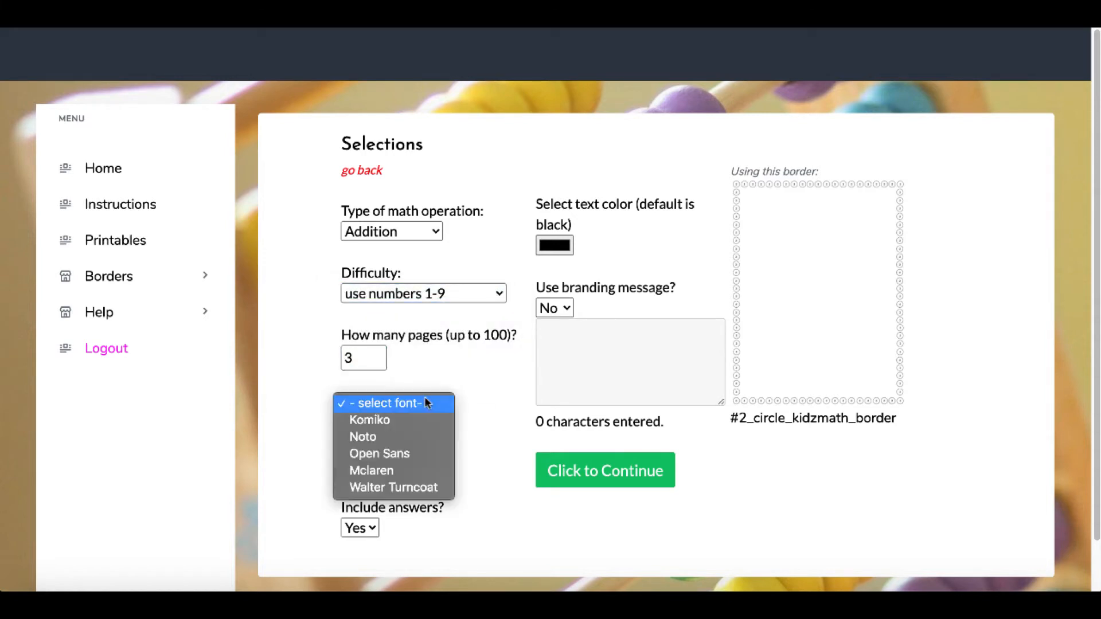
mouse_move(477, 455)
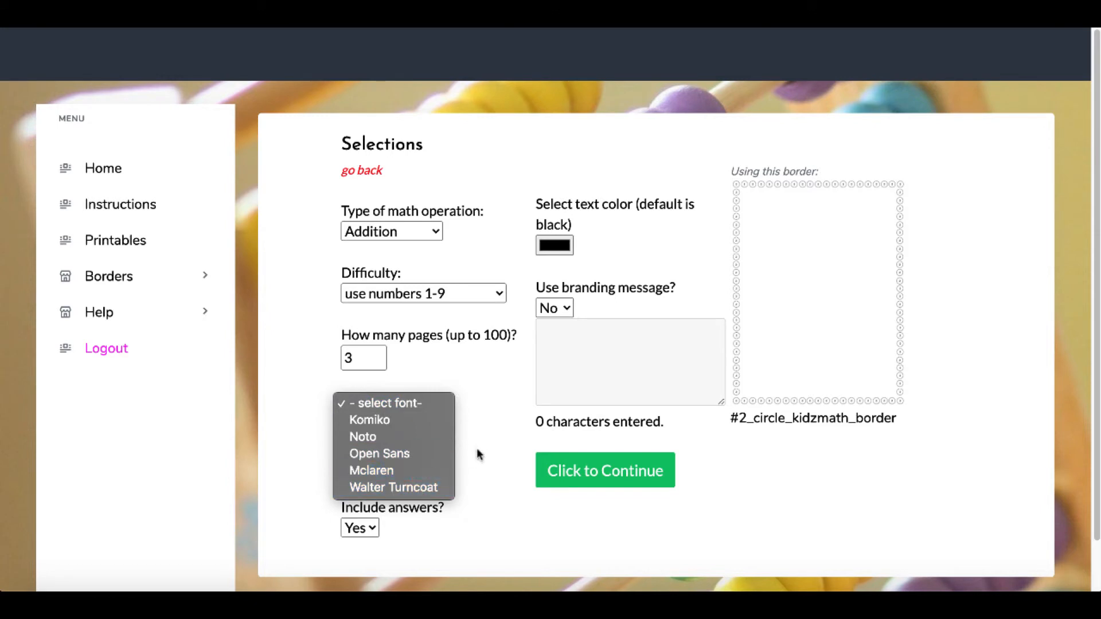
Keep the default font, lay the equations out vertically and leave the text colour black
click(388, 402)
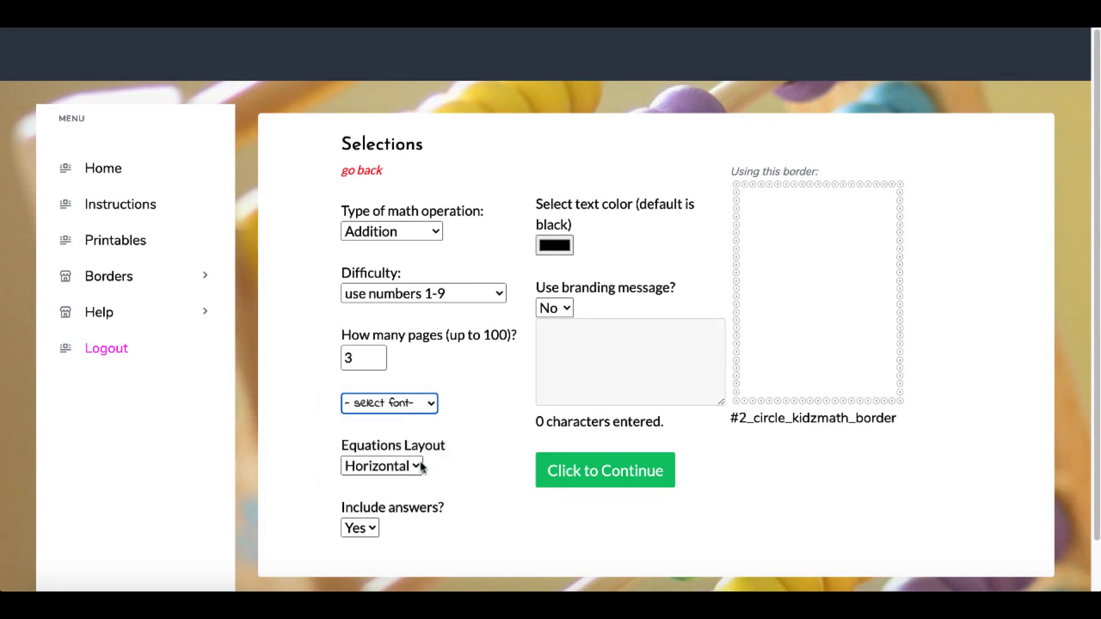
click(381, 465)
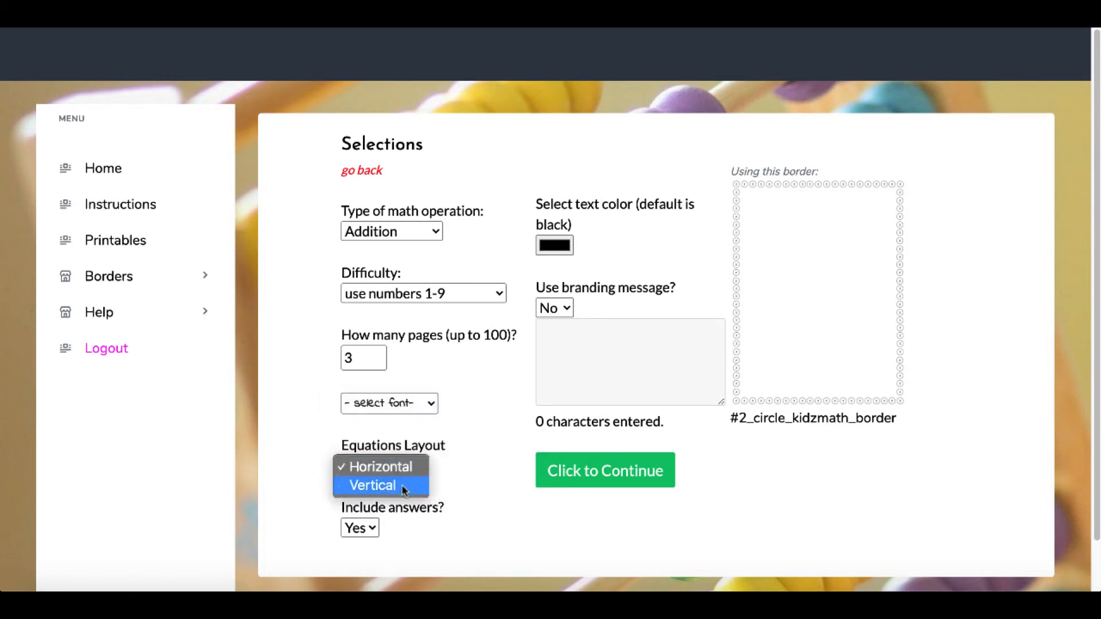
click(374, 485)
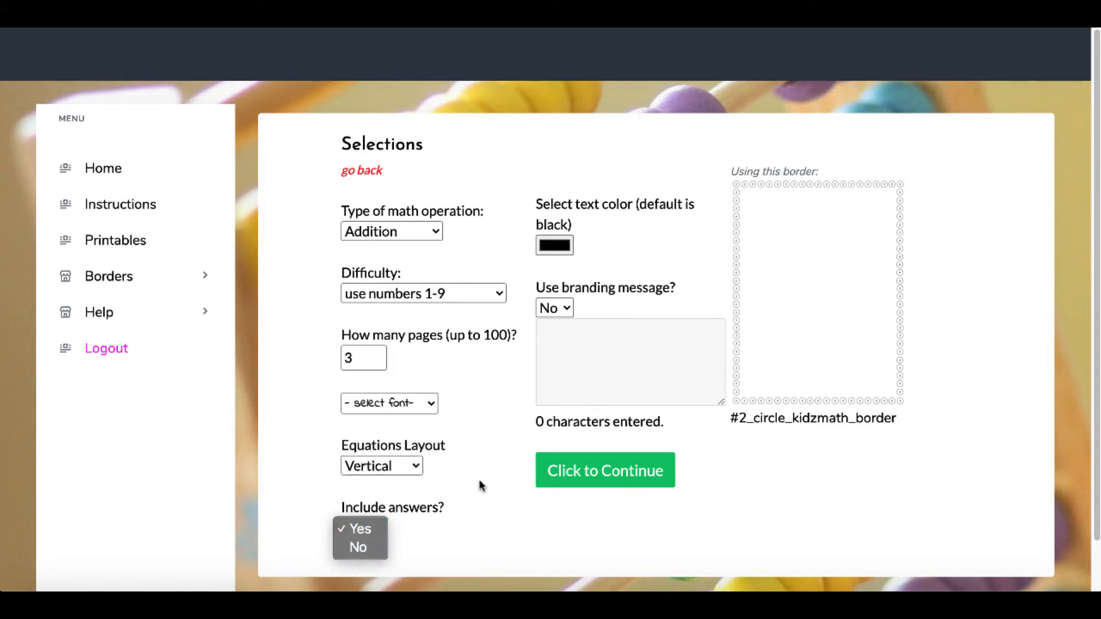
click(554, 246)
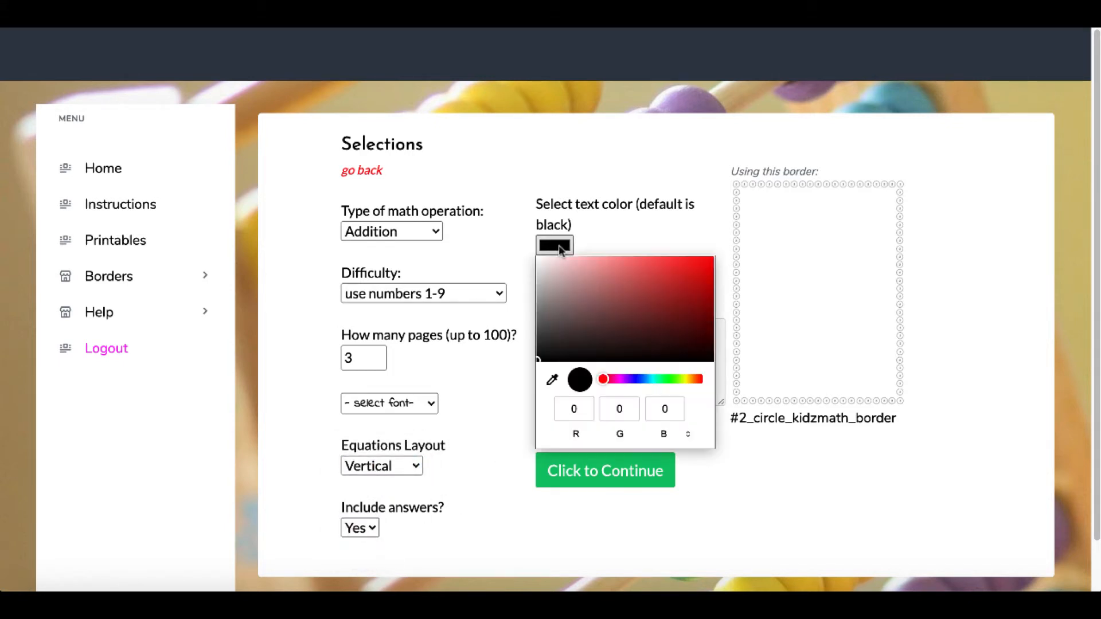
click(554, 245)
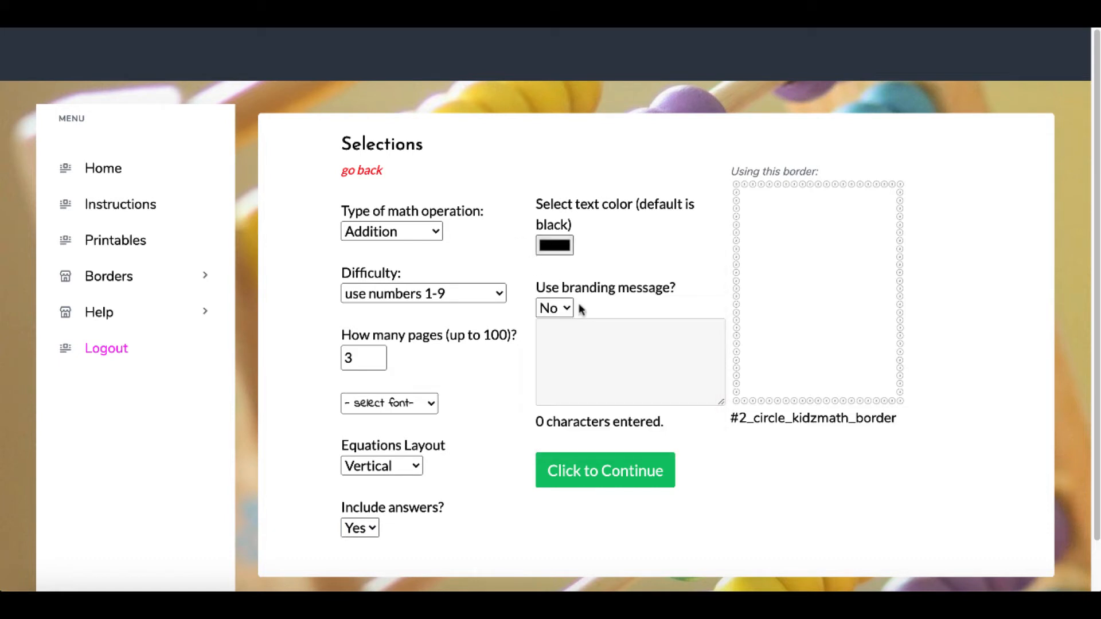
click(554, 307)
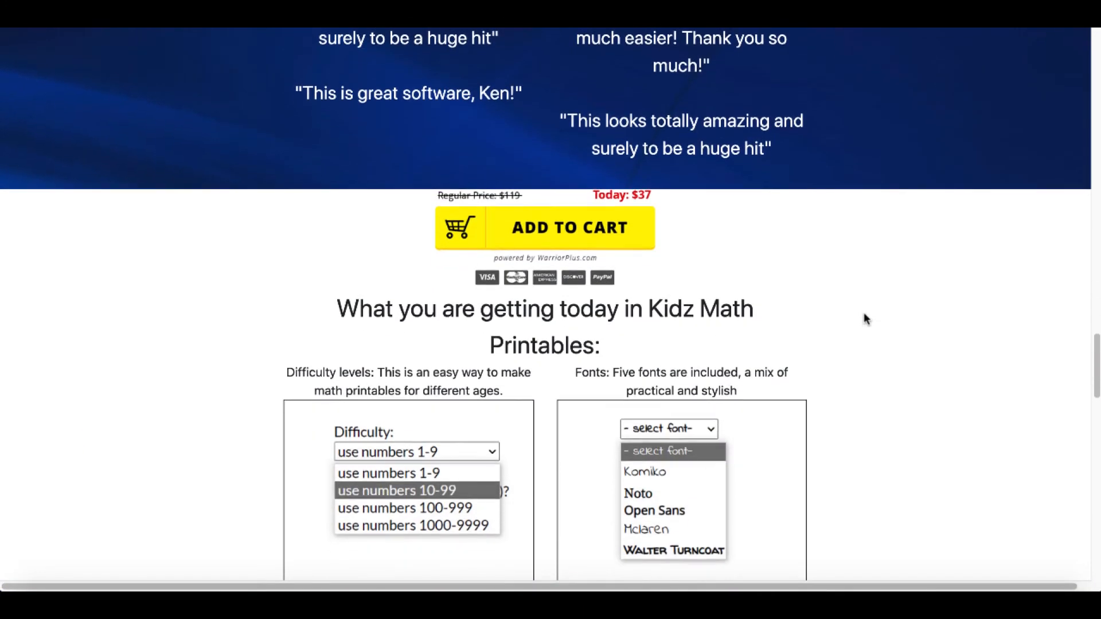
Scroll the sales page to 'What you are getting today' with levels, fonts, layouts and borders
scroll(down, 3)
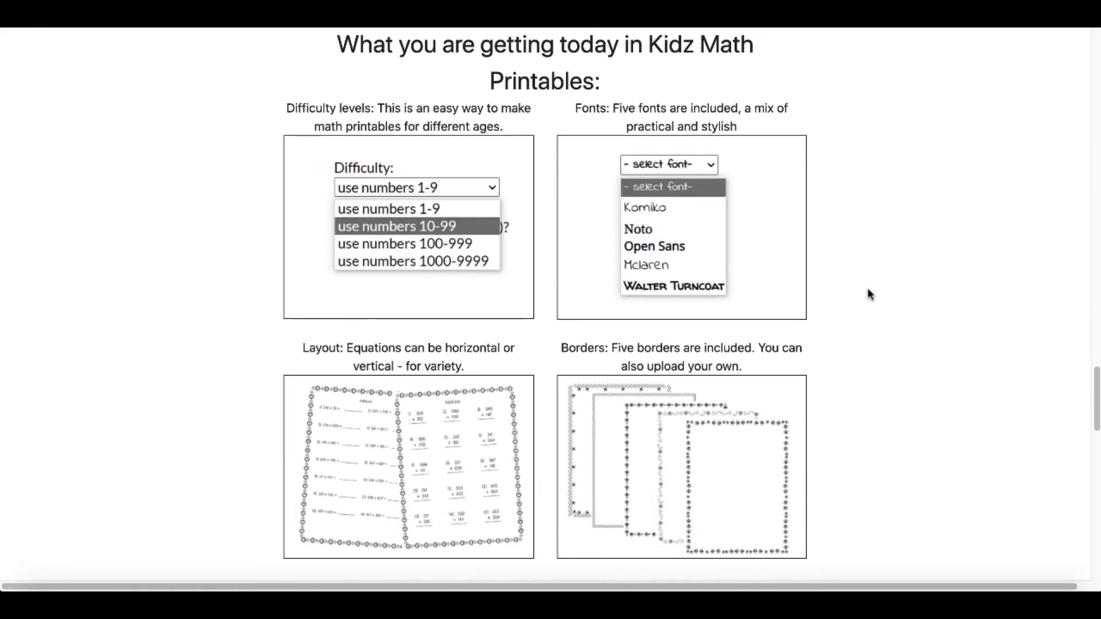
mouse_move(433, 151)
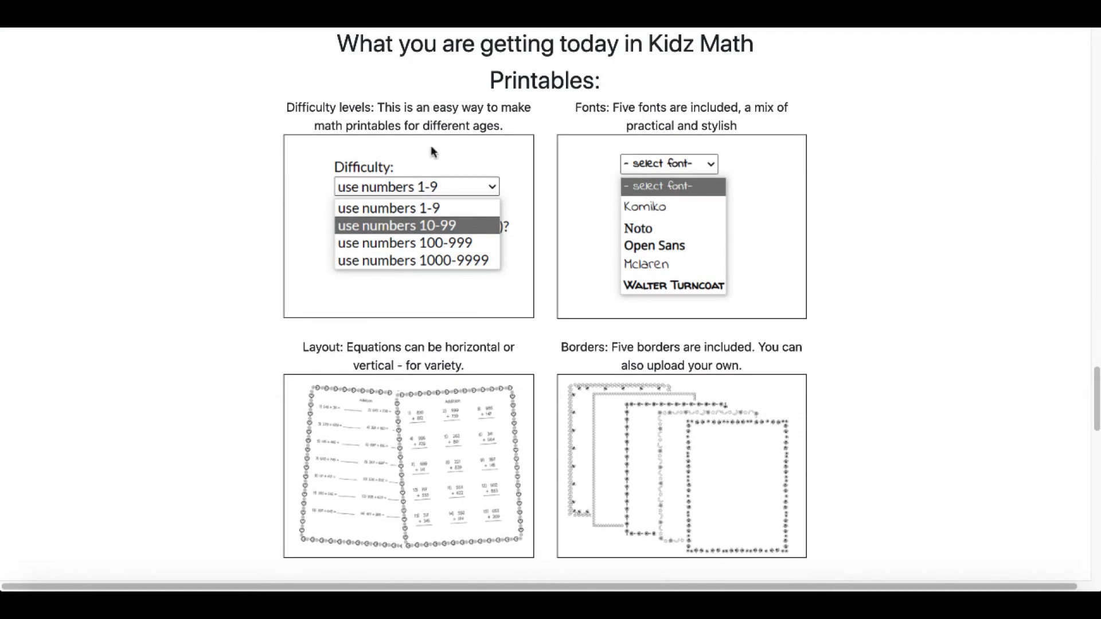
mouse_move(365, 493)
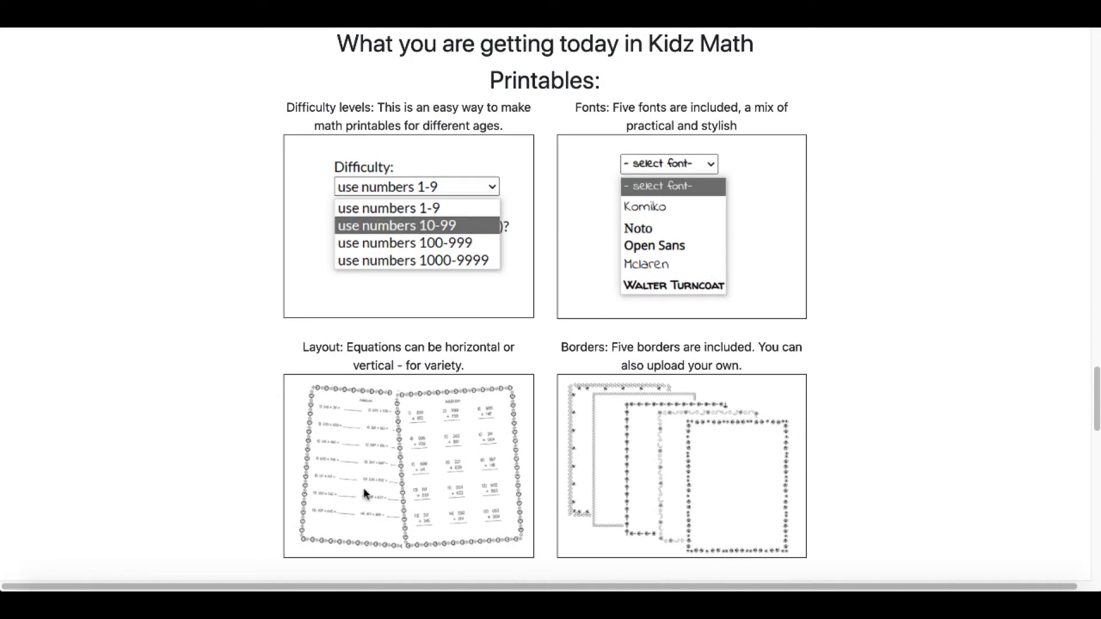
mouse_move(763, 494)
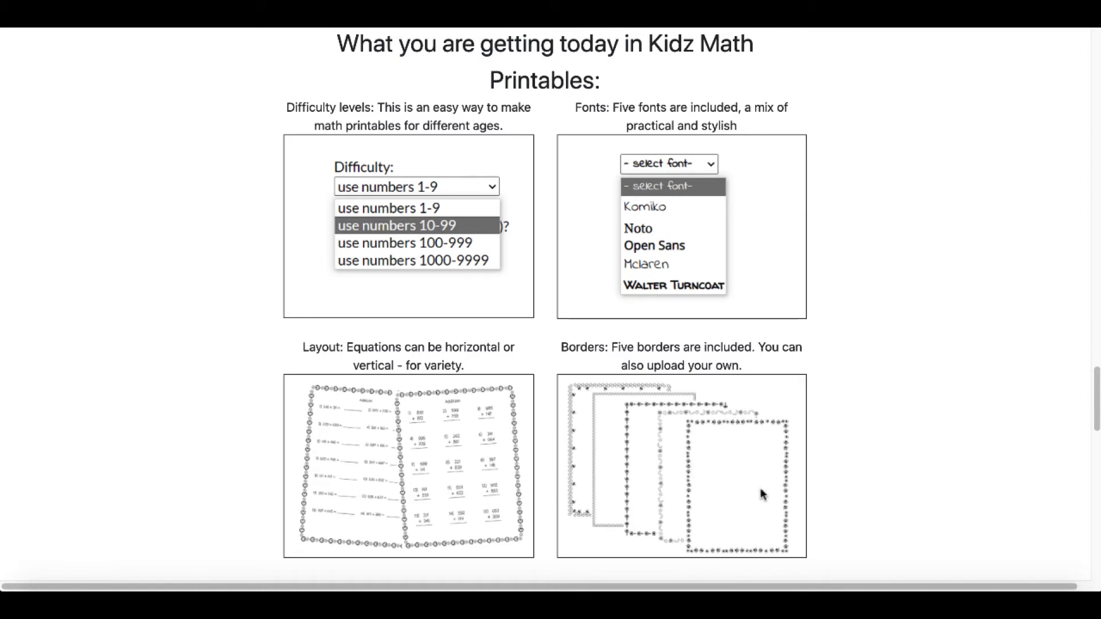
mouse_move(716, 456)
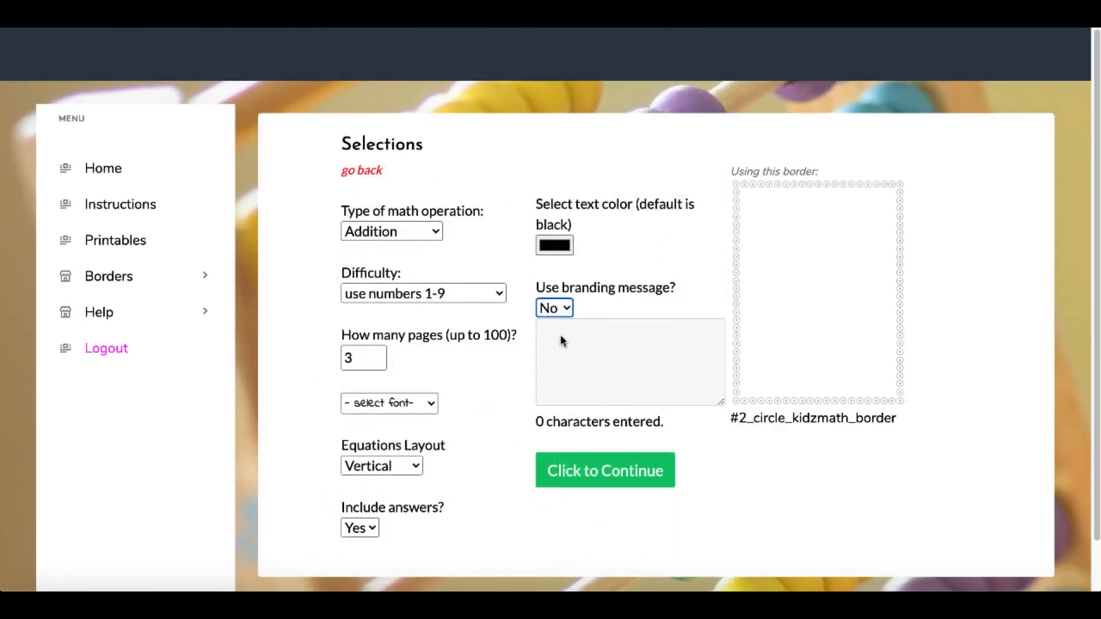
Turn on branding with 'Download more at CoolMathProblems.com' and generate the worksheet PDF
click(554, 307)
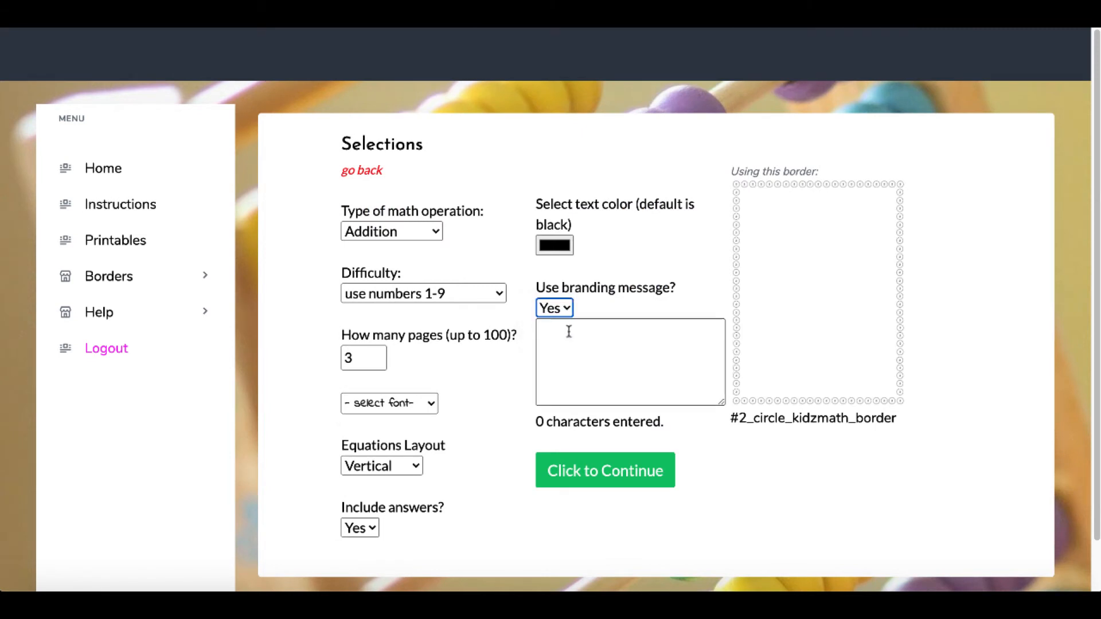
click(629, 361)
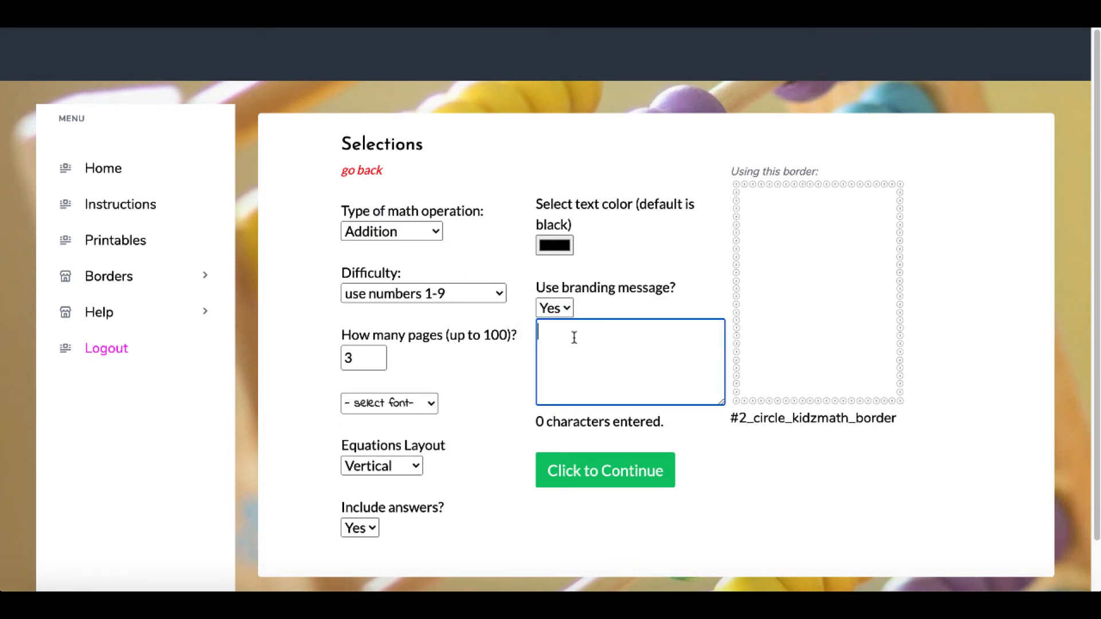
text(Download more at CoolMathProblems.com)
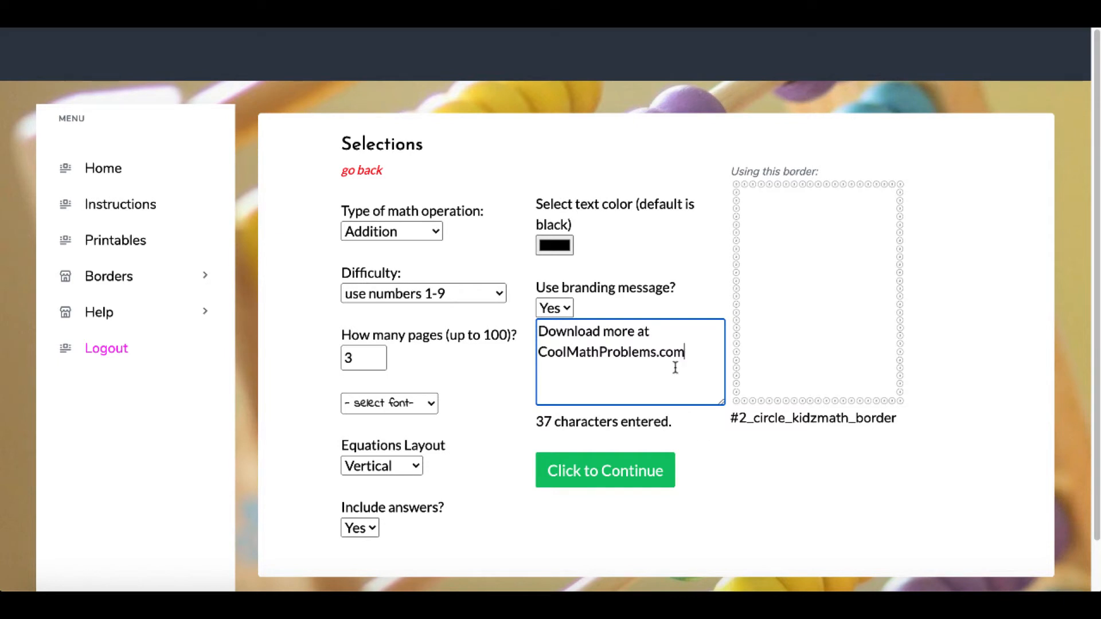
mouse_move(605, 470)
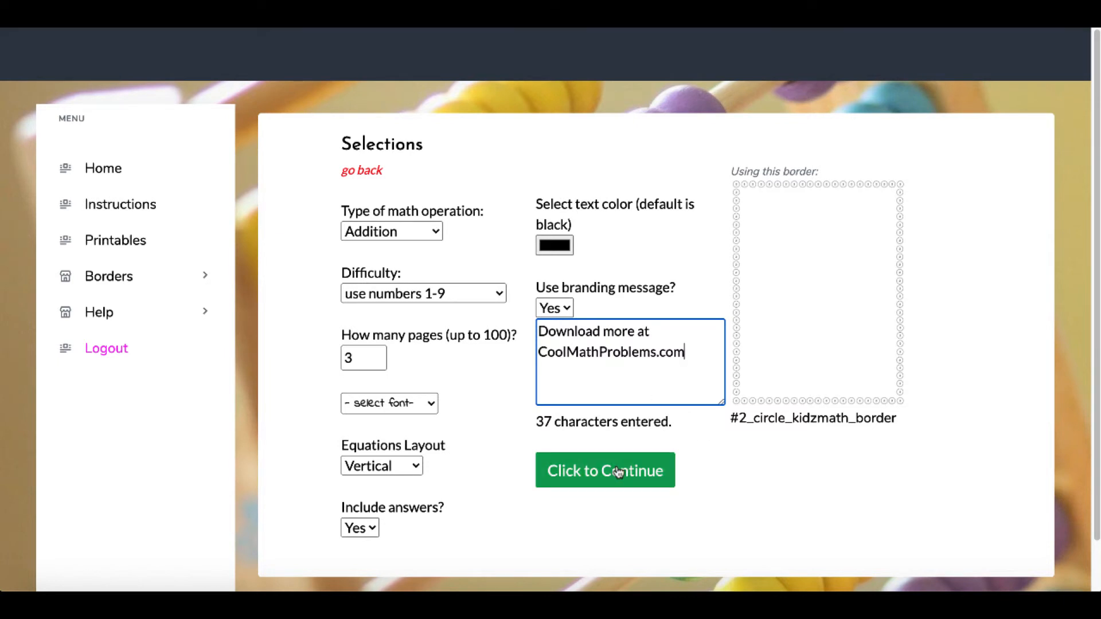
click(604, 470)
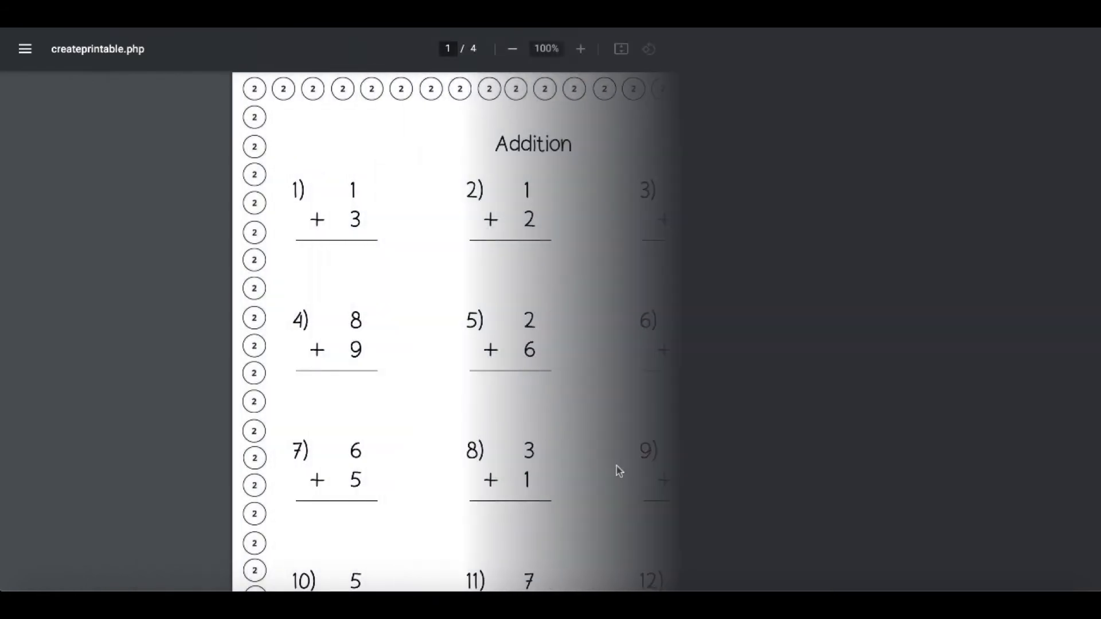
click(511, 48)
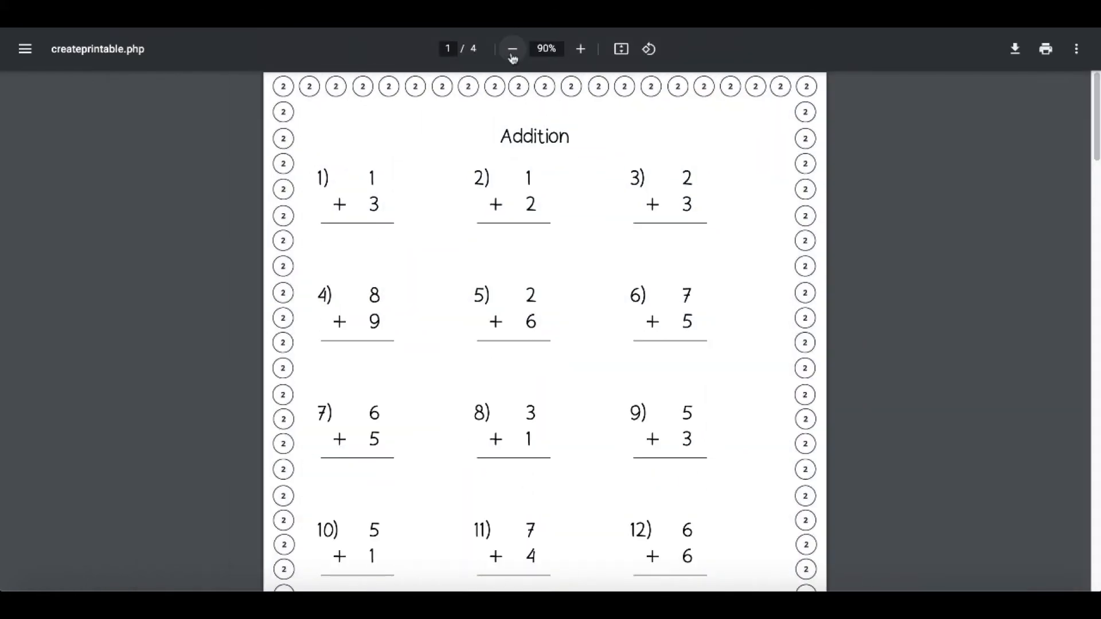
click(512, 49)
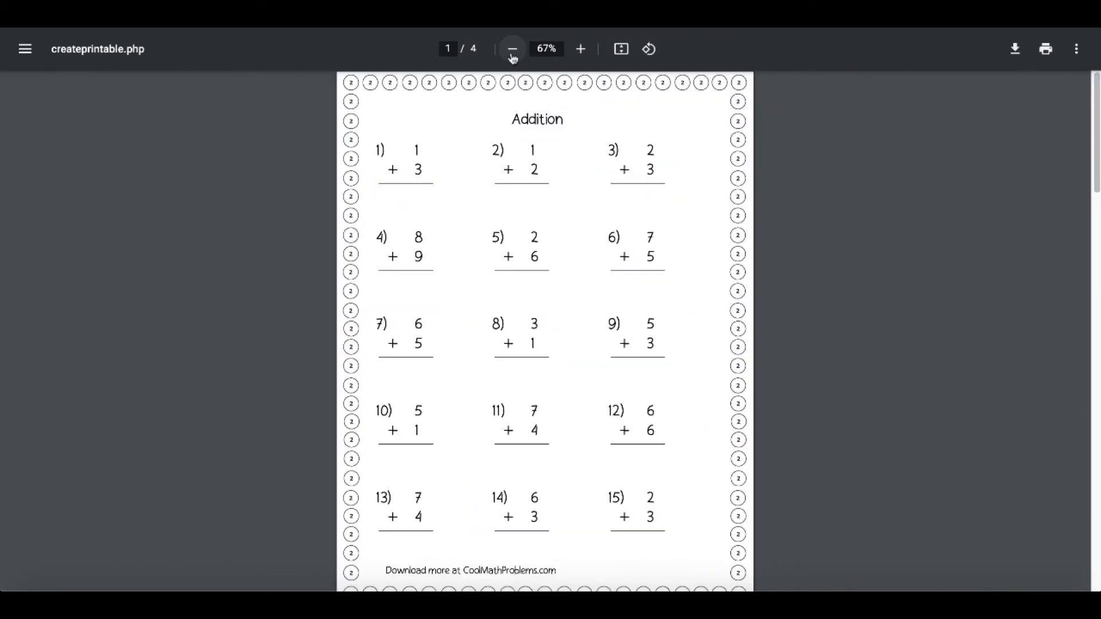
click(513, 48)
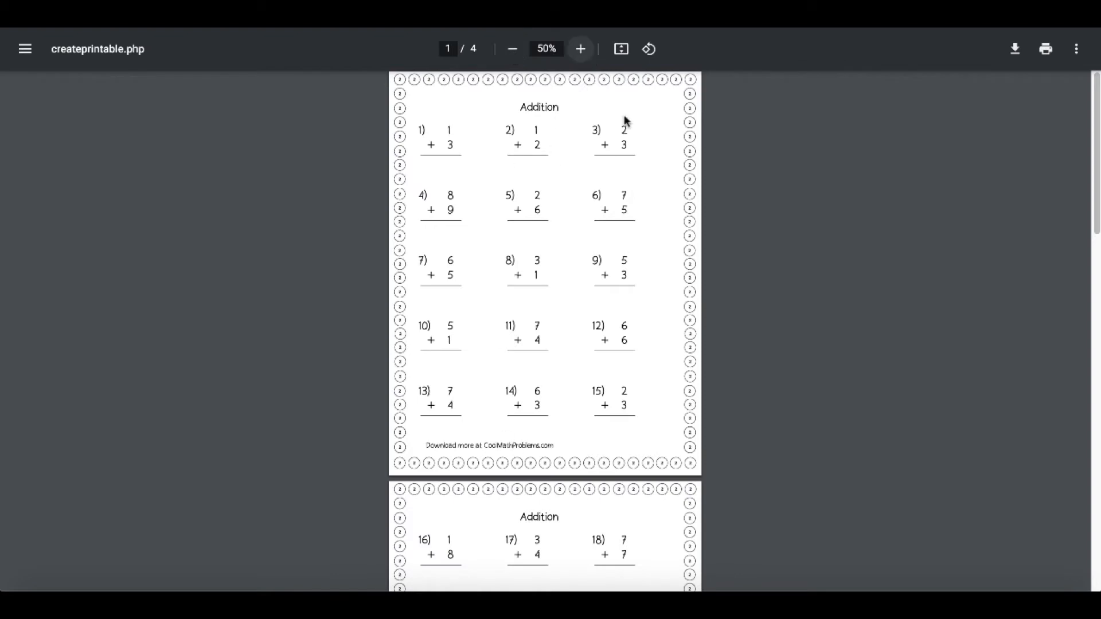
scroll(down, 3)
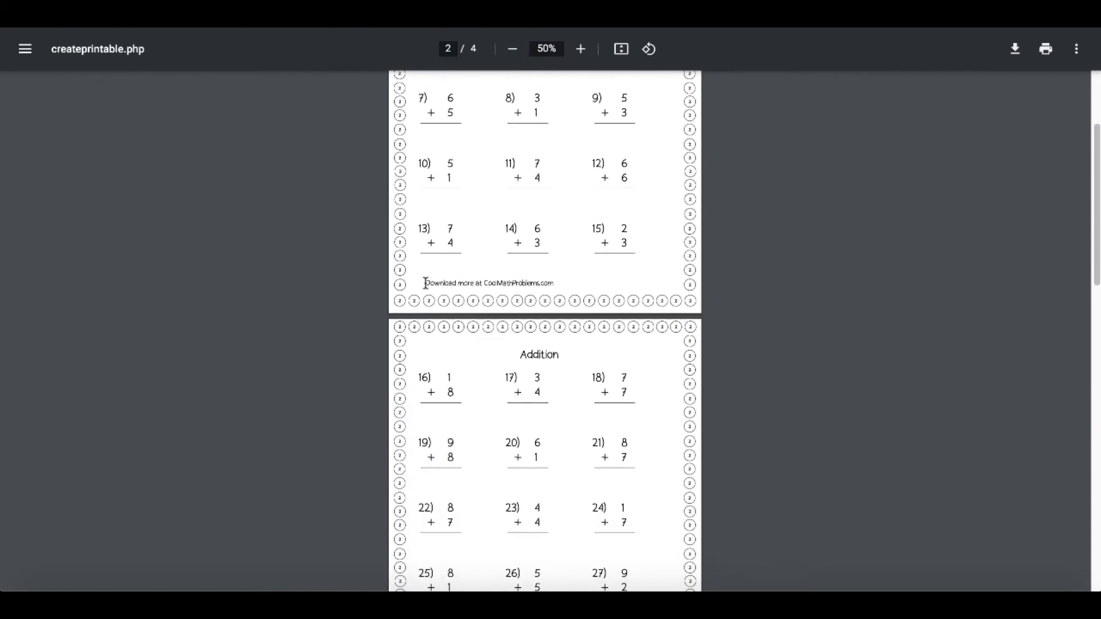
double_click(490, 283)
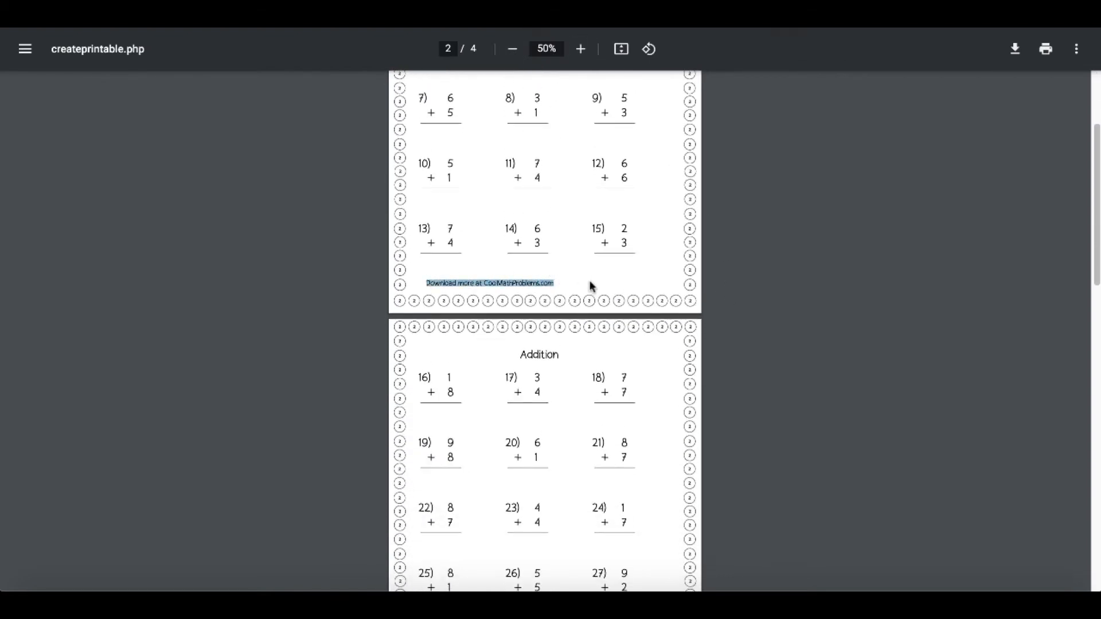
scroll(down, 3)
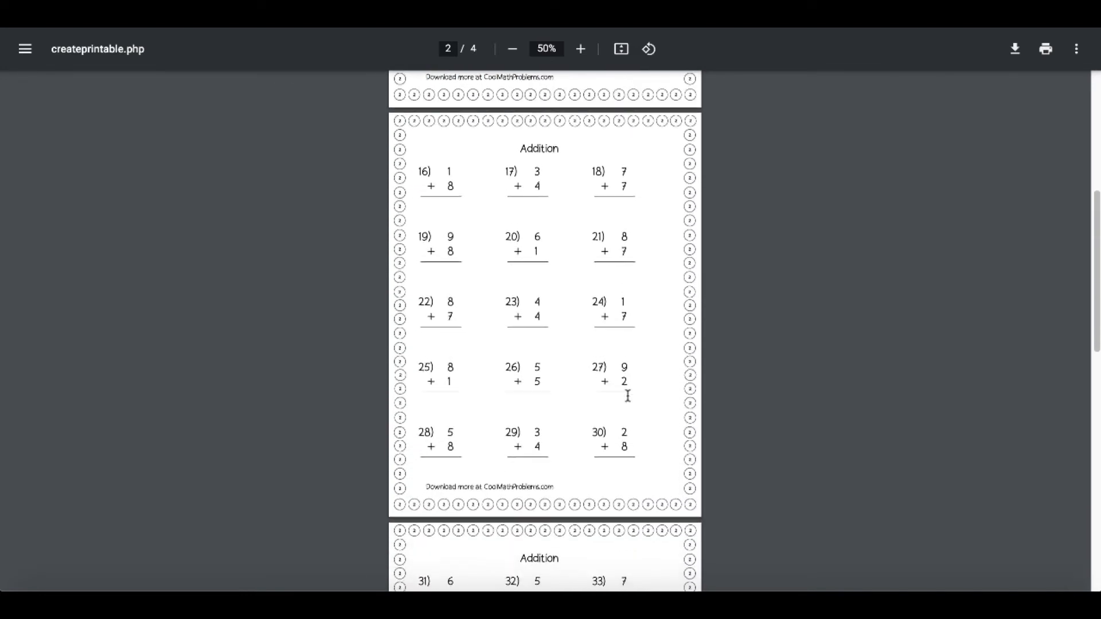
scroll(down, 3)
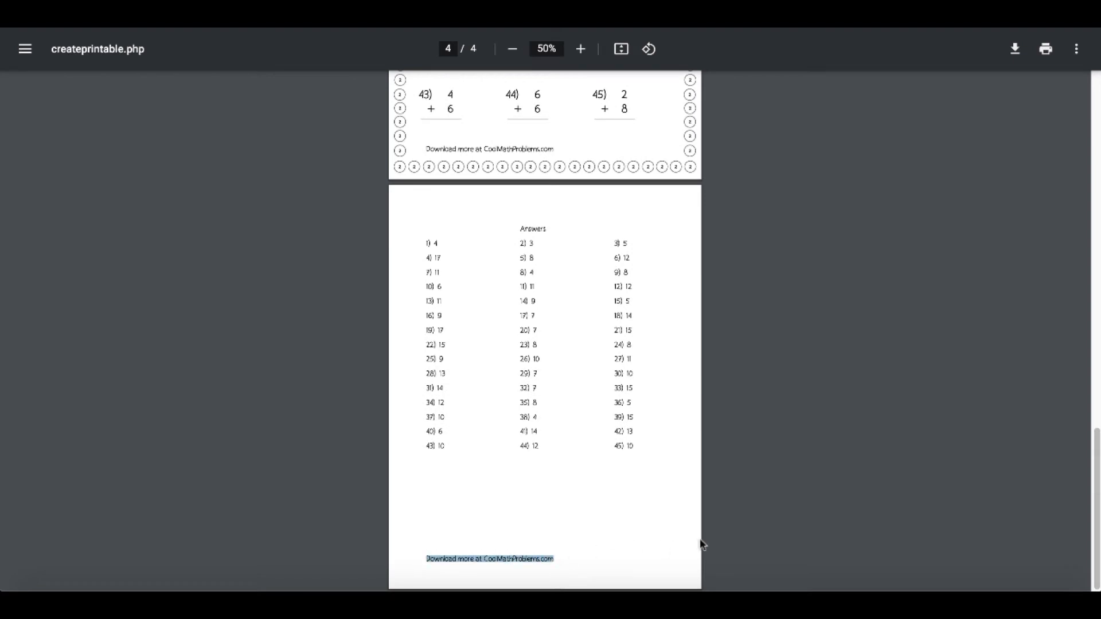
mouse_move(618, 319)
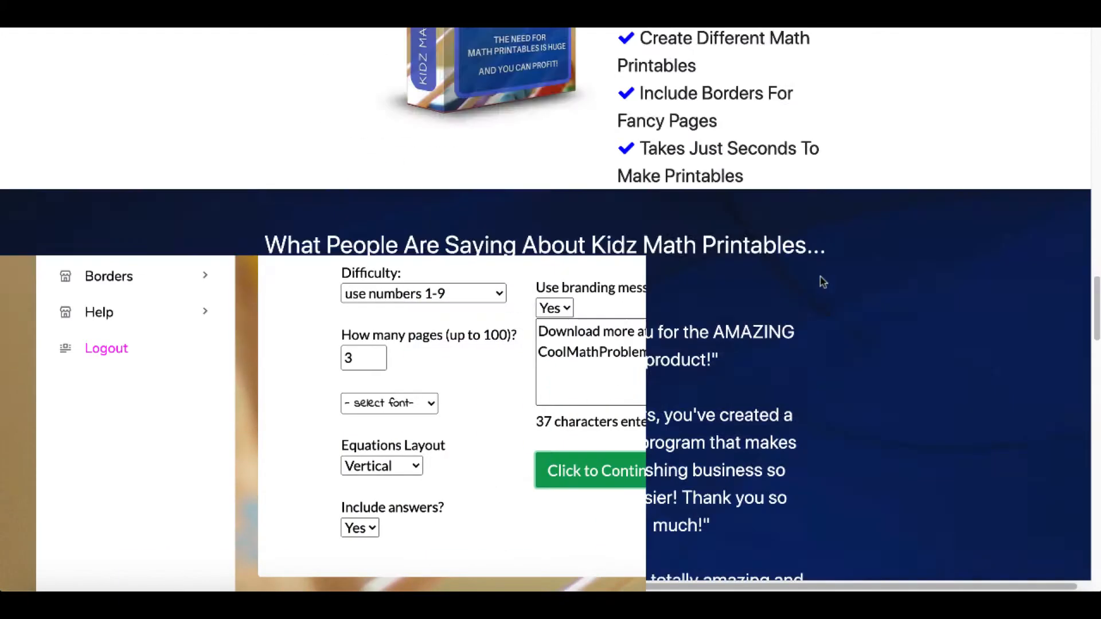
Return to the Selections form and expand Borders to show My Borders and Upload Border
scroll(up, 3)
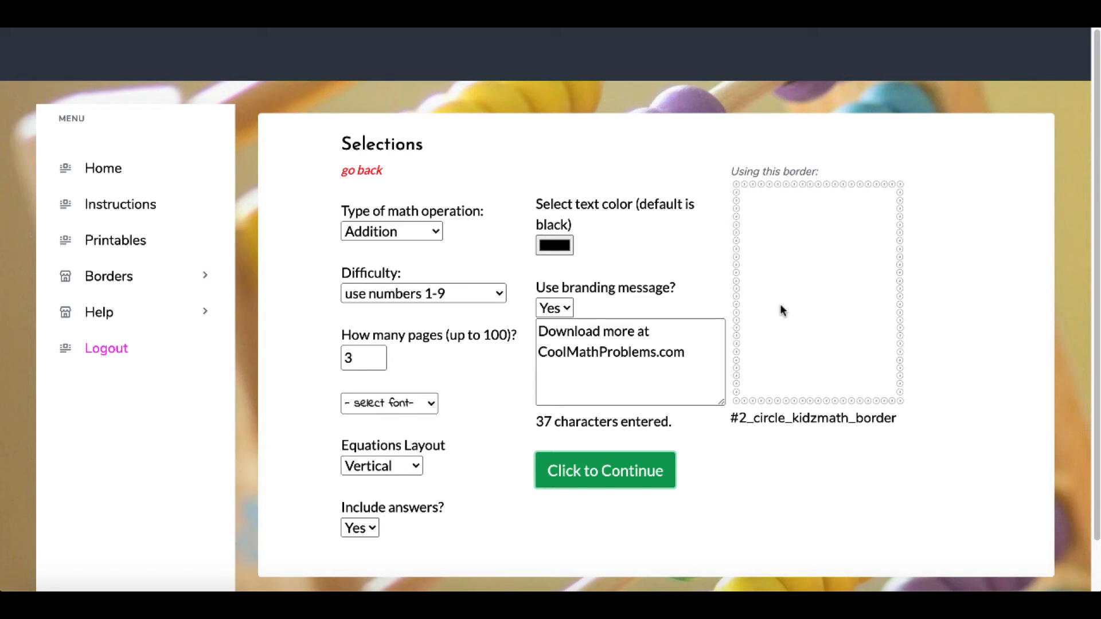
mouse_move(737, 294)
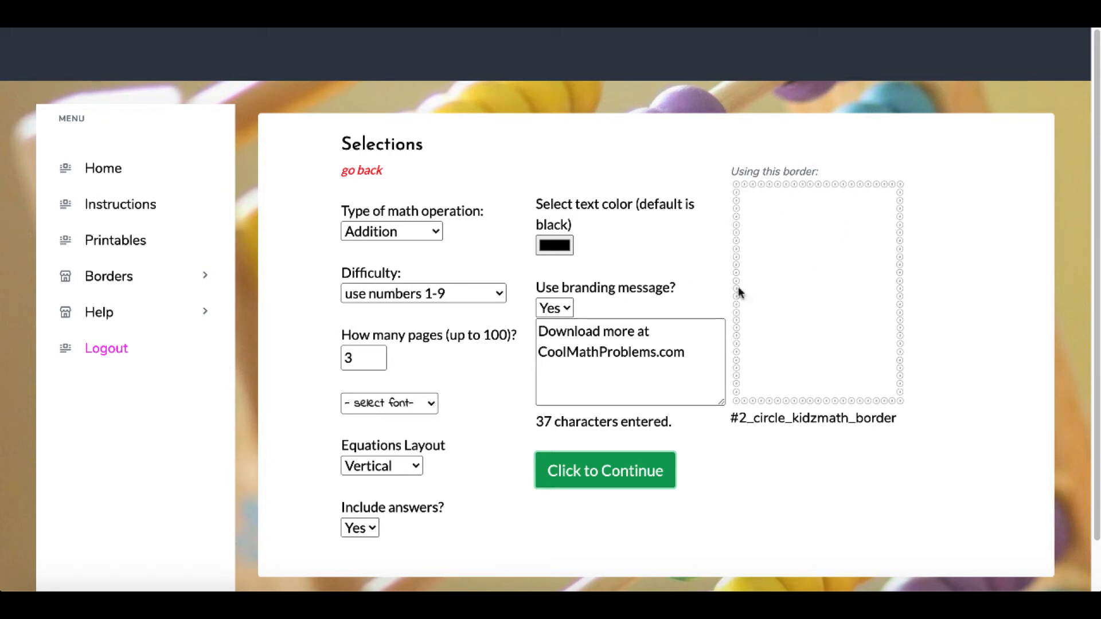
mouse_move(490, 226)
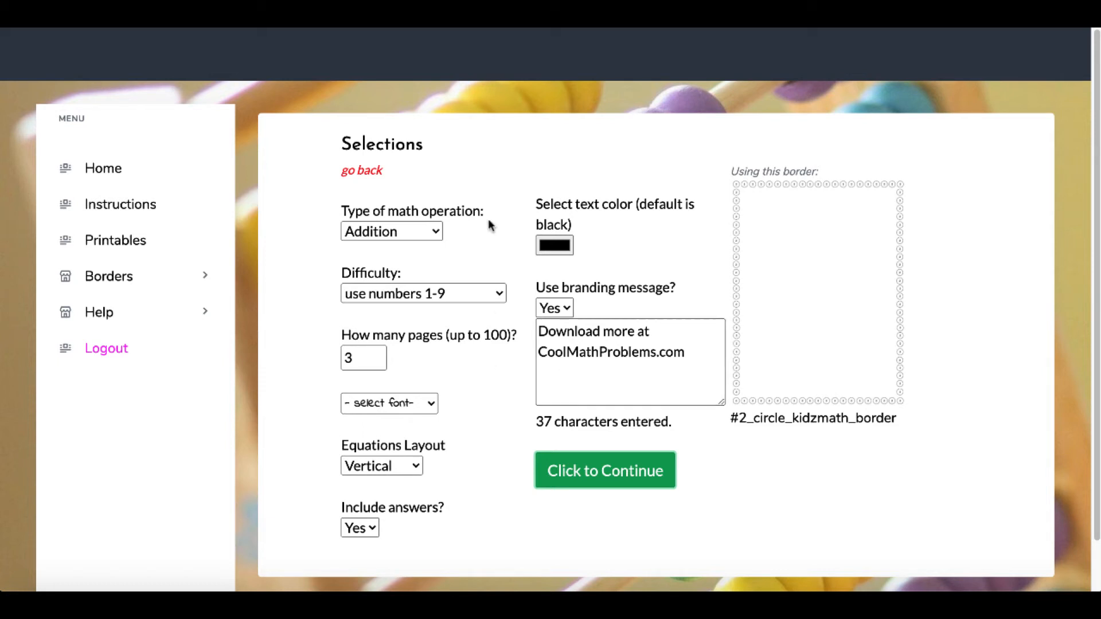
mouse_move(115, 241)
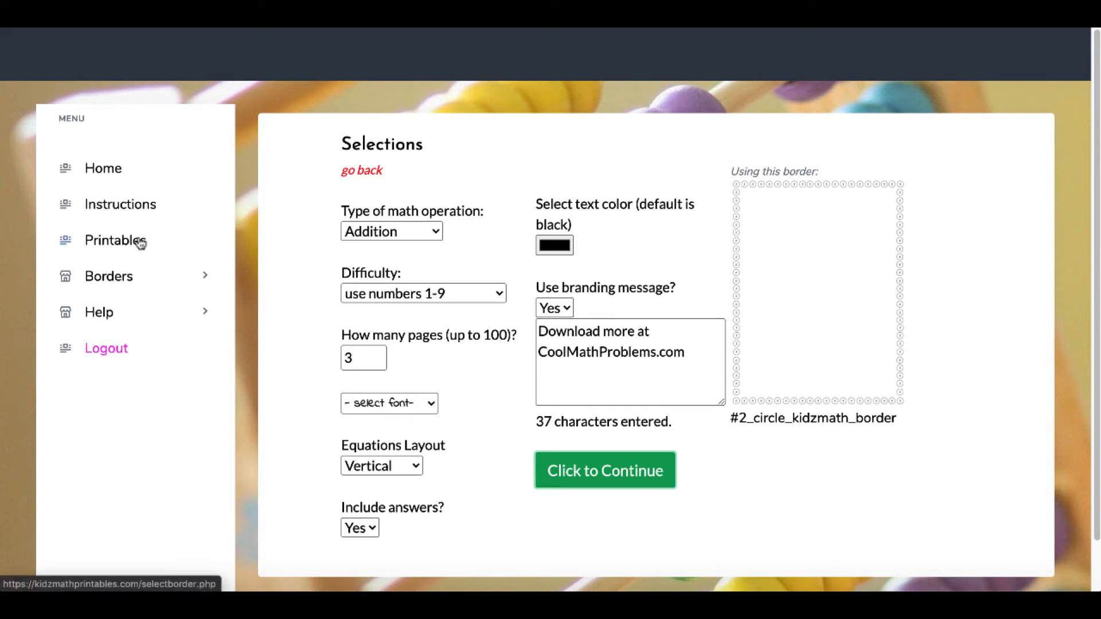
mouse_move(109, 276)
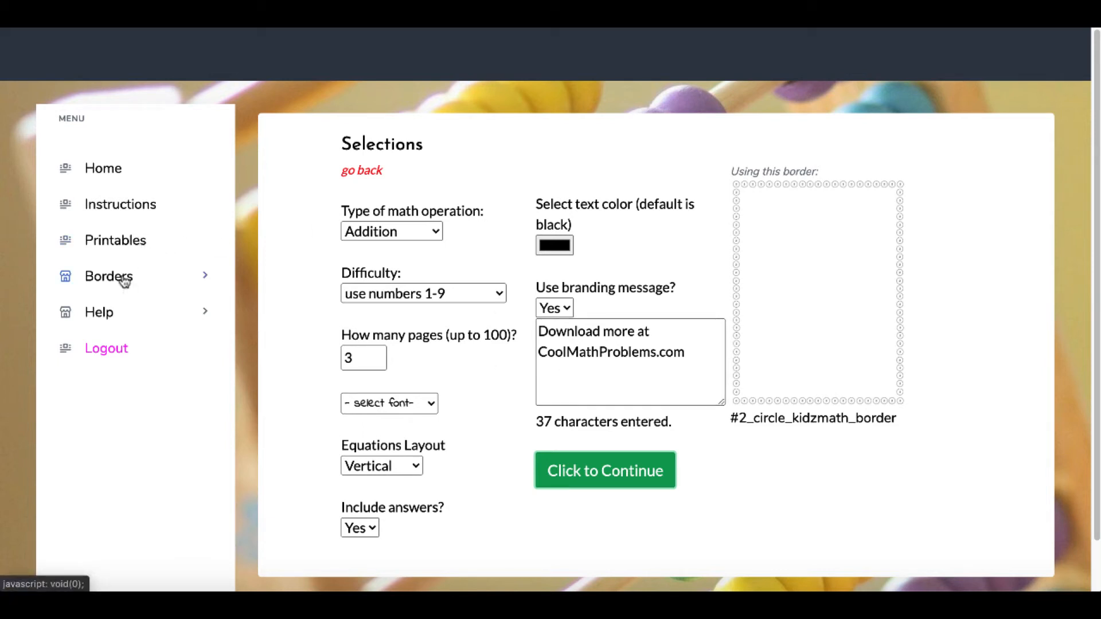
click(108, 276)
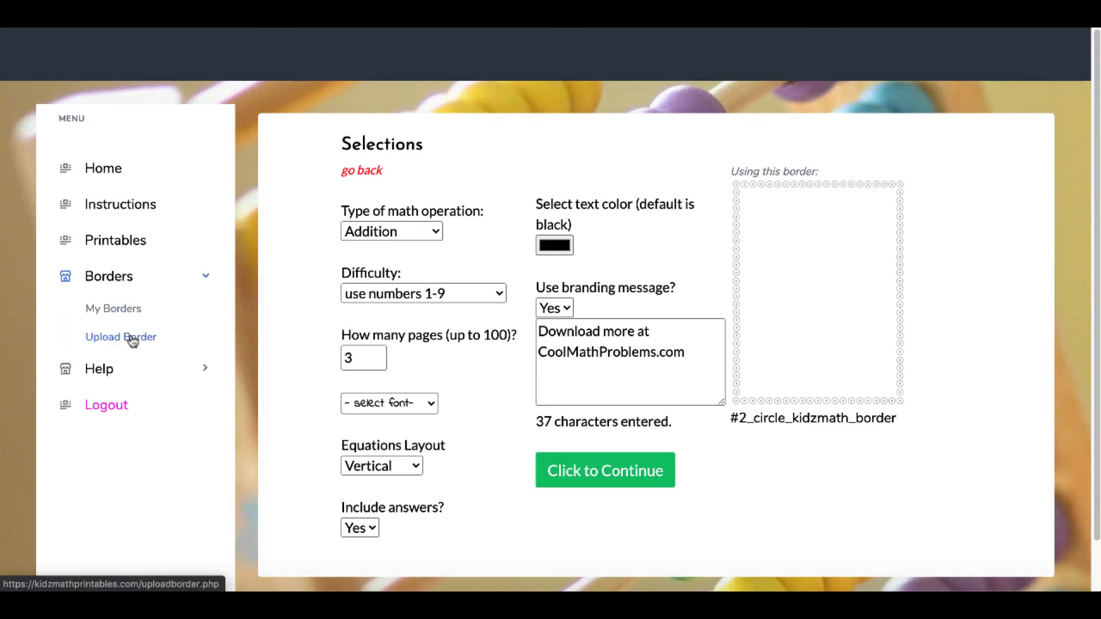
Upload mathproblems.pdf.jpg as a new border named test and bring up its border choices
click(121, 337)
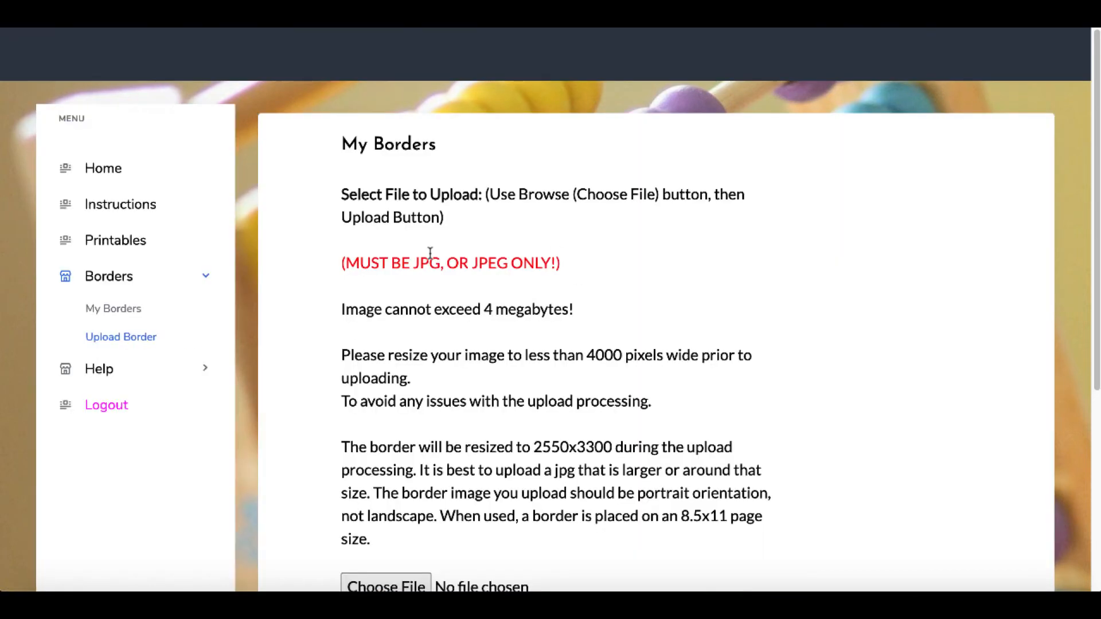
scroll(down, 3)
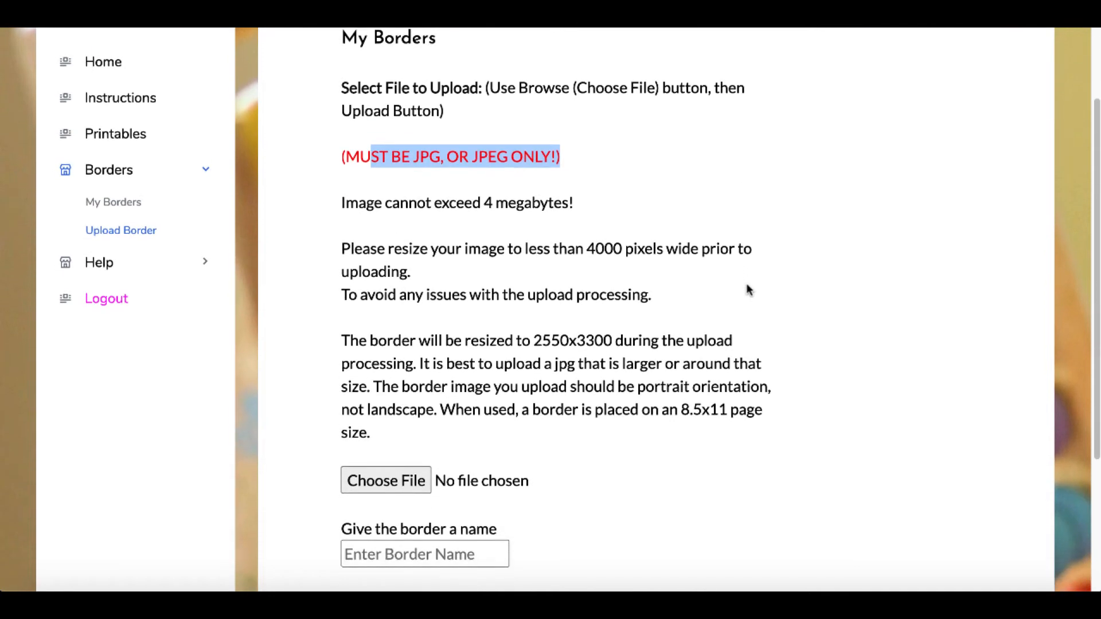
scroll(down, 3)
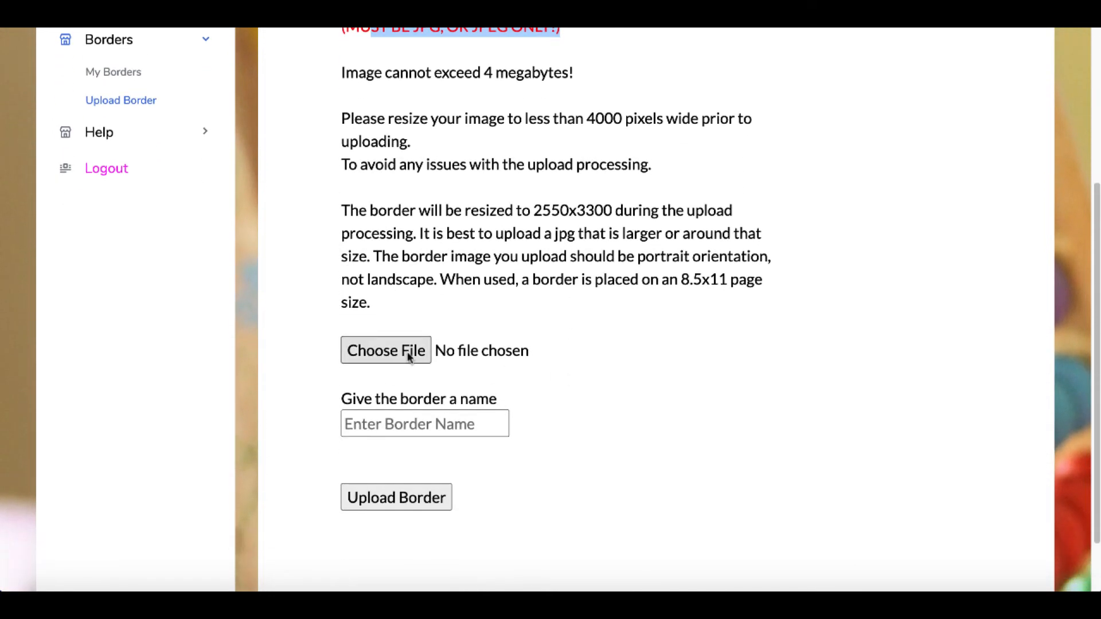
click(386, 351)
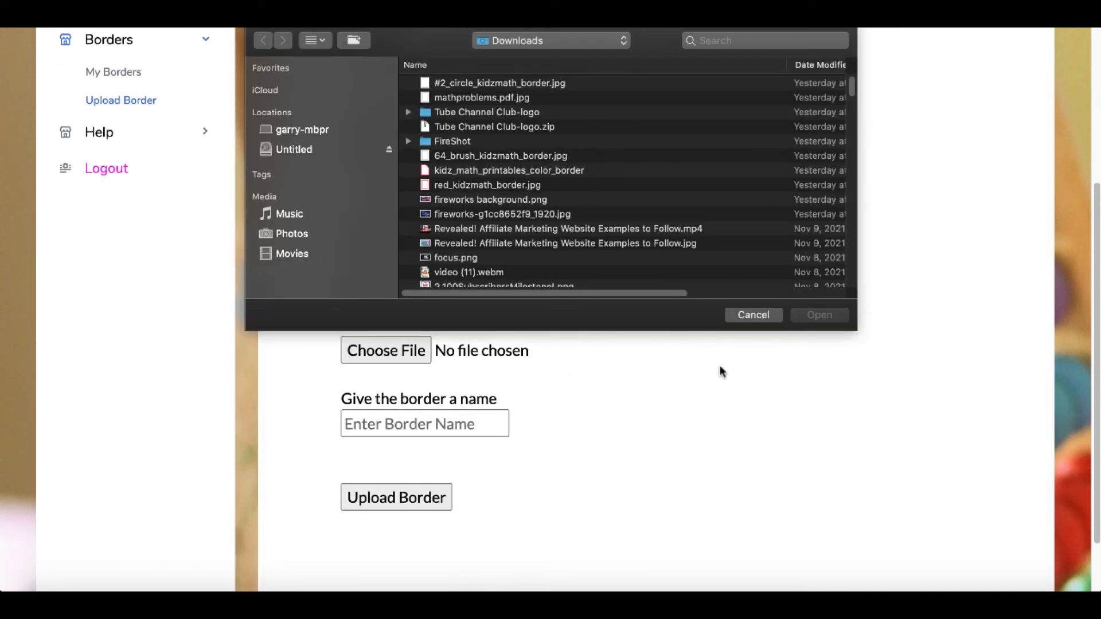
text(test)
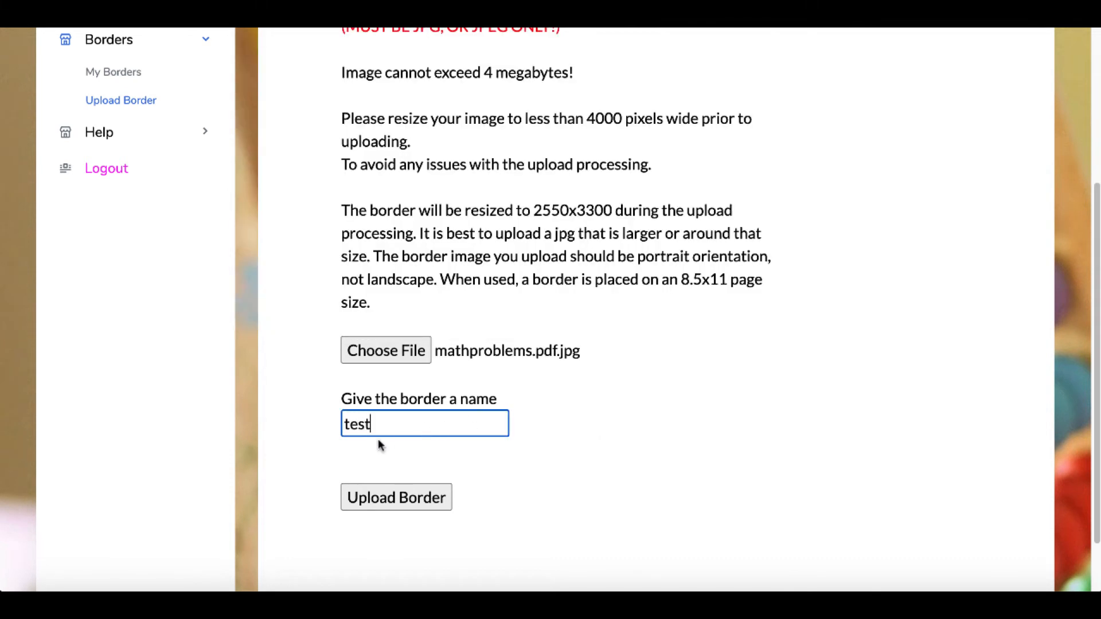
mouse_move(396, 497)
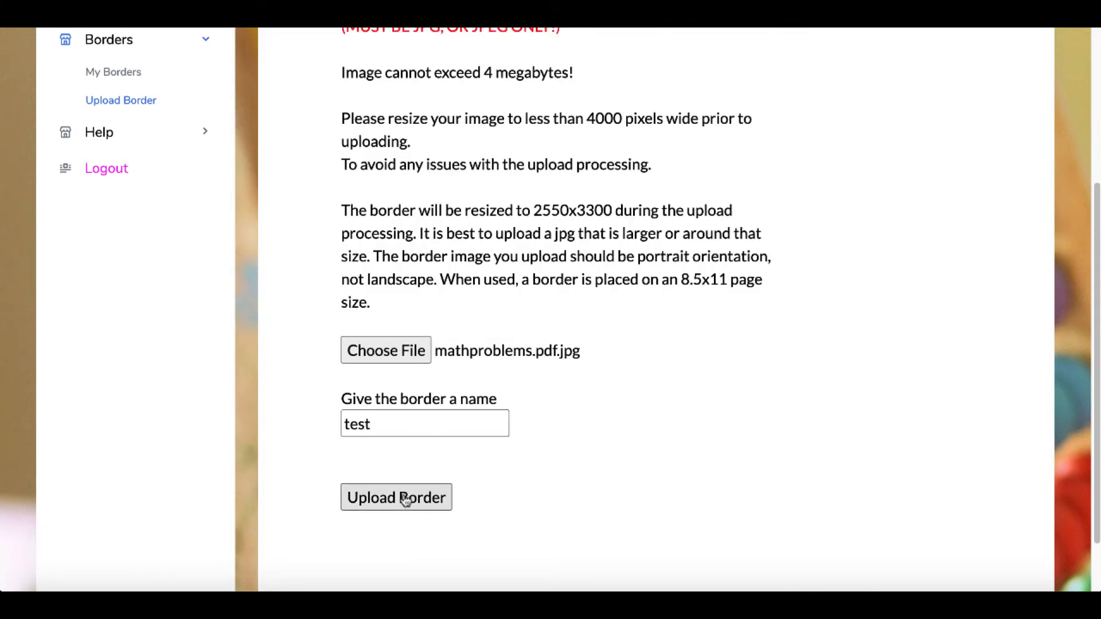
click(395, 496)
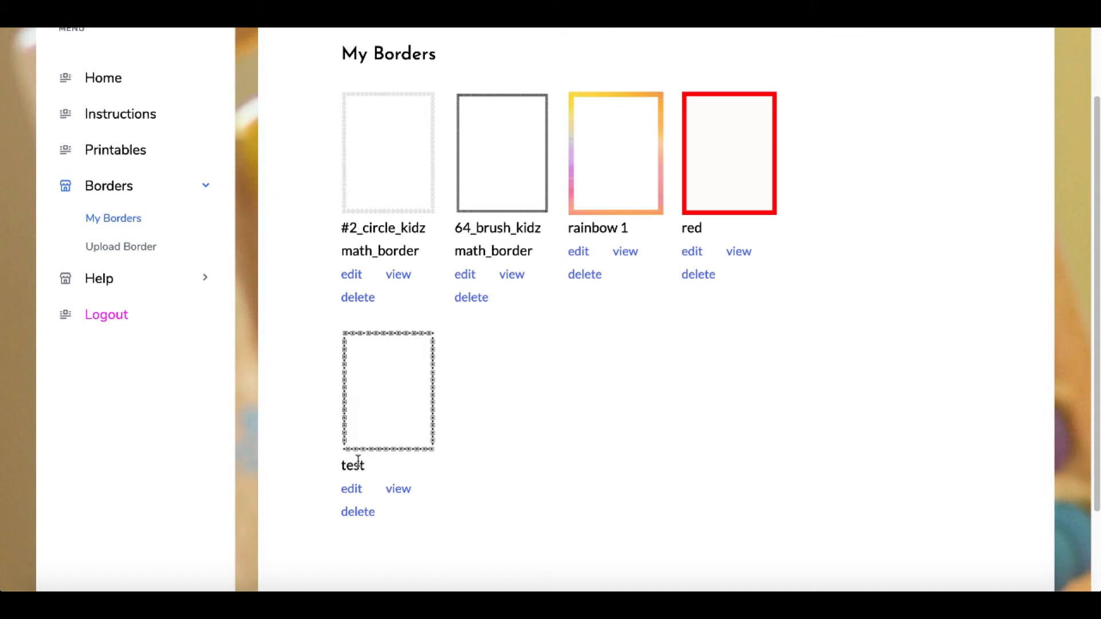
mouse_move(398, 489)
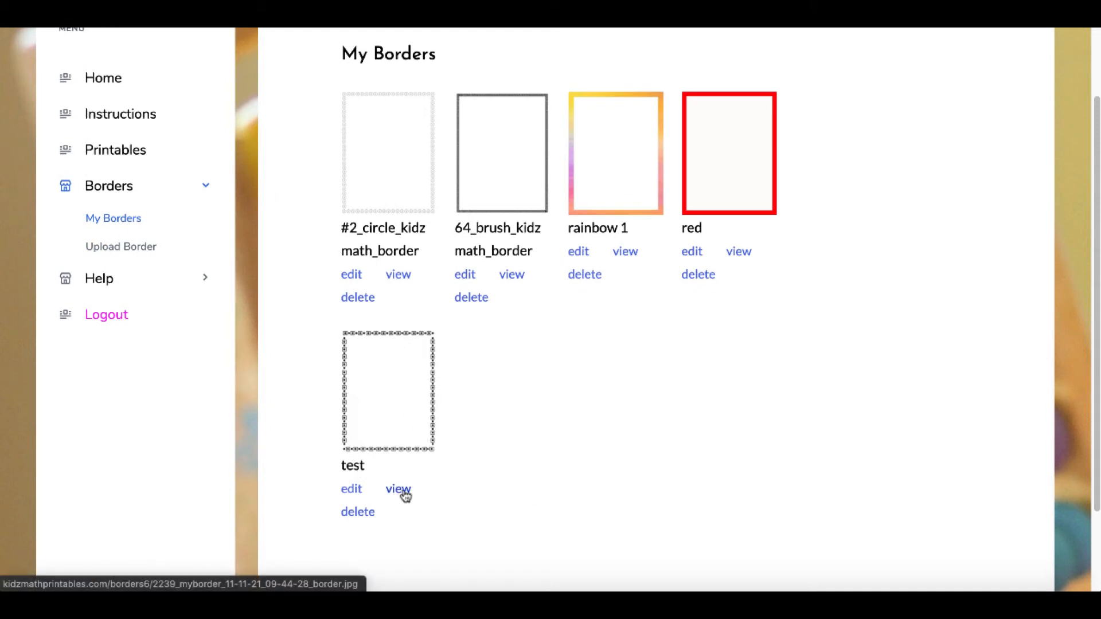
mouse_move(351, 489)
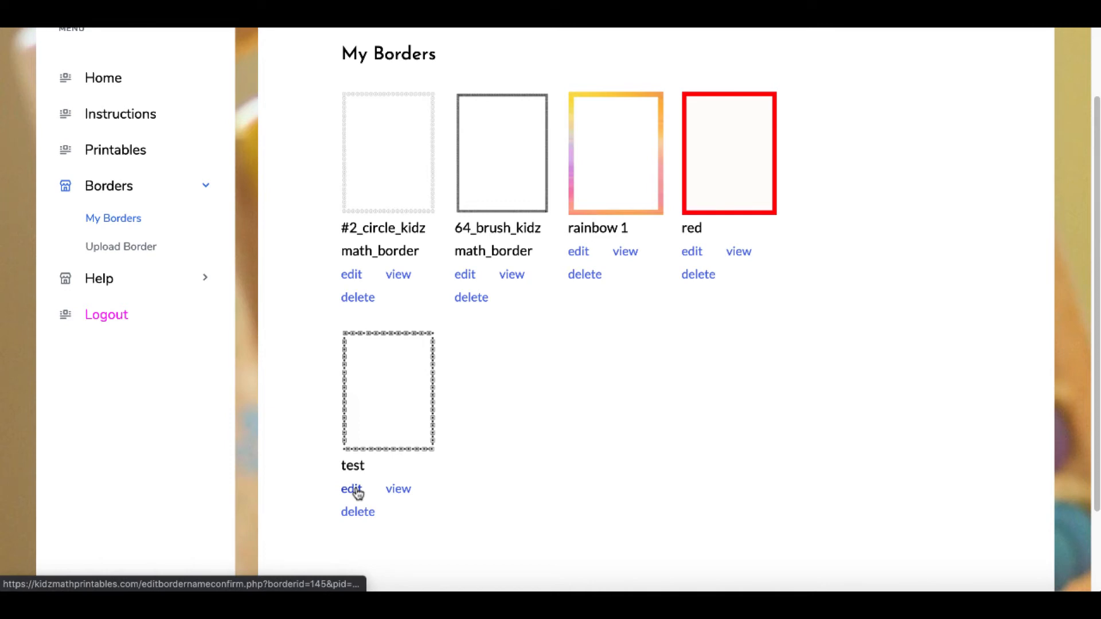
click(351, 489)
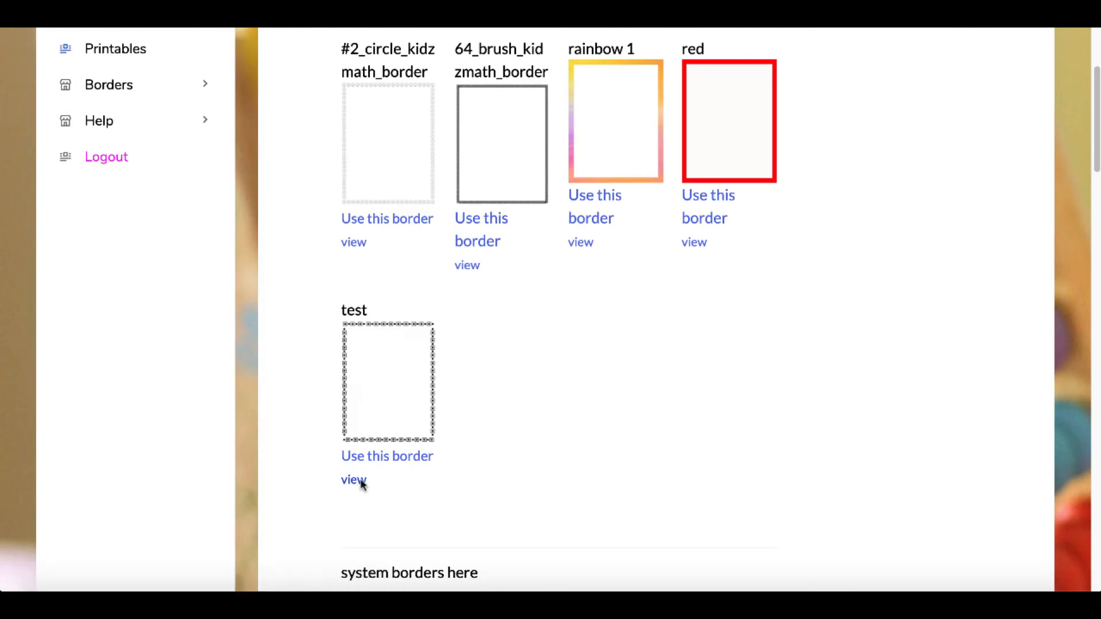
mouse_move(386, 455)
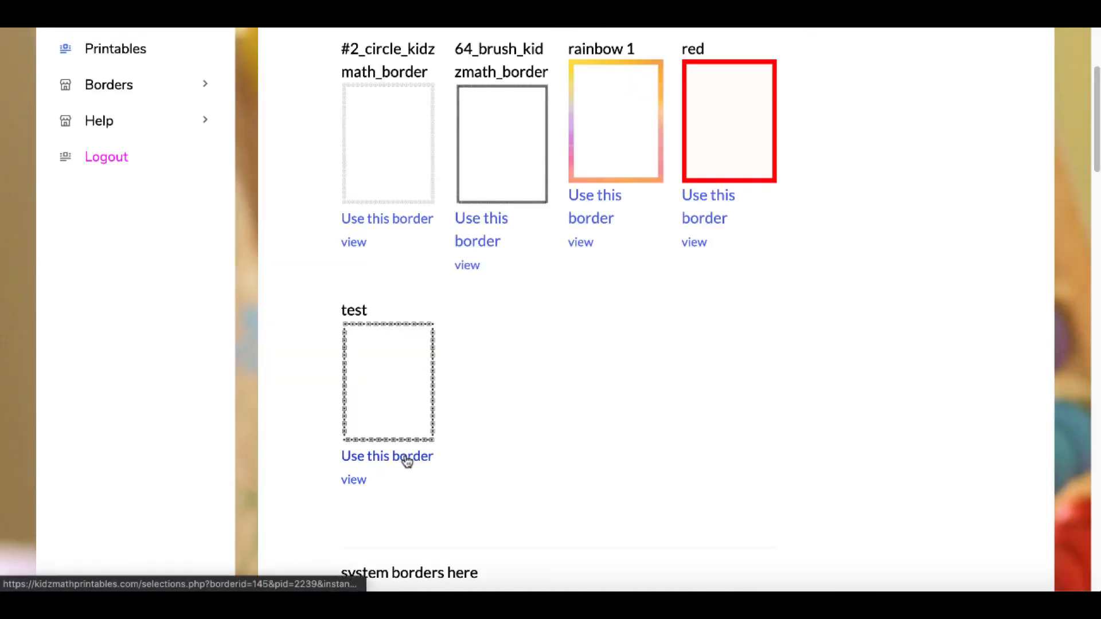
Apply the test border and set Multiplication with numbers 100–999
click(386, 455)
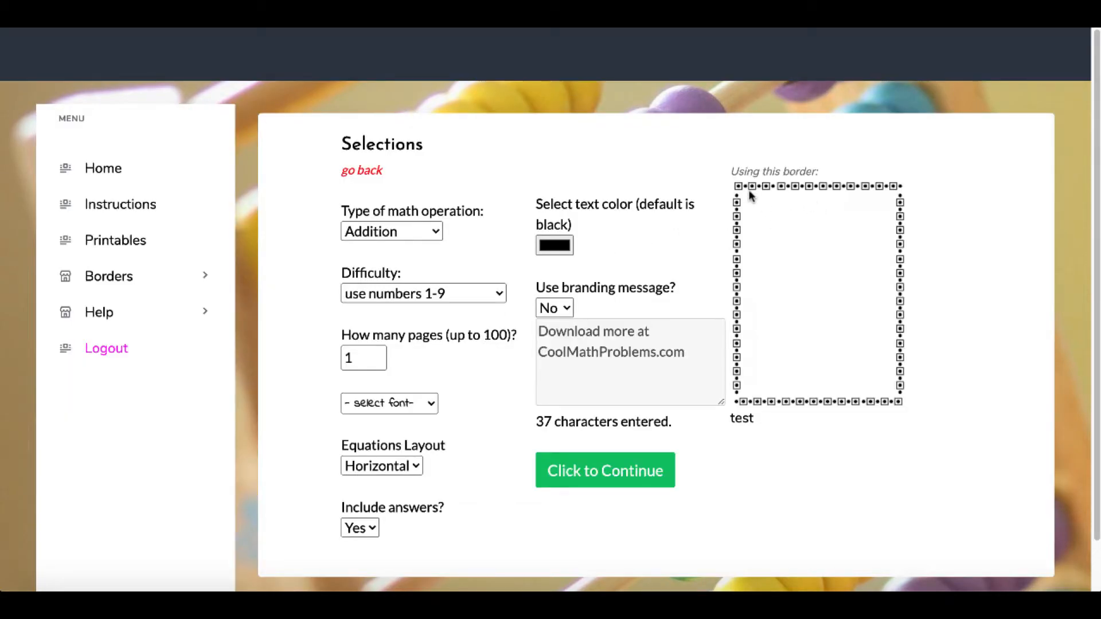
mouse_move(529, 428)
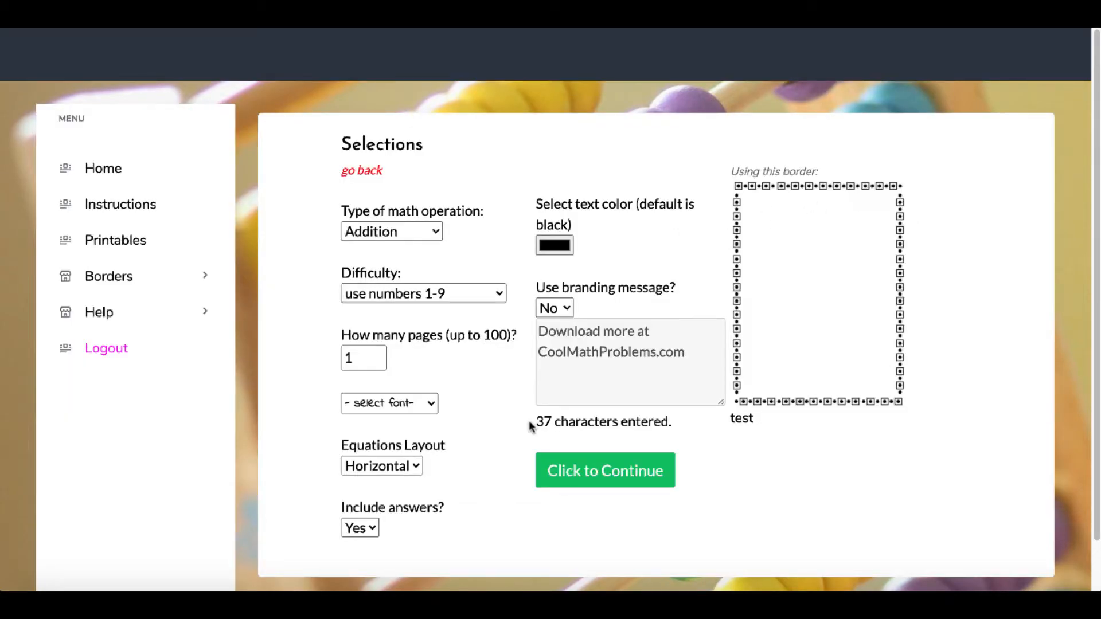
click(392, 230)
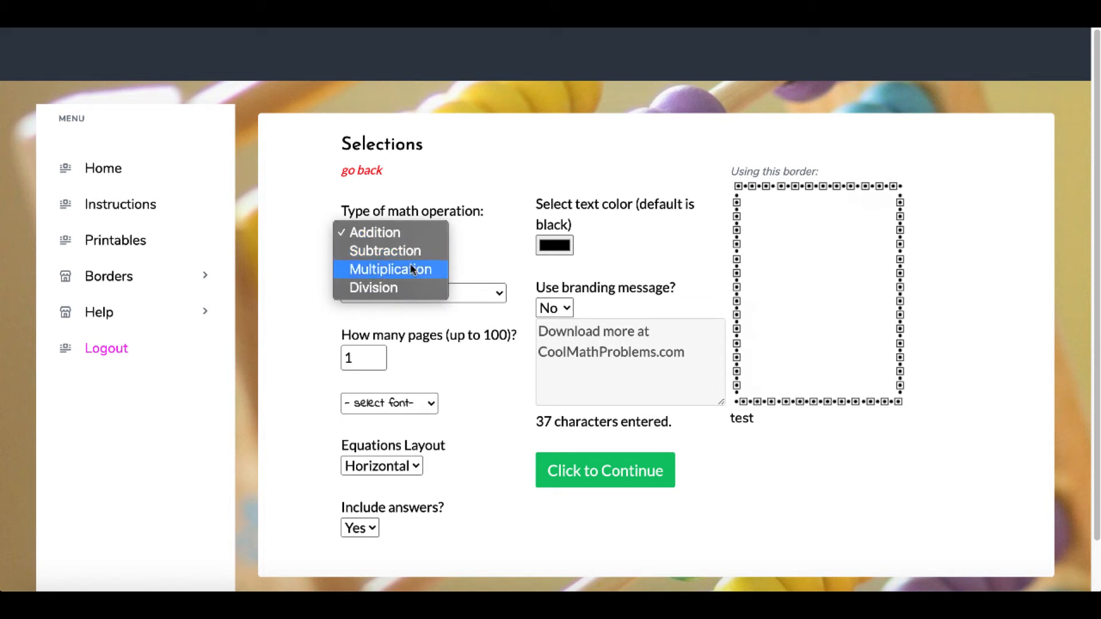
click(390, 269)
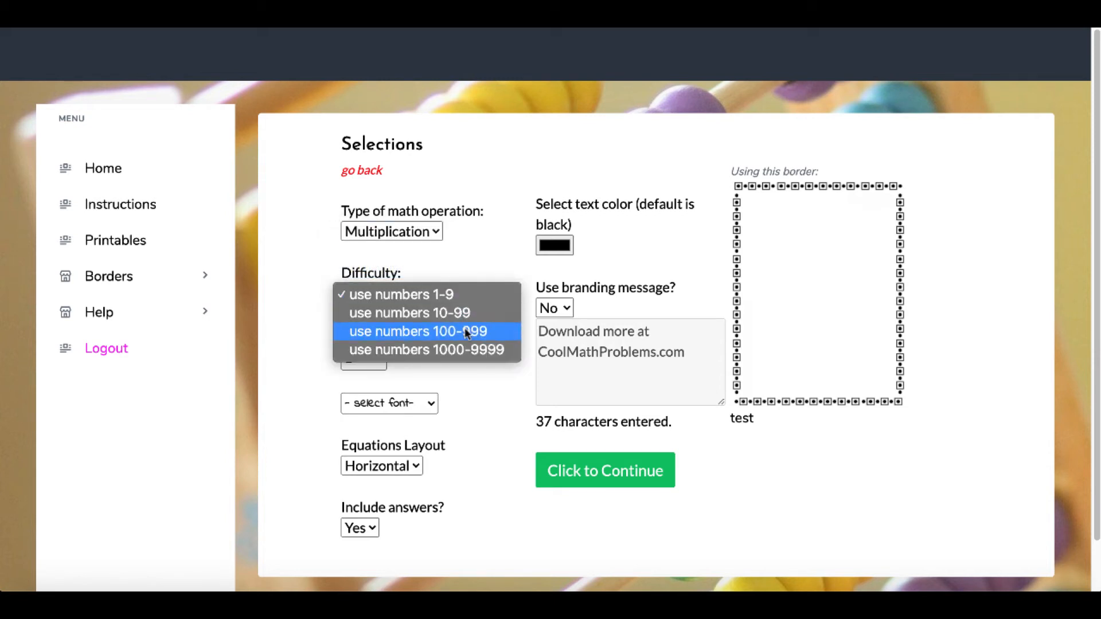
mouse_move(492, 336)
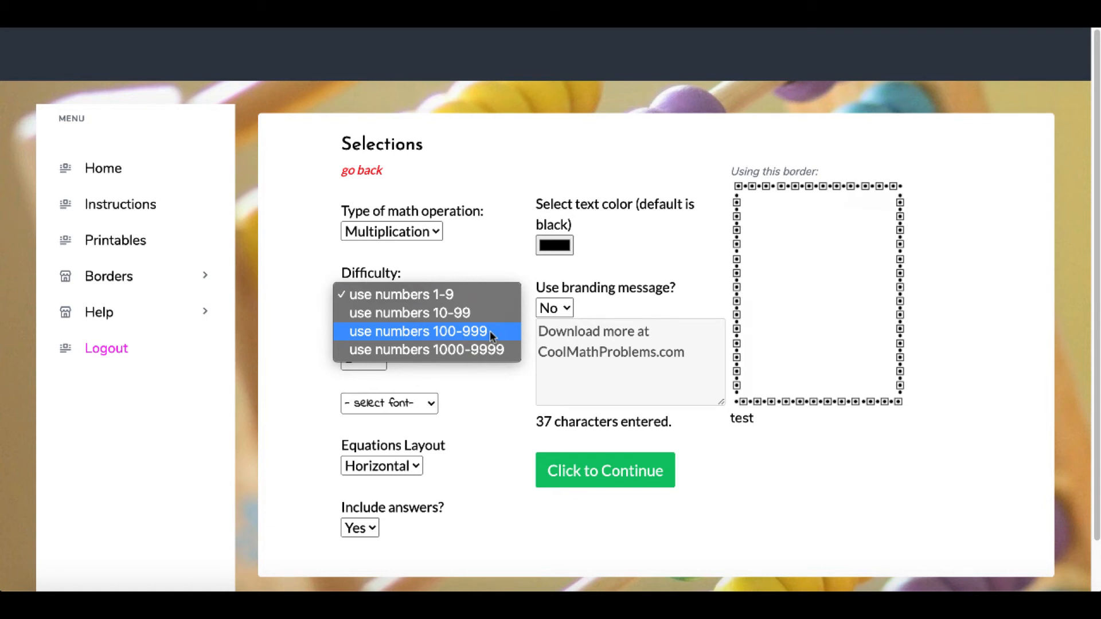
mouse_move(484, 313)
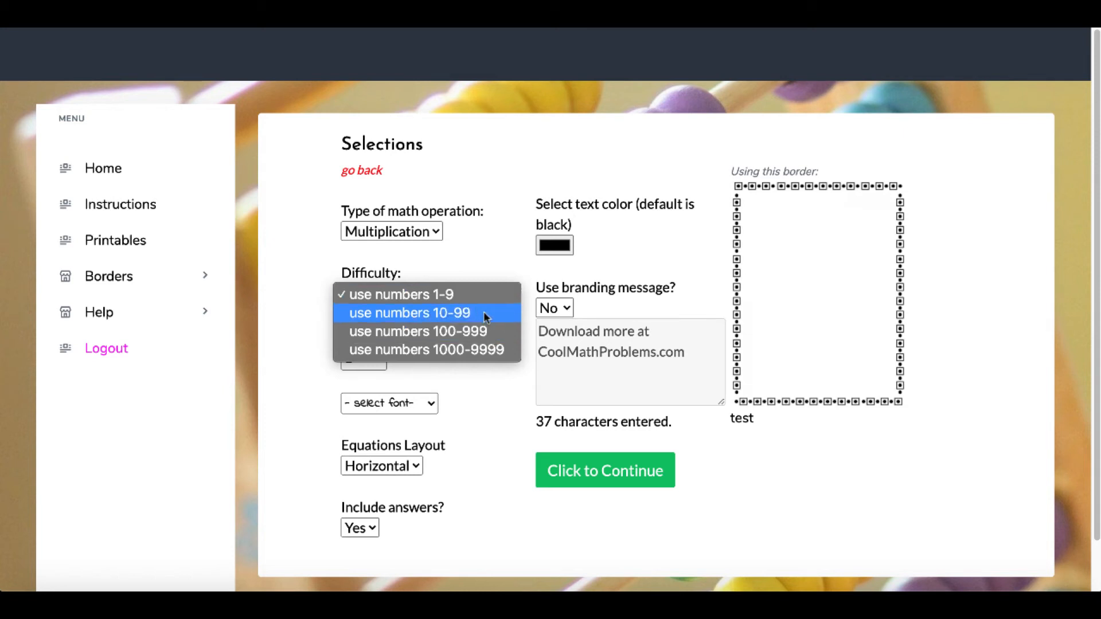
mouse_move(499, 341)
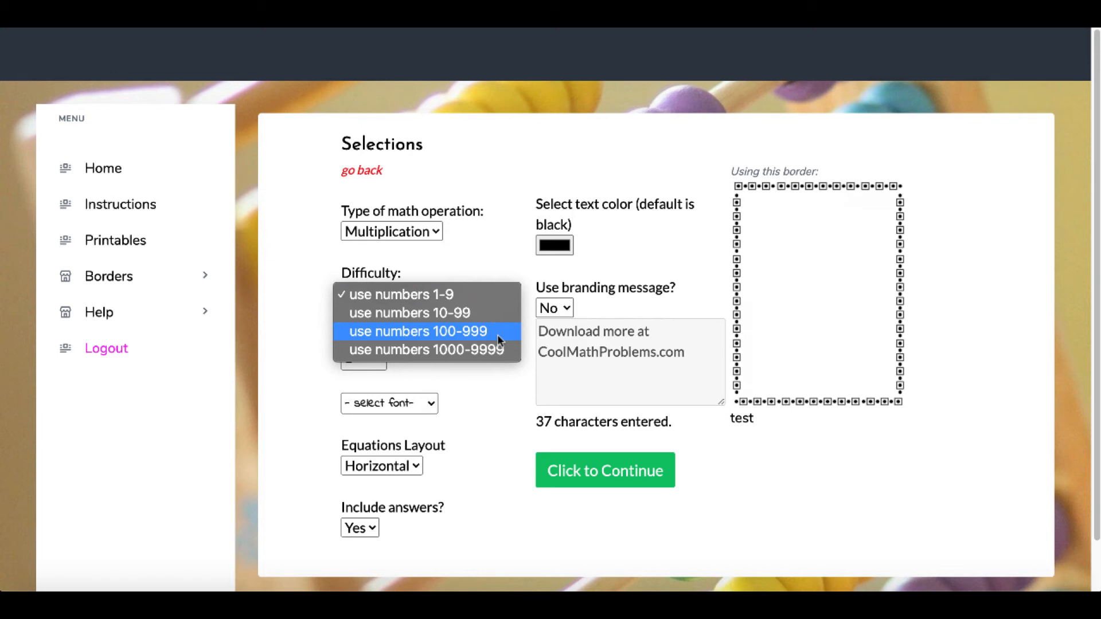
mouse_move(480, 304)
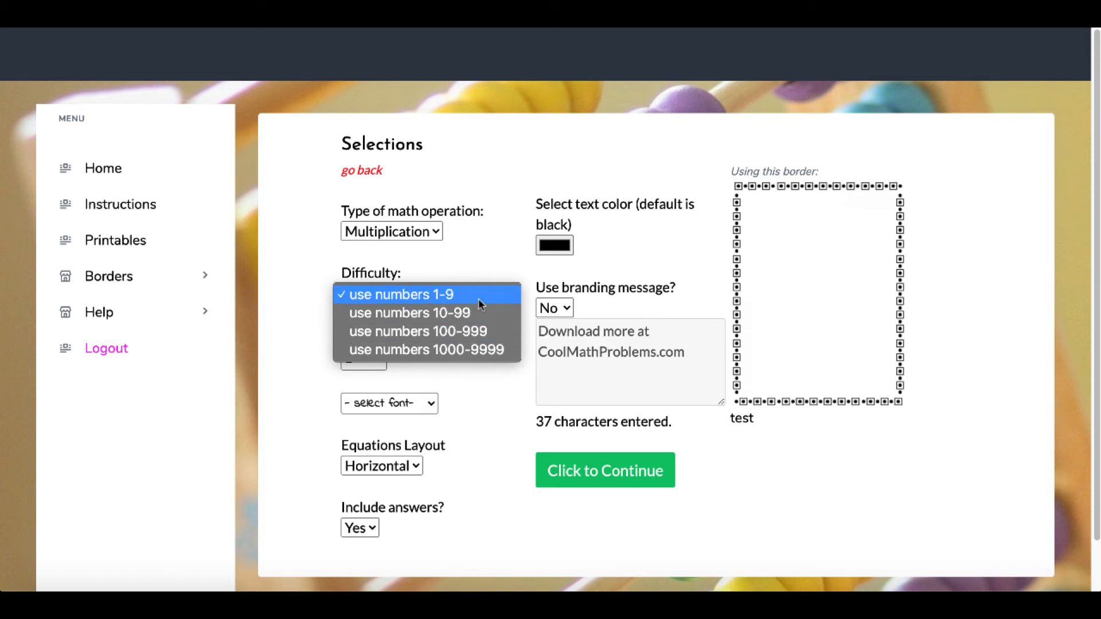
mouse_move(469, 297)
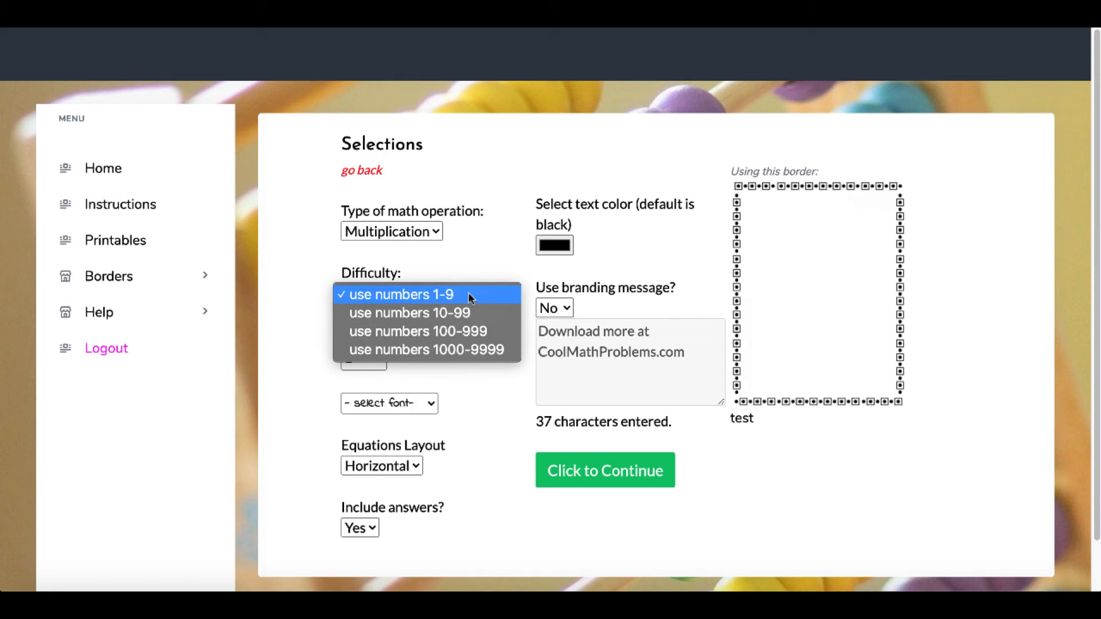
mouse_move(461, 301)
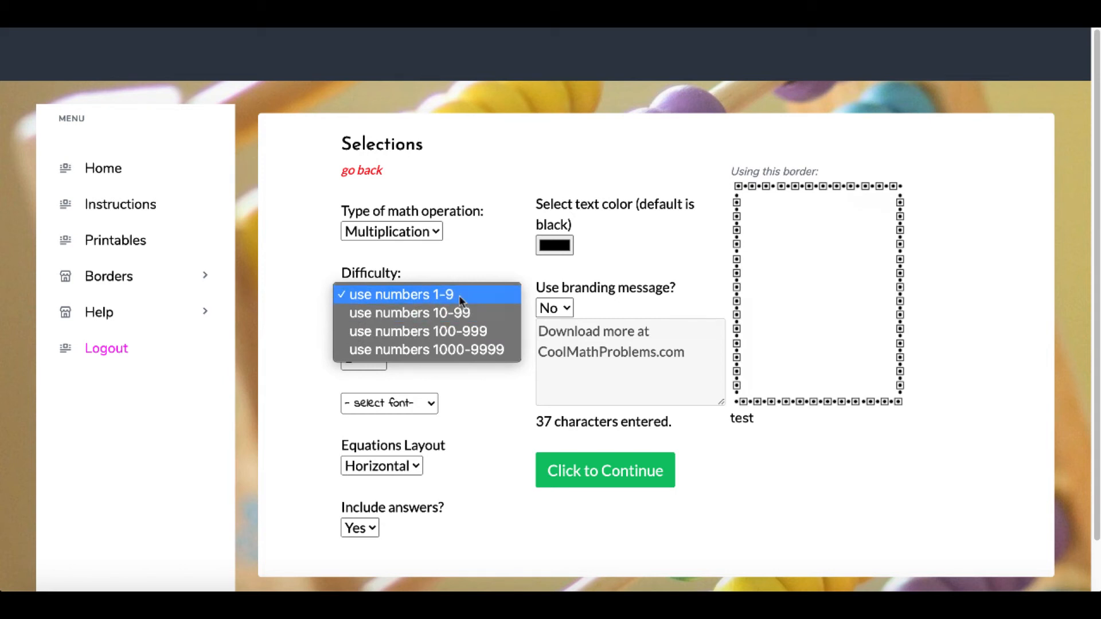
click(400, 295)
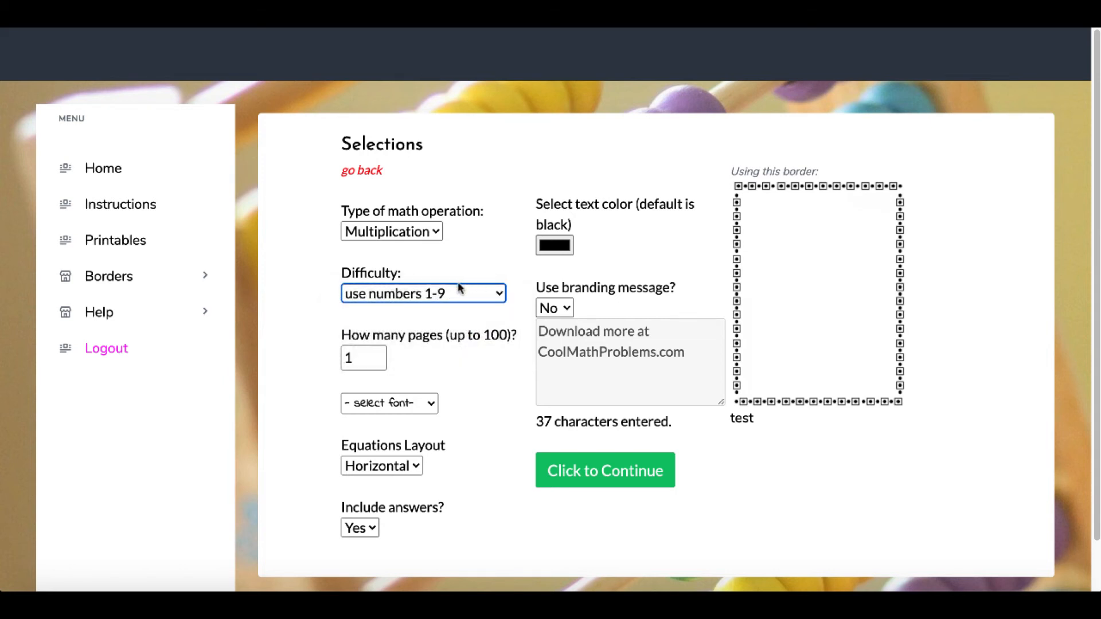
click(424, 292)
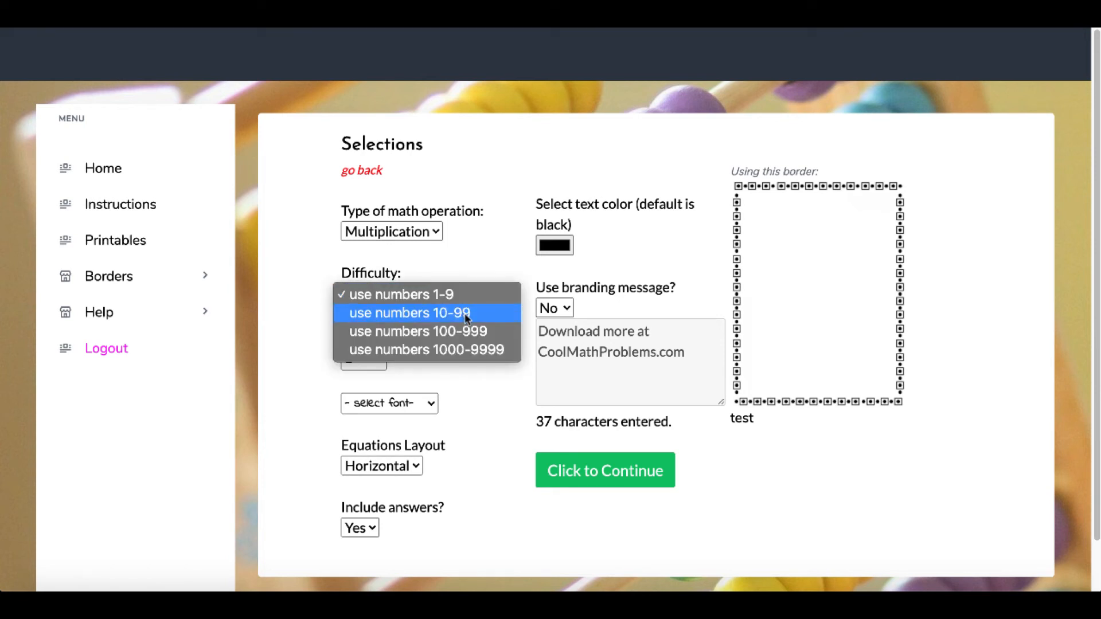
click(418, 331)
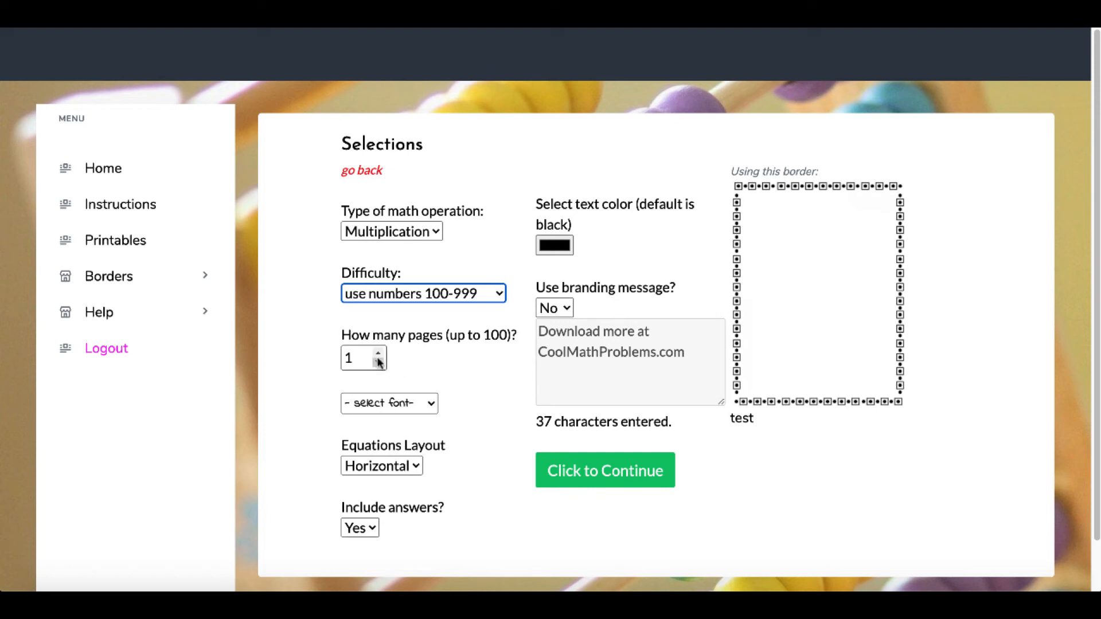
Set Mclaren font, vertical equation layout and no answers
click(389, 403)
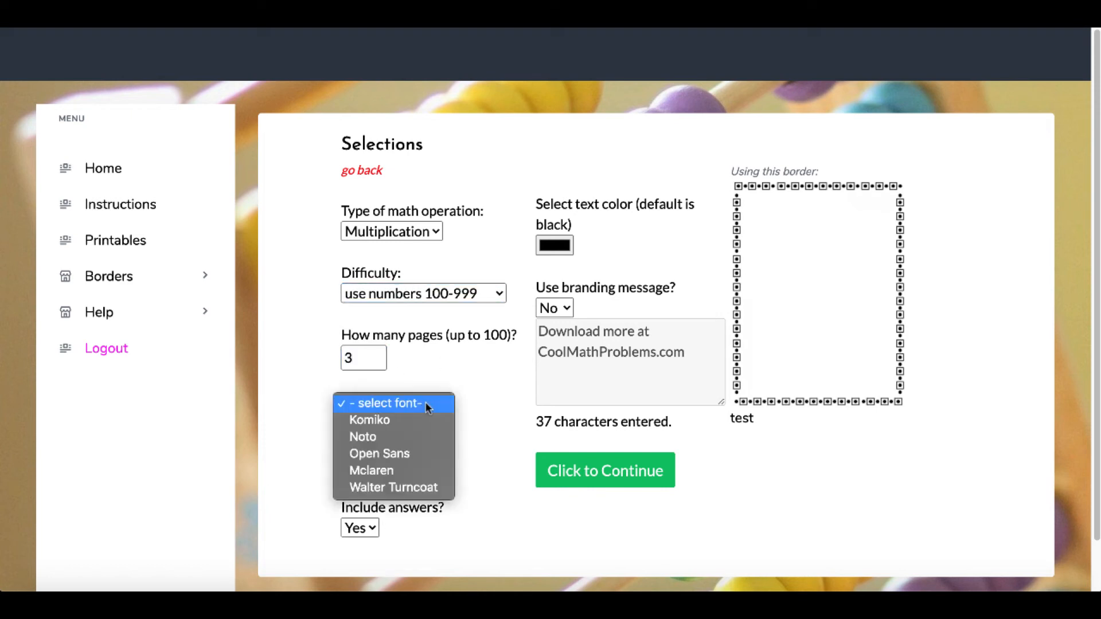
click(371, 471)
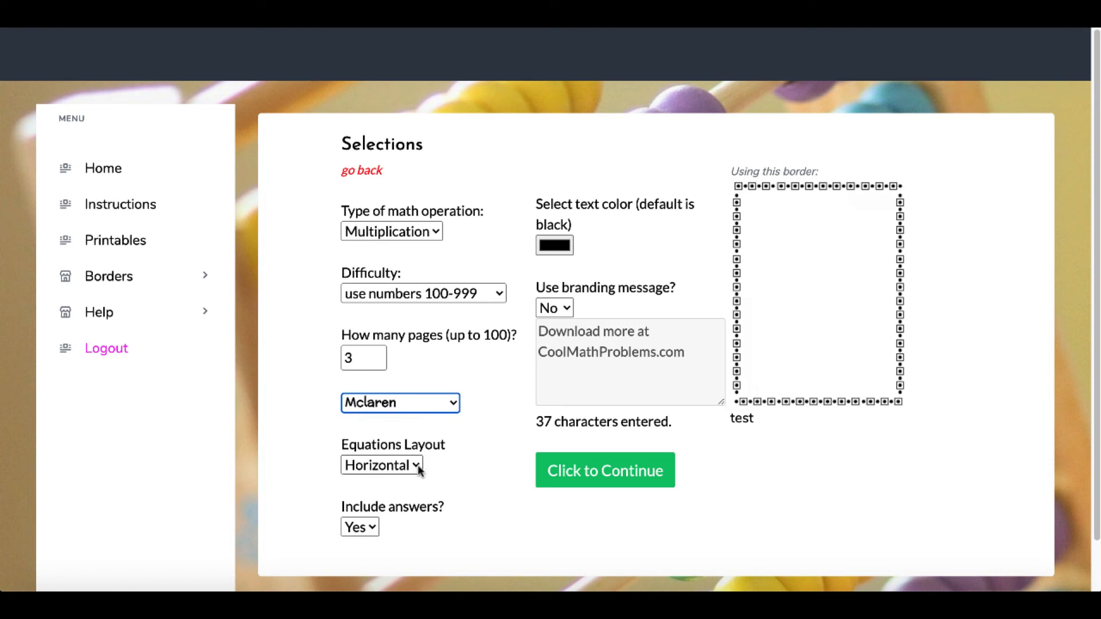
click(381, 464)
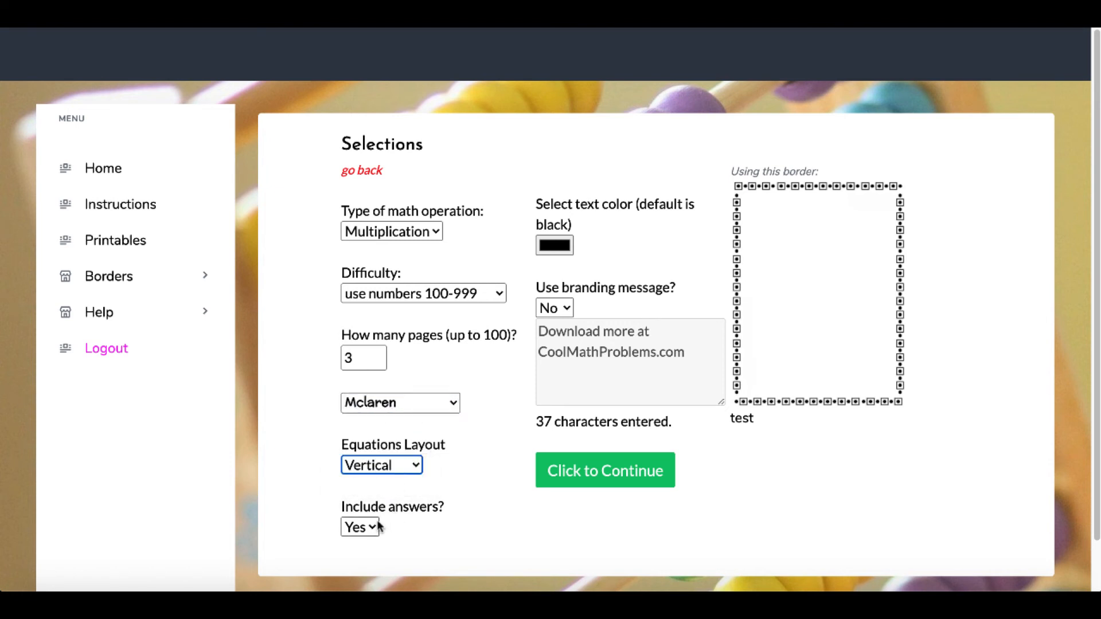
click(359, 527)
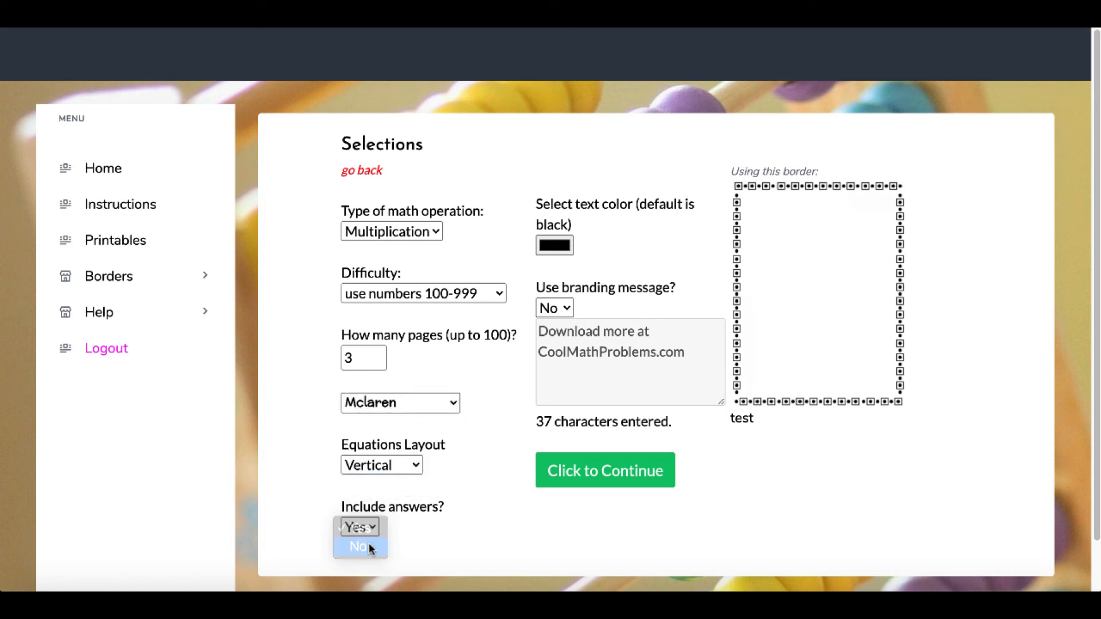
click(358, 546)
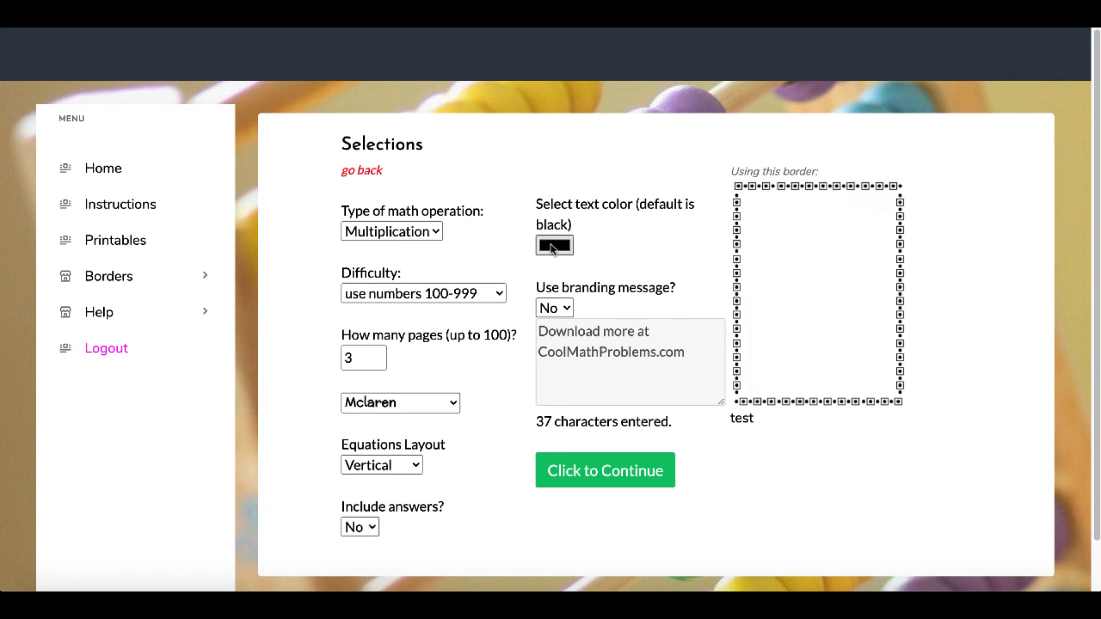
Make the text colour magenta and keep the branding message off
click(553, 246)
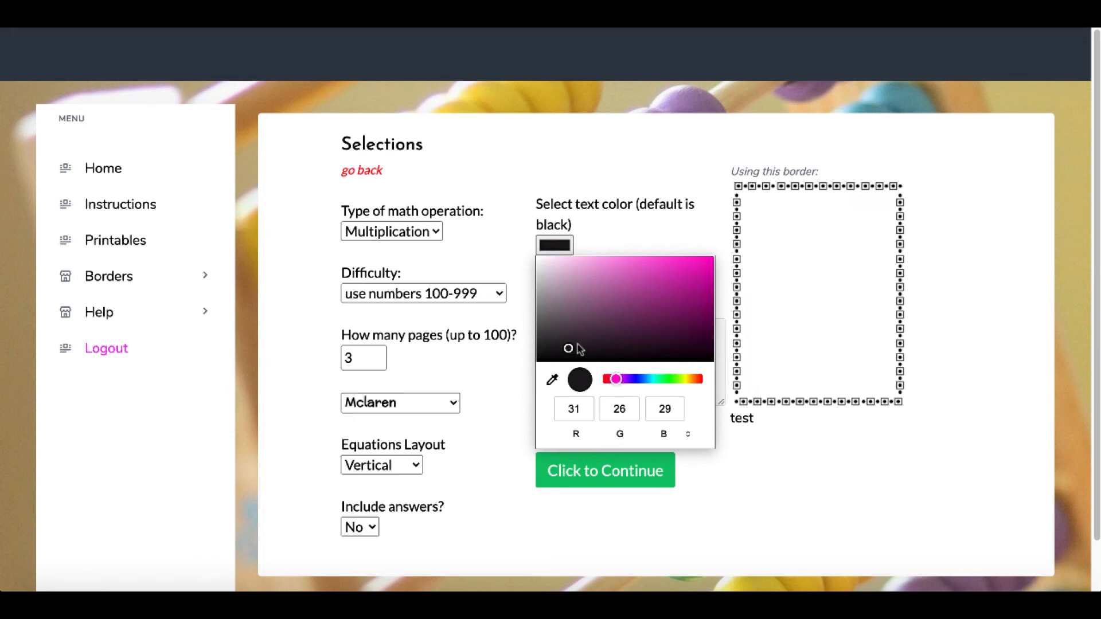
click(680, 277)
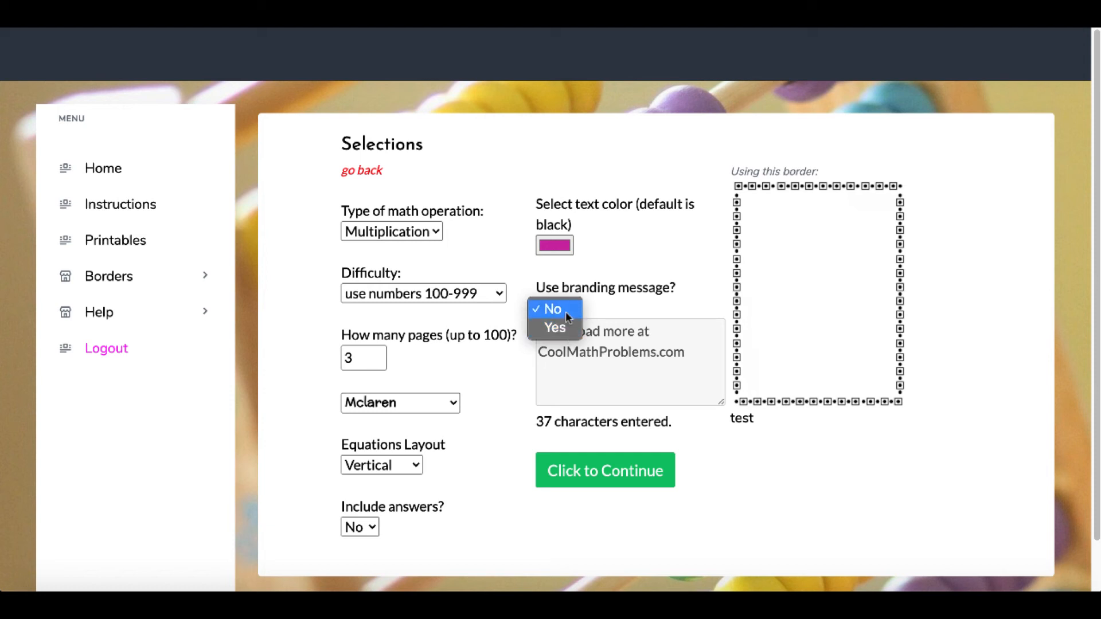
mouse_move(611, 271)
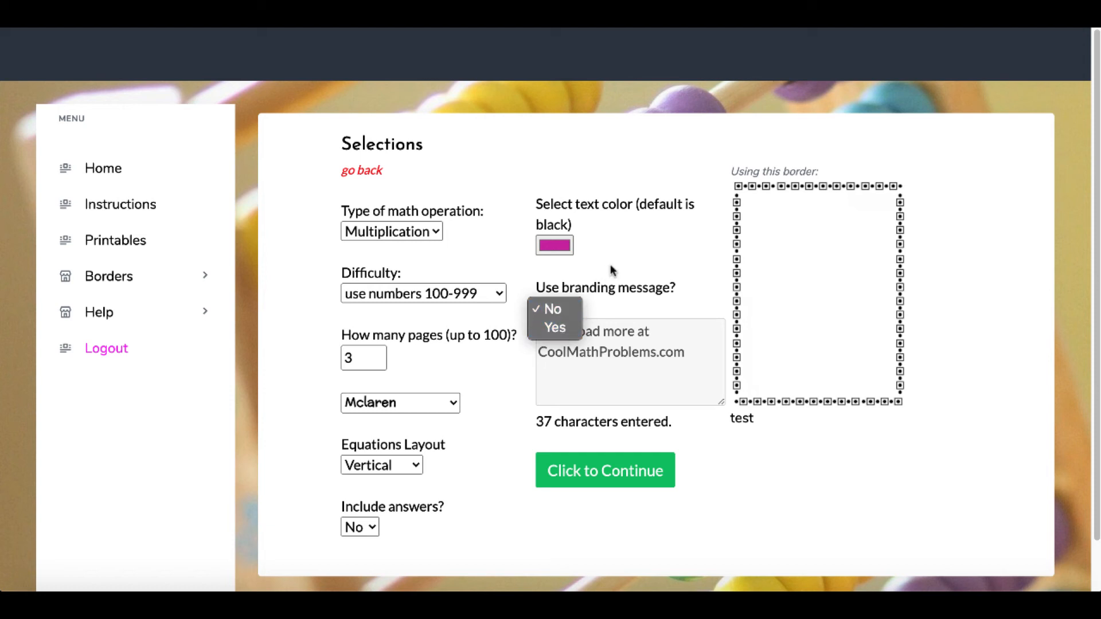
click(553, 309)
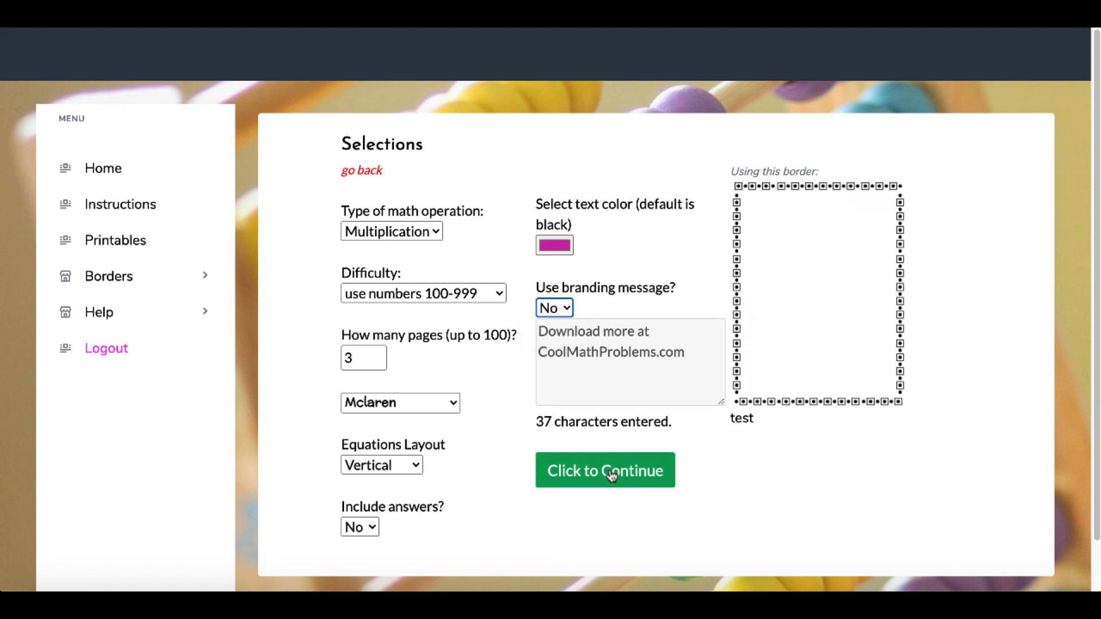
Generate the PDF and review all three bordered pages of magenta three-digit multiplication problems
click(604, 470)
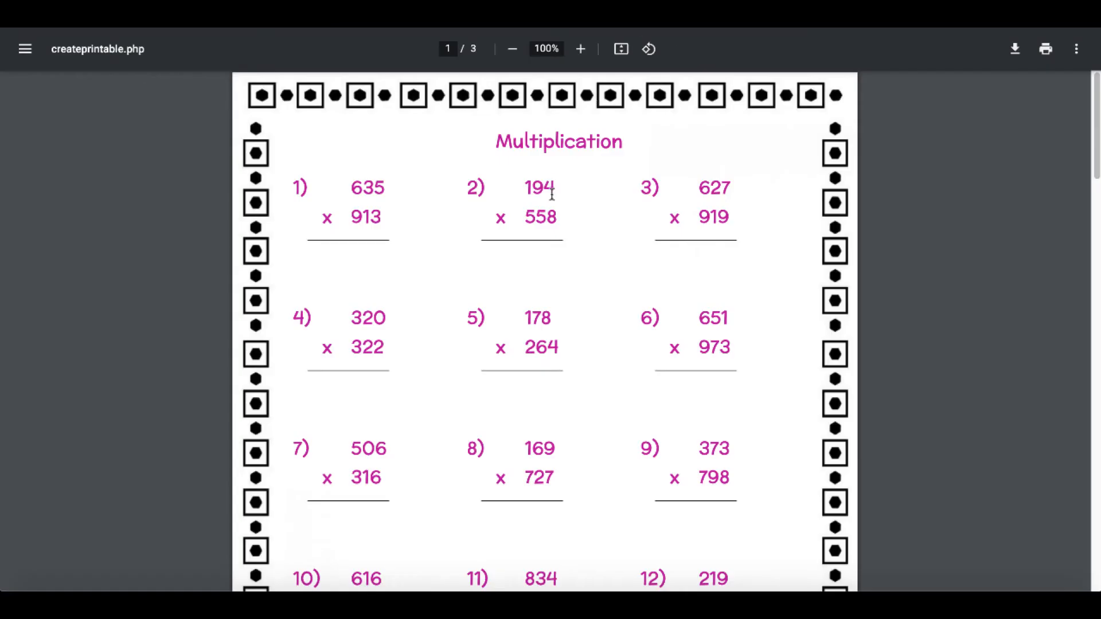
scroll(down, 3)
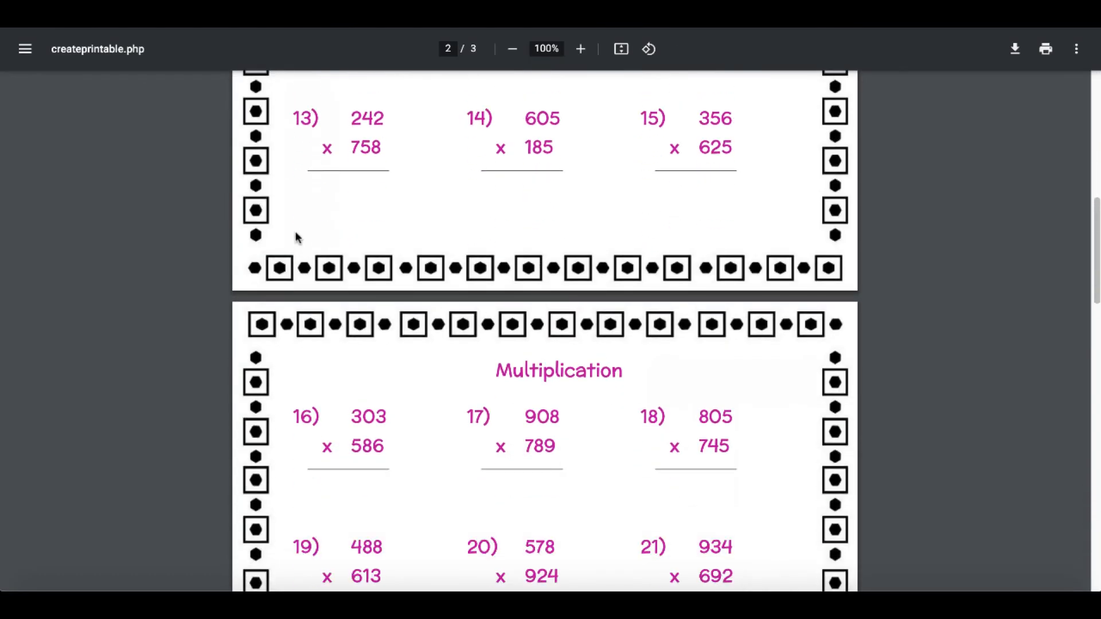
scroll(down, 3)
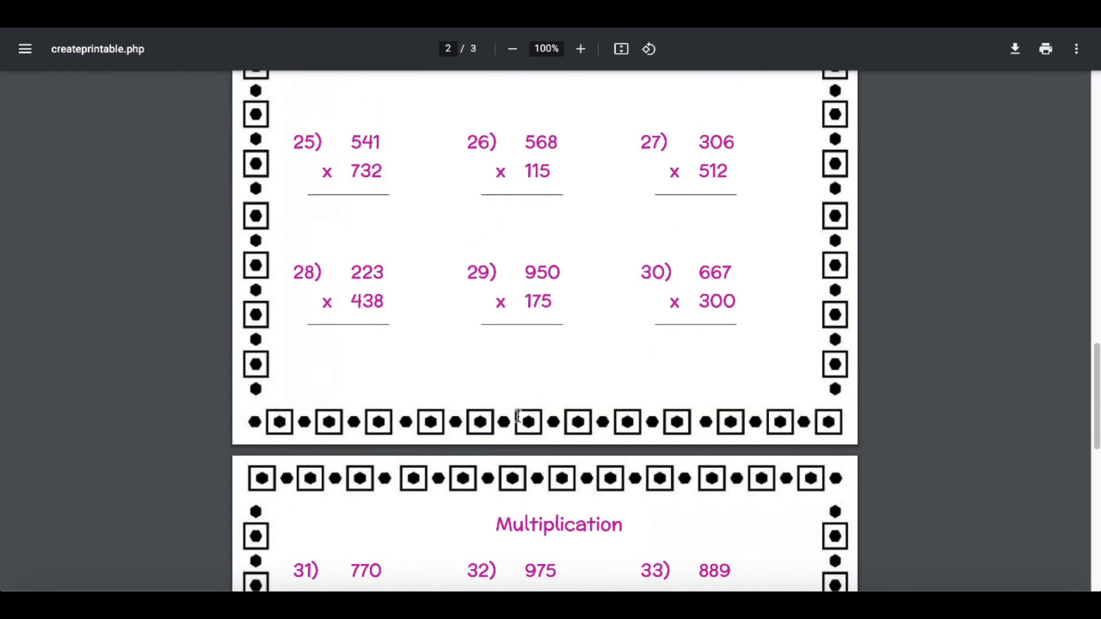
scroll(down, 3)
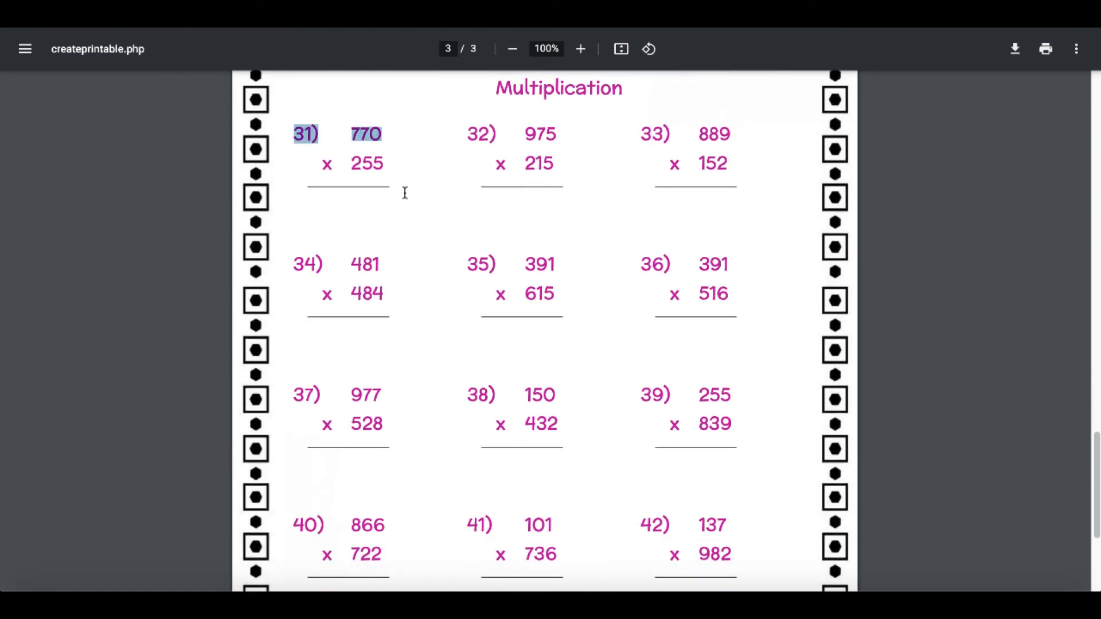
scroll(down, 3)
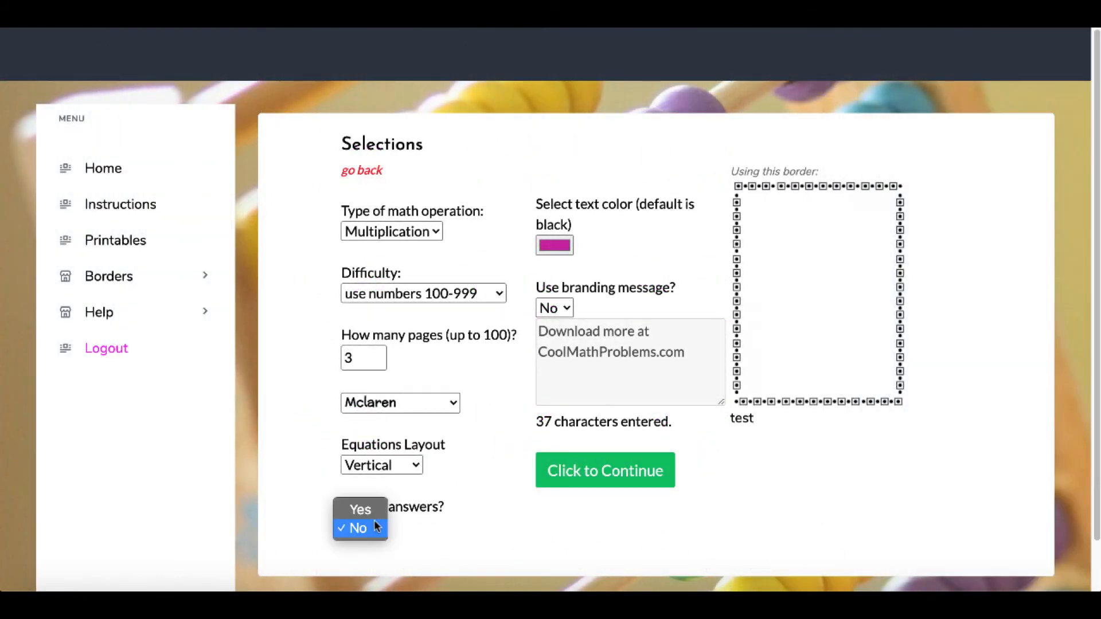
Check the Include answers and Use branding message dropdowns, keeping both on No
click(554, 308)
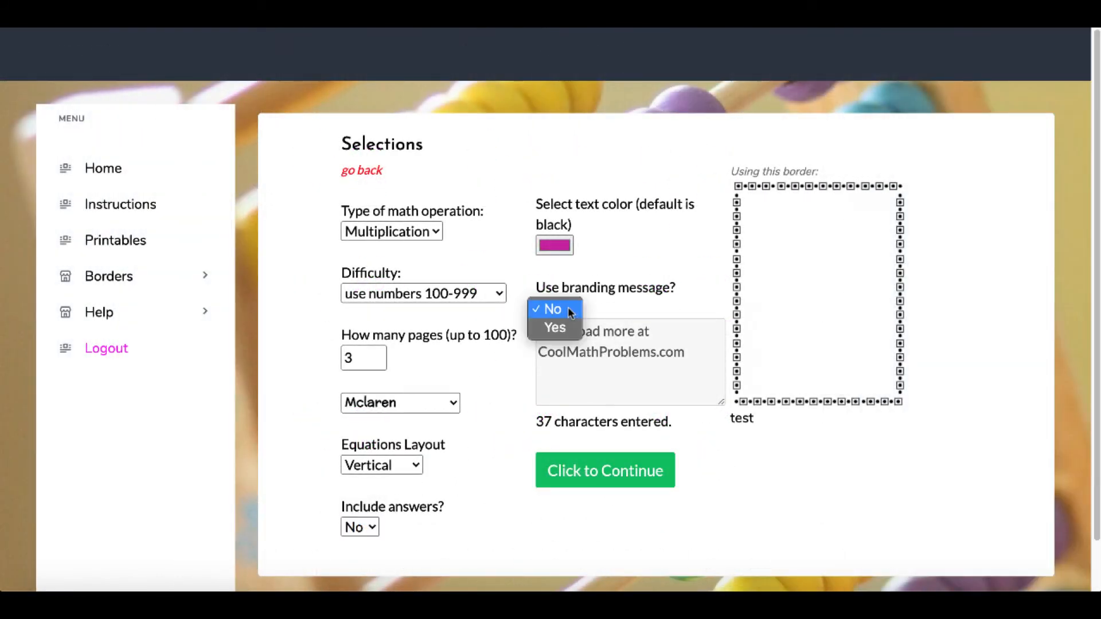
click(553, 308)
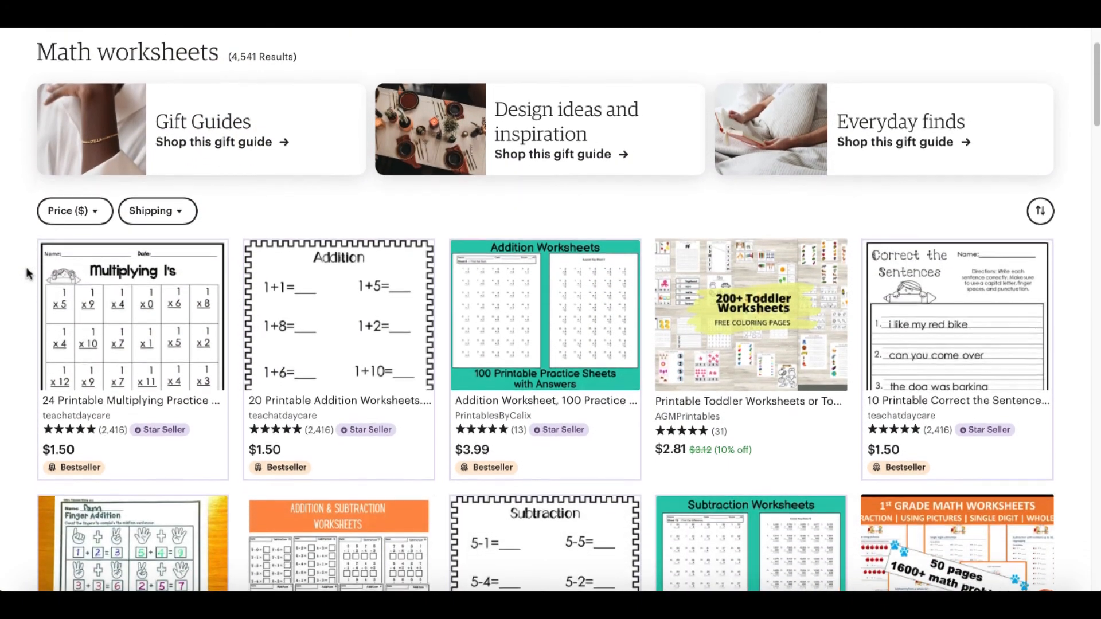
Scroll through Etsy's math worksheets listings showing 4,541 results
scroll(down, 3)
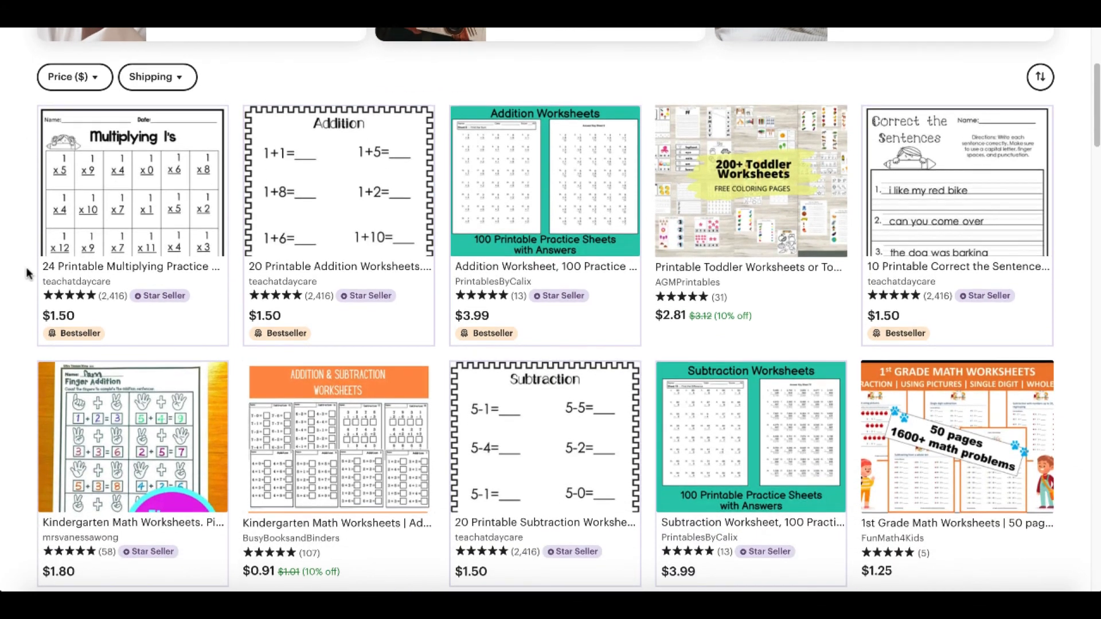
scroll(down, 3)
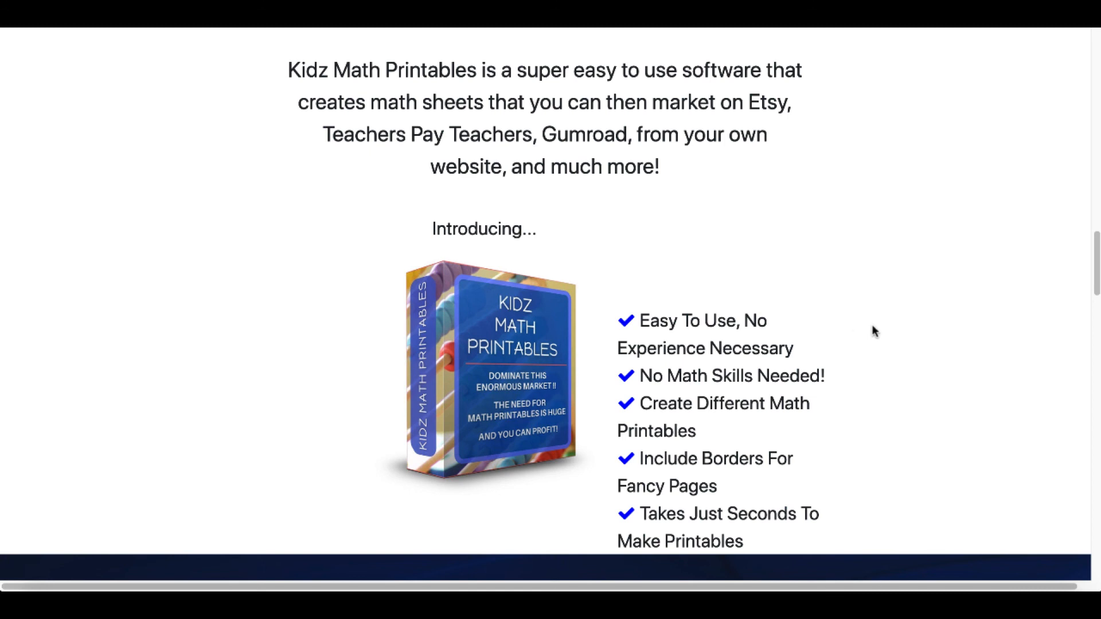
mouse_move(781, 195)
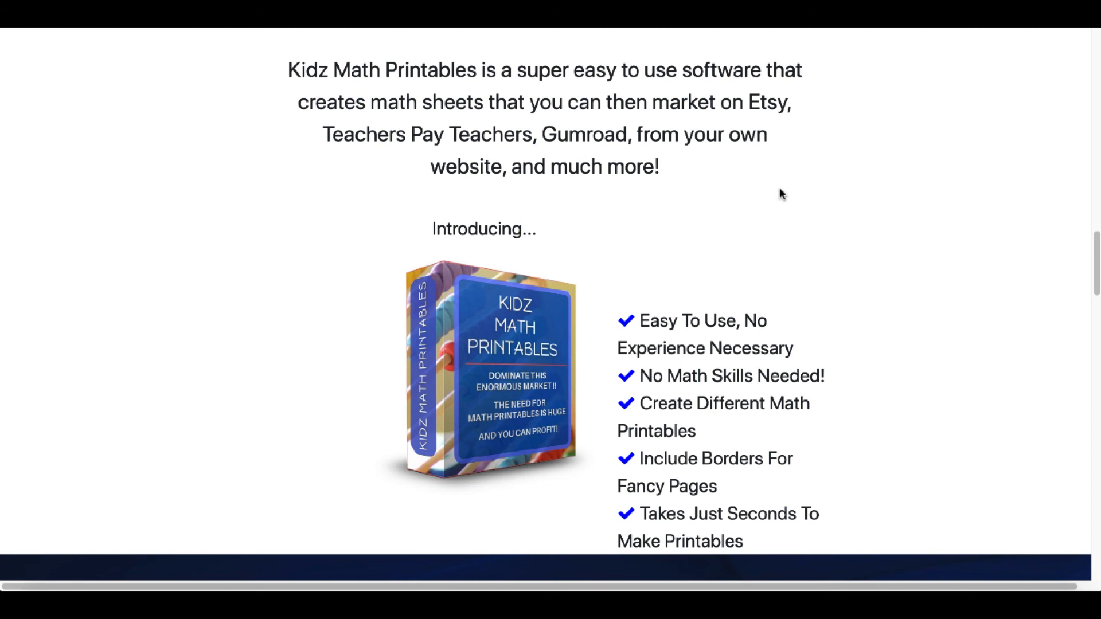